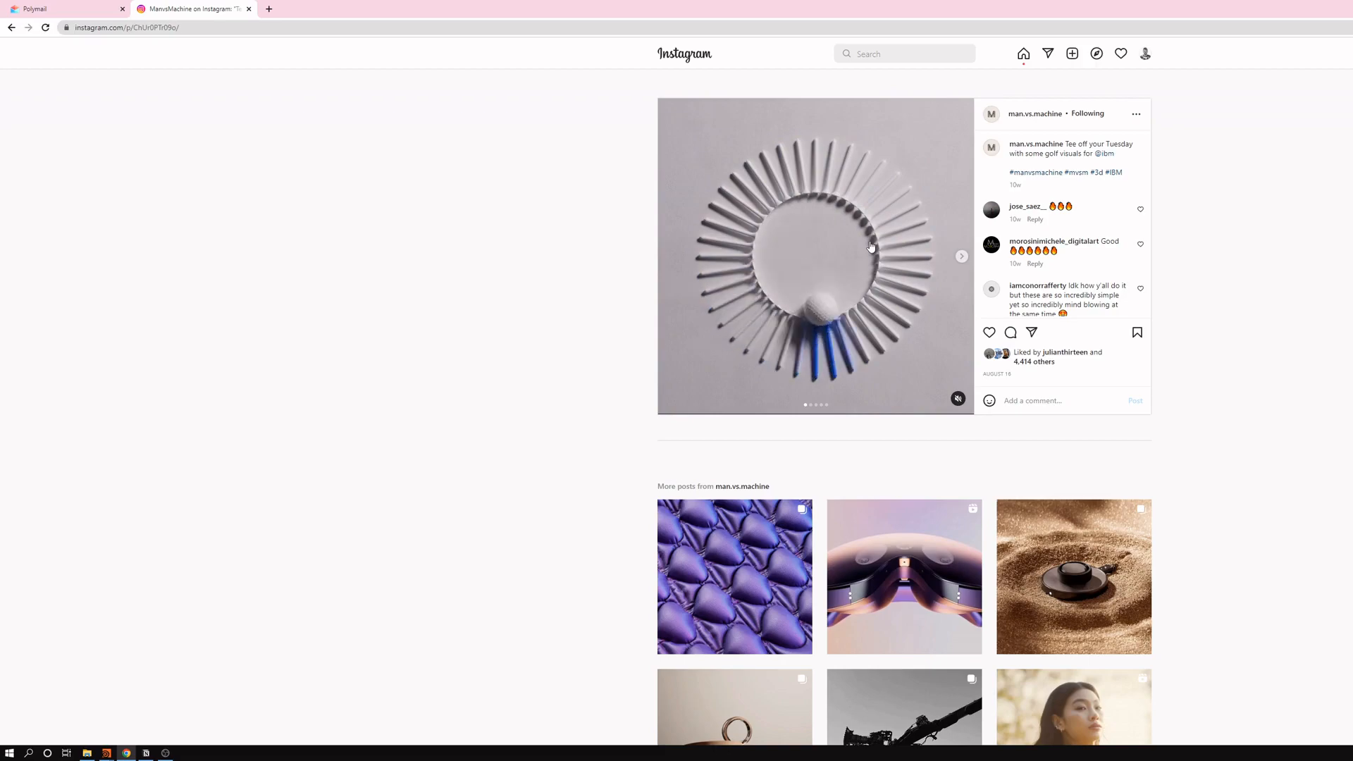
Leave the Instagram golf-ball reference post and switch to the Houdini scene.
left_click(107, 753)
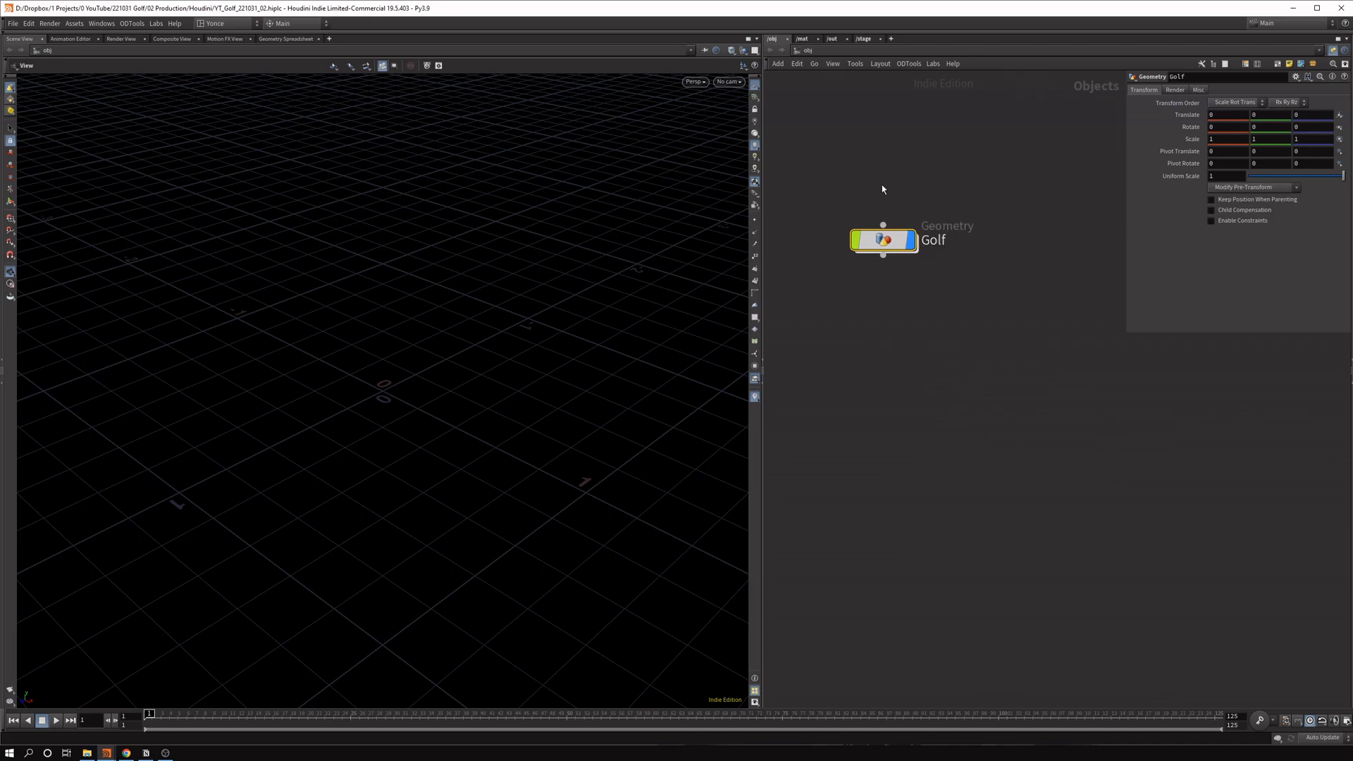
Inside the Golf object, add a circle1 node oriented to the ZX plane.
double_click(883, 240)
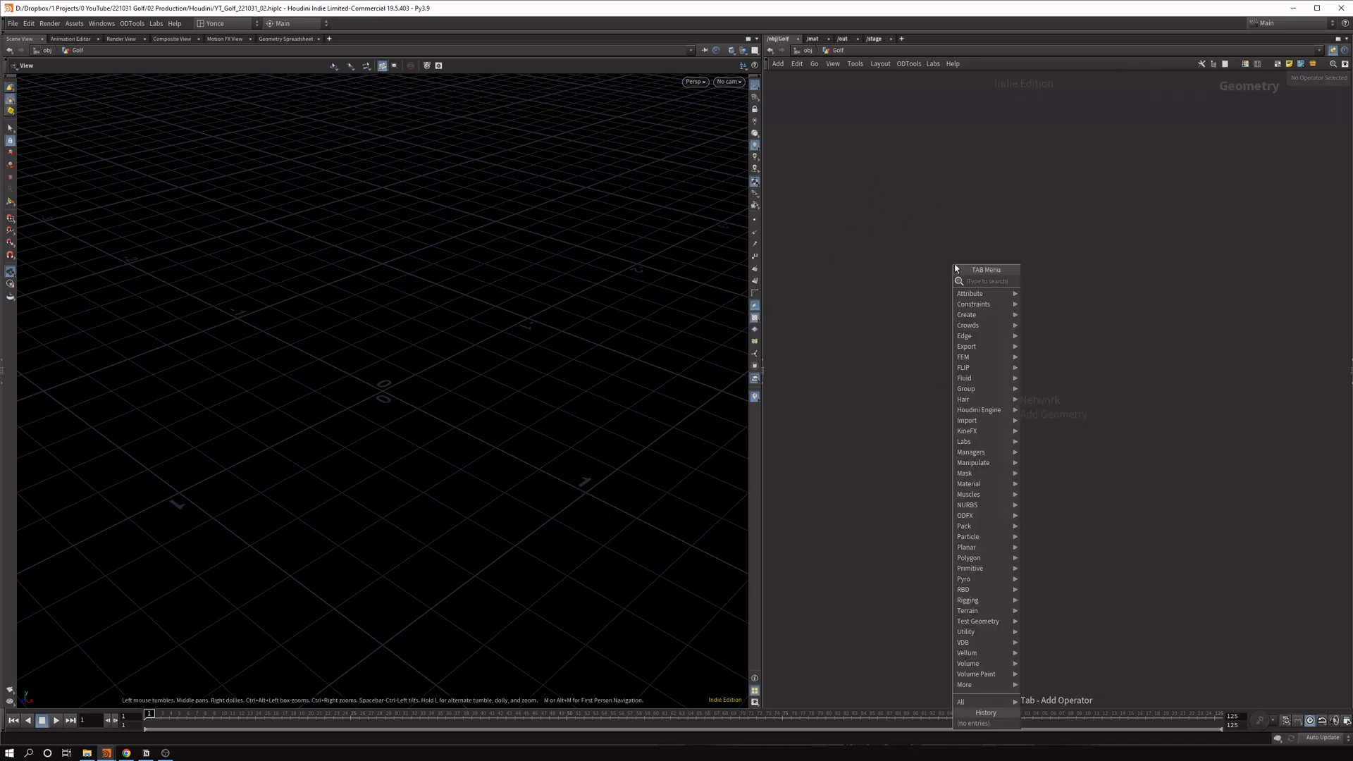
key("Escape")
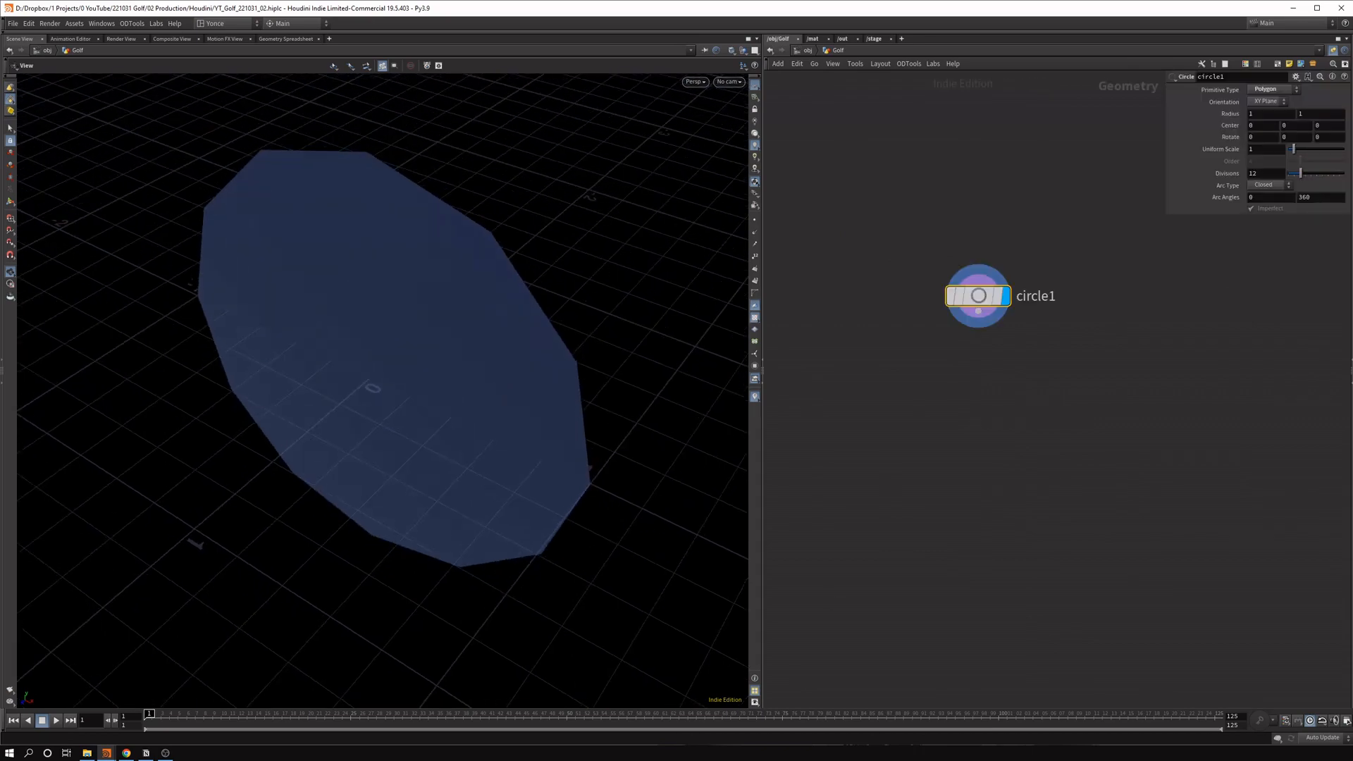
left_click(1265, 101)
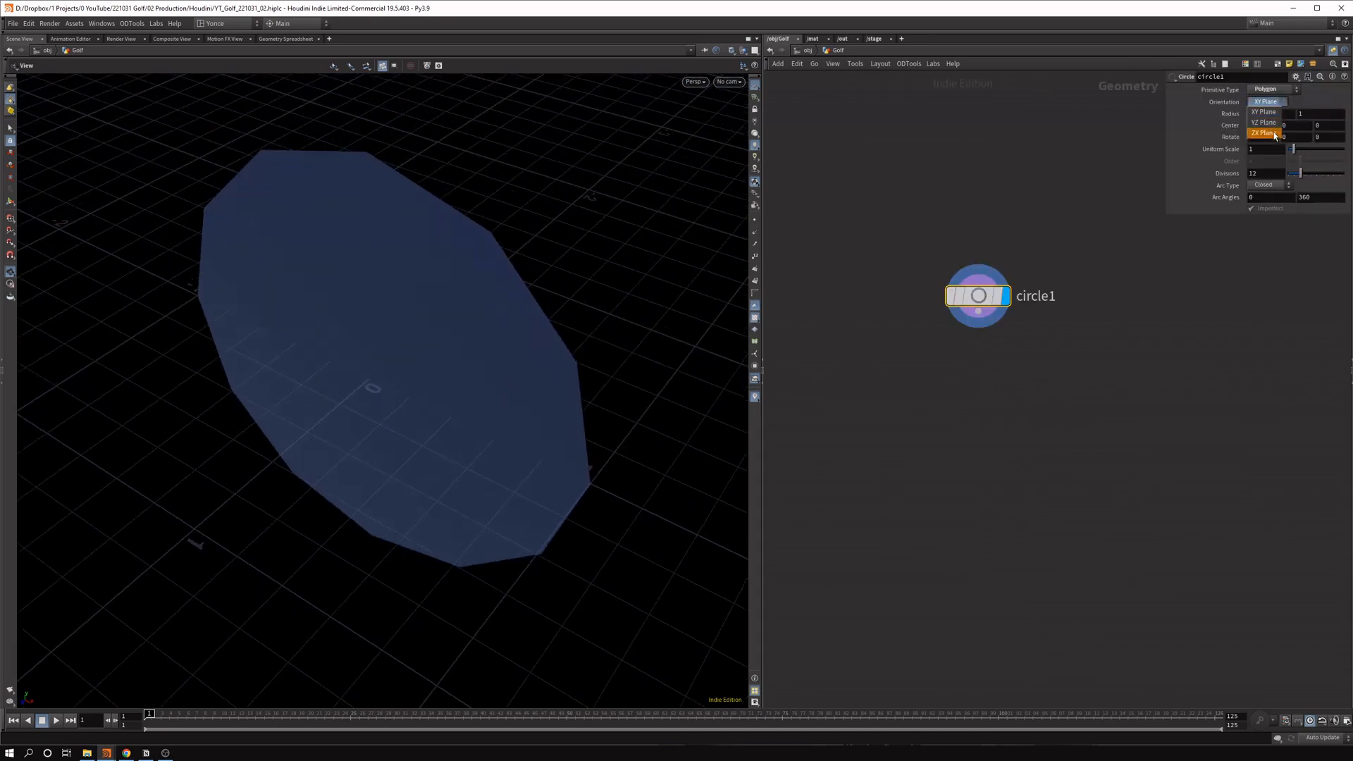
left_click(1266, 130)
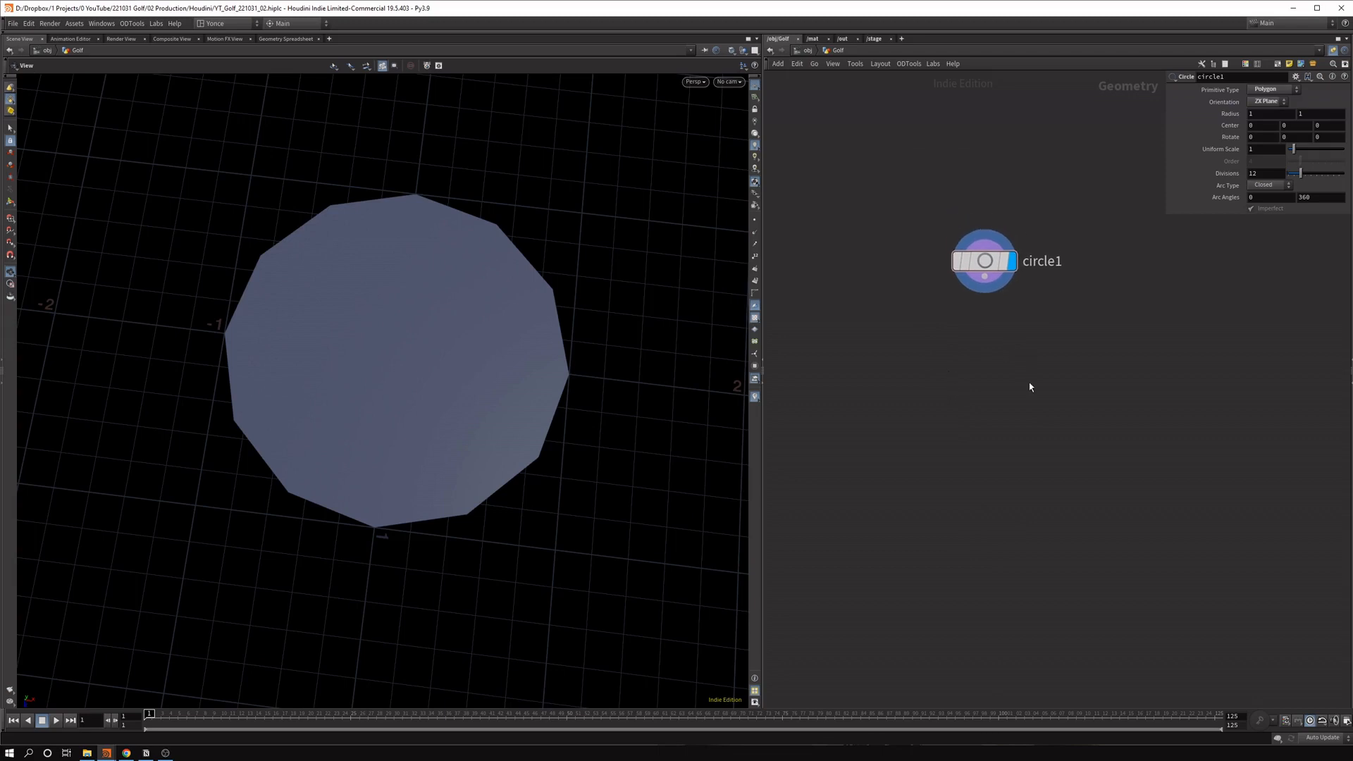
mouse_move(322, 235)
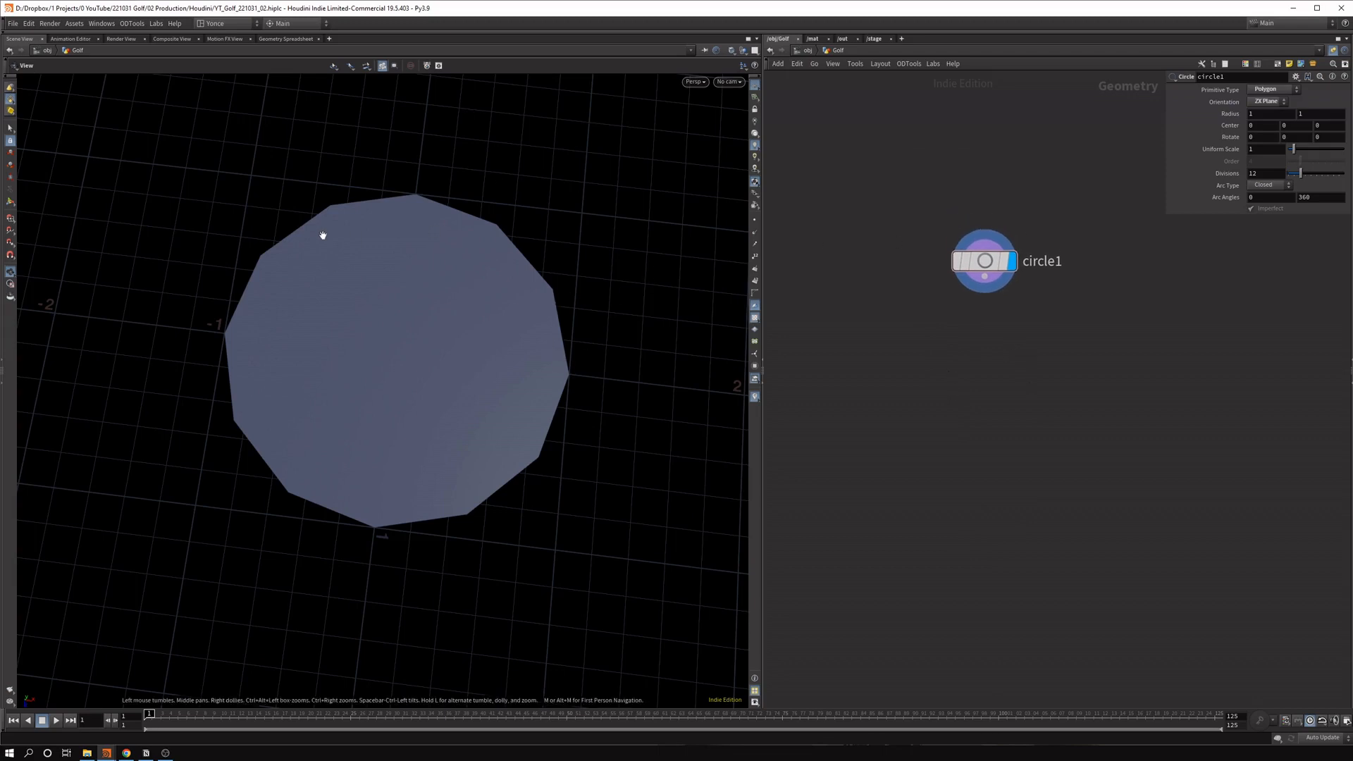
mouse_move(522, 412)
type("polyf")
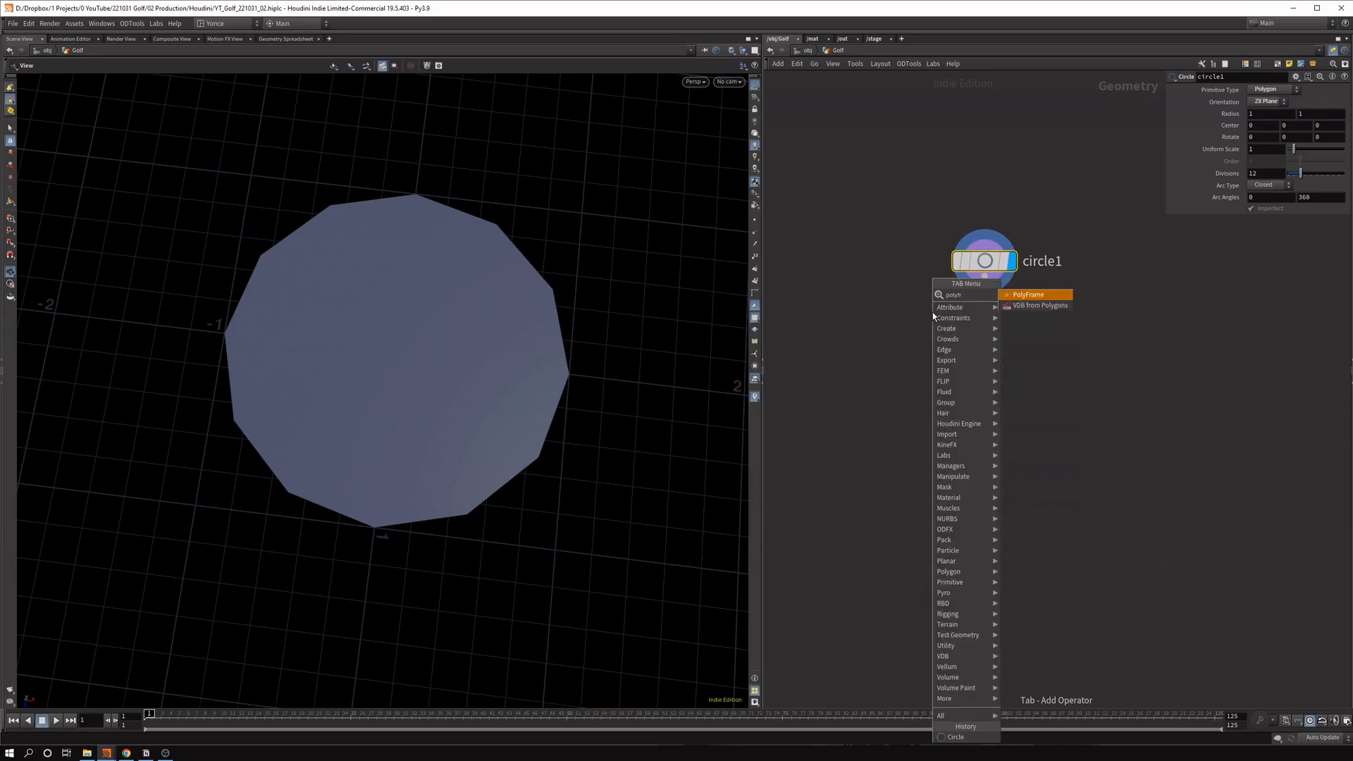
Add PolyFrame under circle1, then Copy to Points linking matchsize1 box and polyframe1.
left_click(1028, 295)
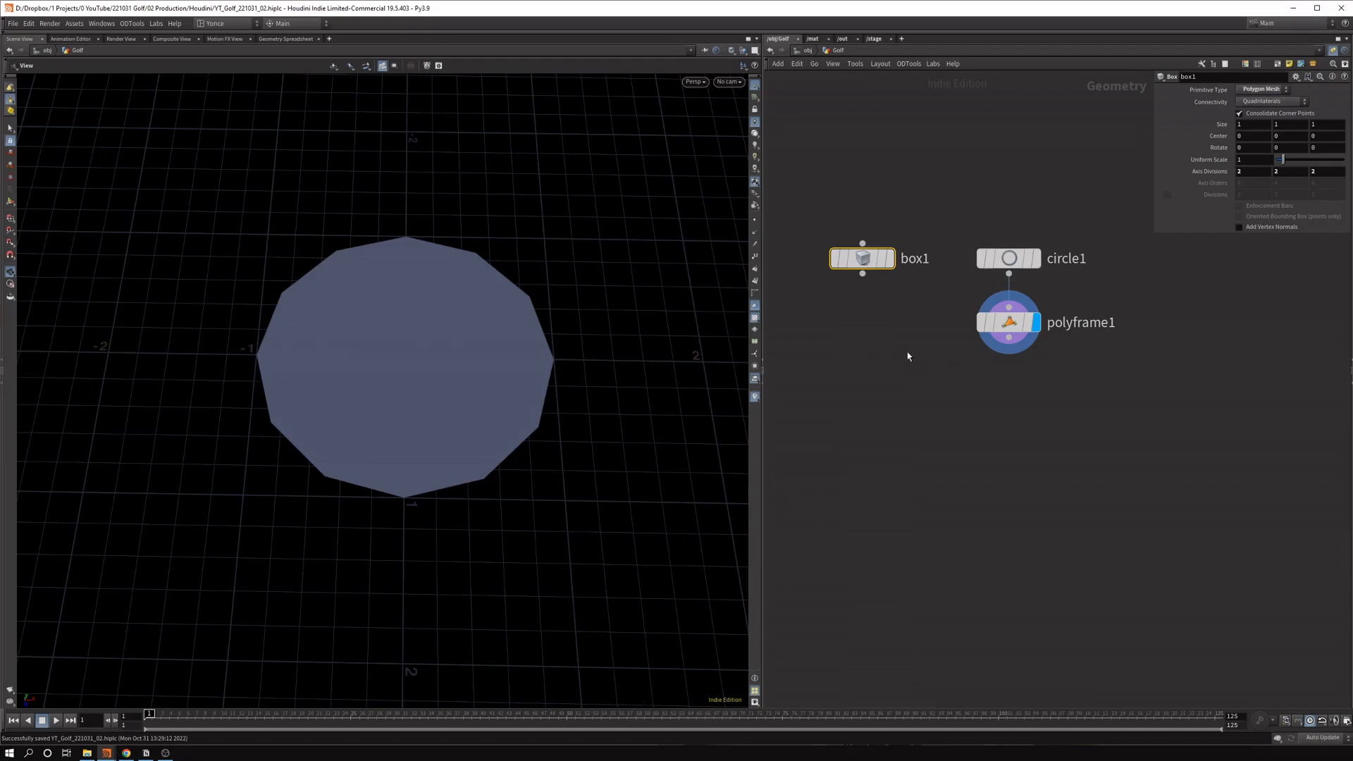
mouse_move(836, 205)
type("copy")
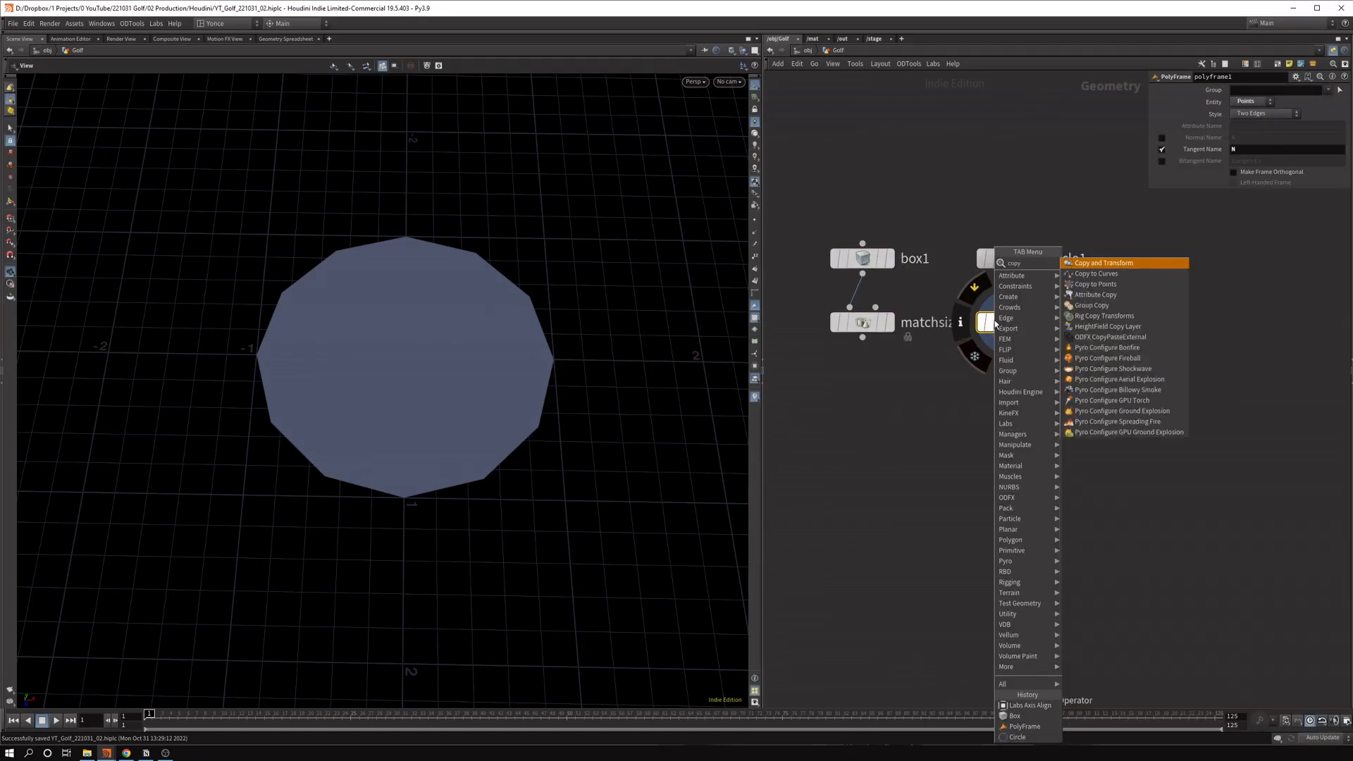
left_click(1094, 284)
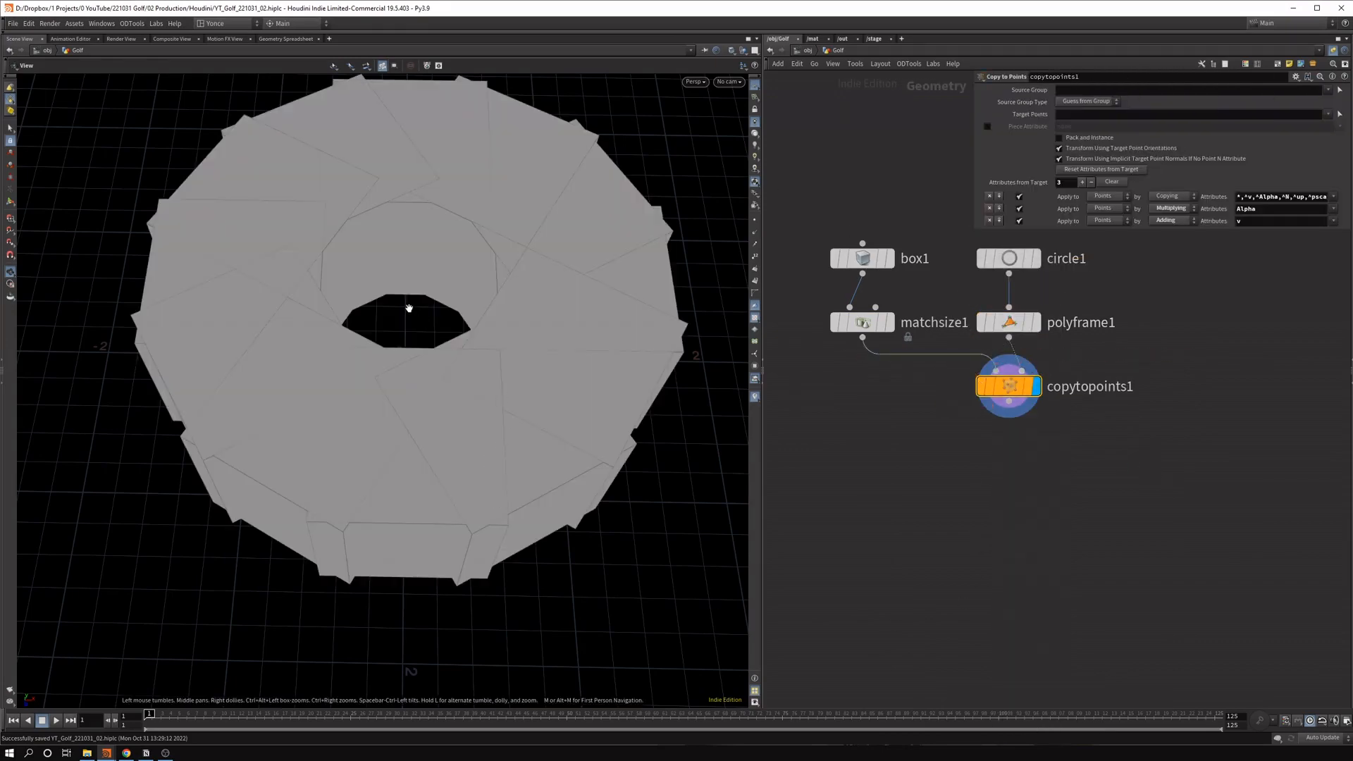
Size box1 to 0.1, 0.1, 1, justify Z to Max, and set circle1 Divisions to 36.
left_click(862, 258)
type("0.1")
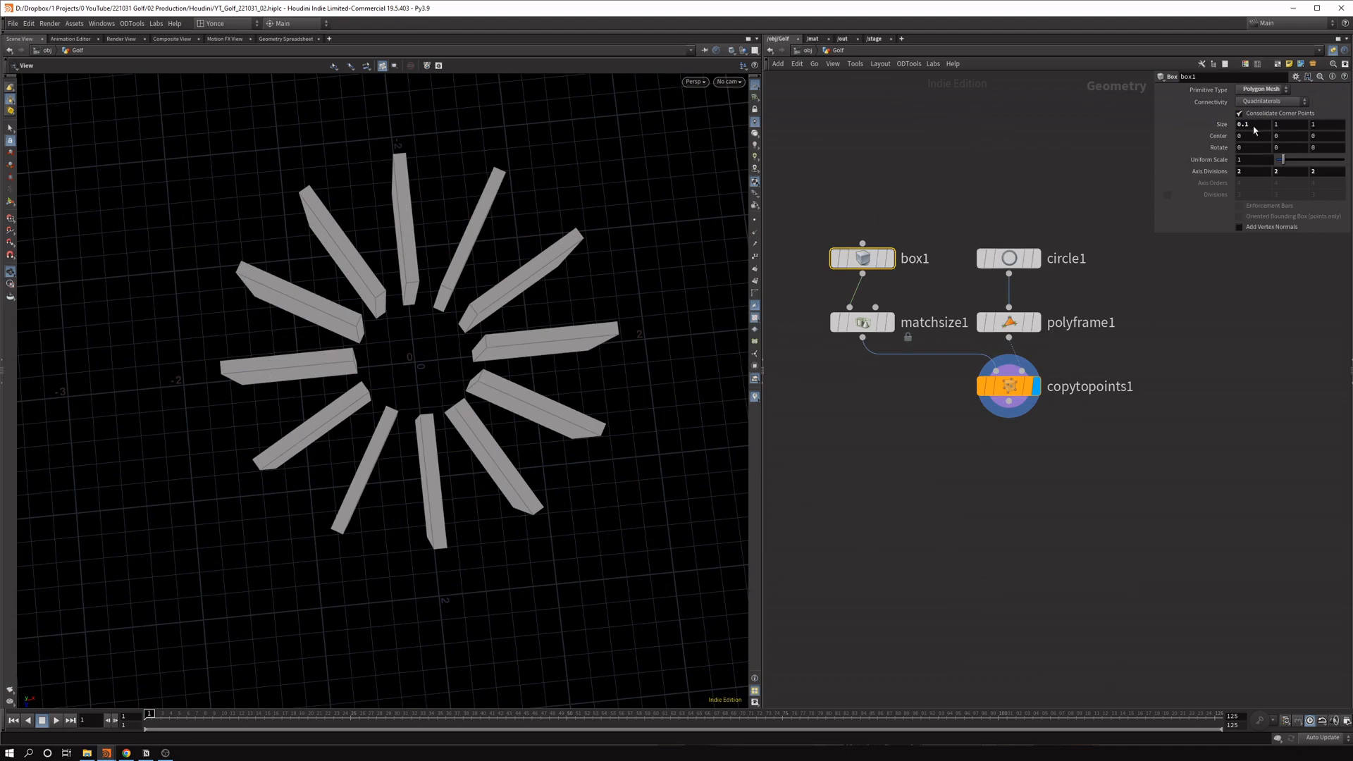
left_click_drag(1276, 123, 1275, 123)
type("0.1")
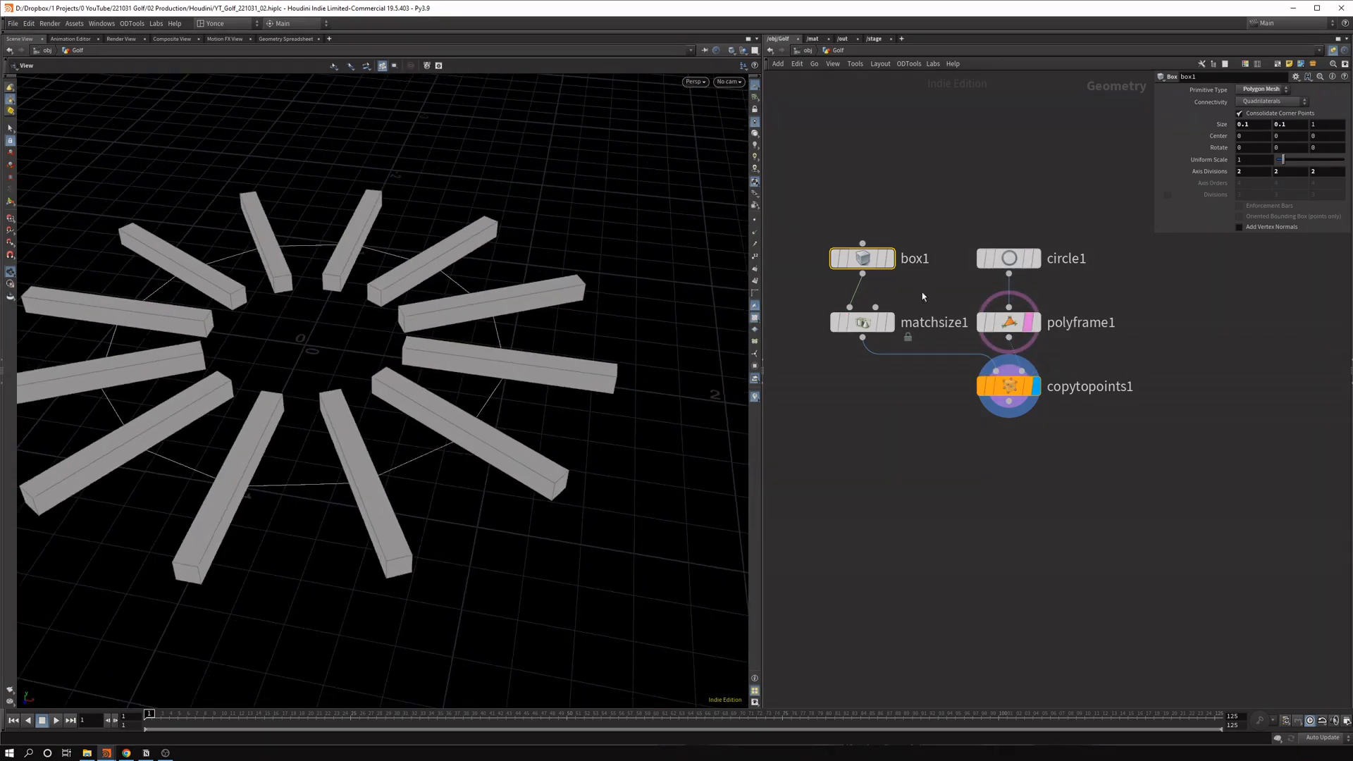
left_click(862, 322)
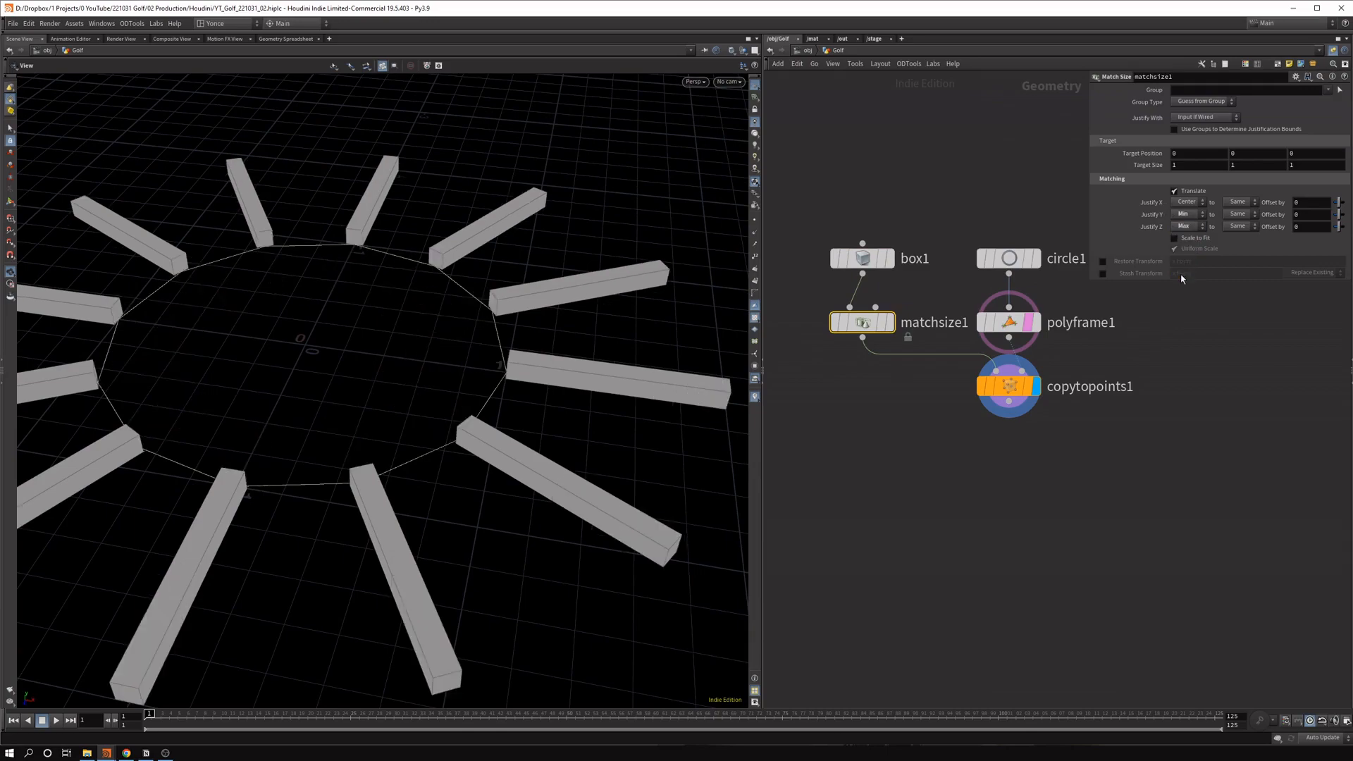
left_click_drag(380, 346, 363, 305)
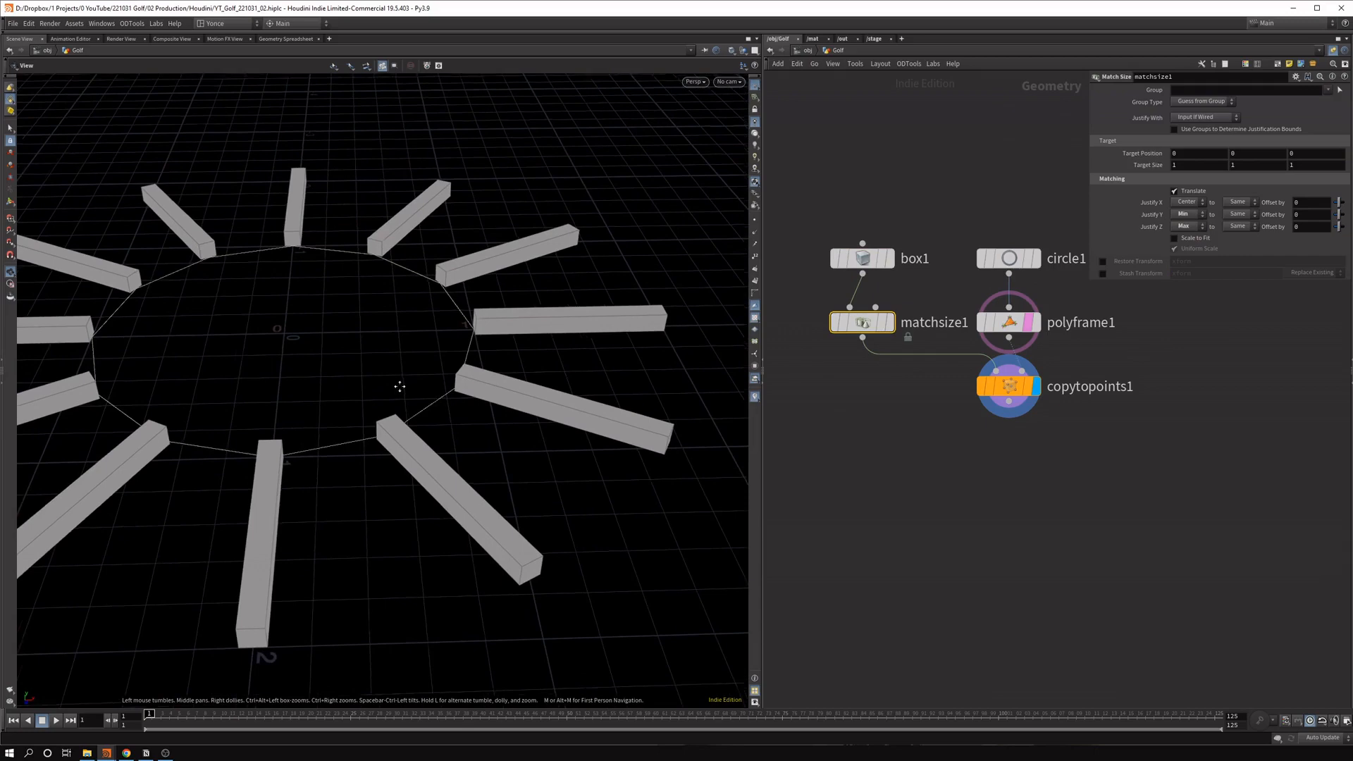
left_click(1008, 258)
type("36")
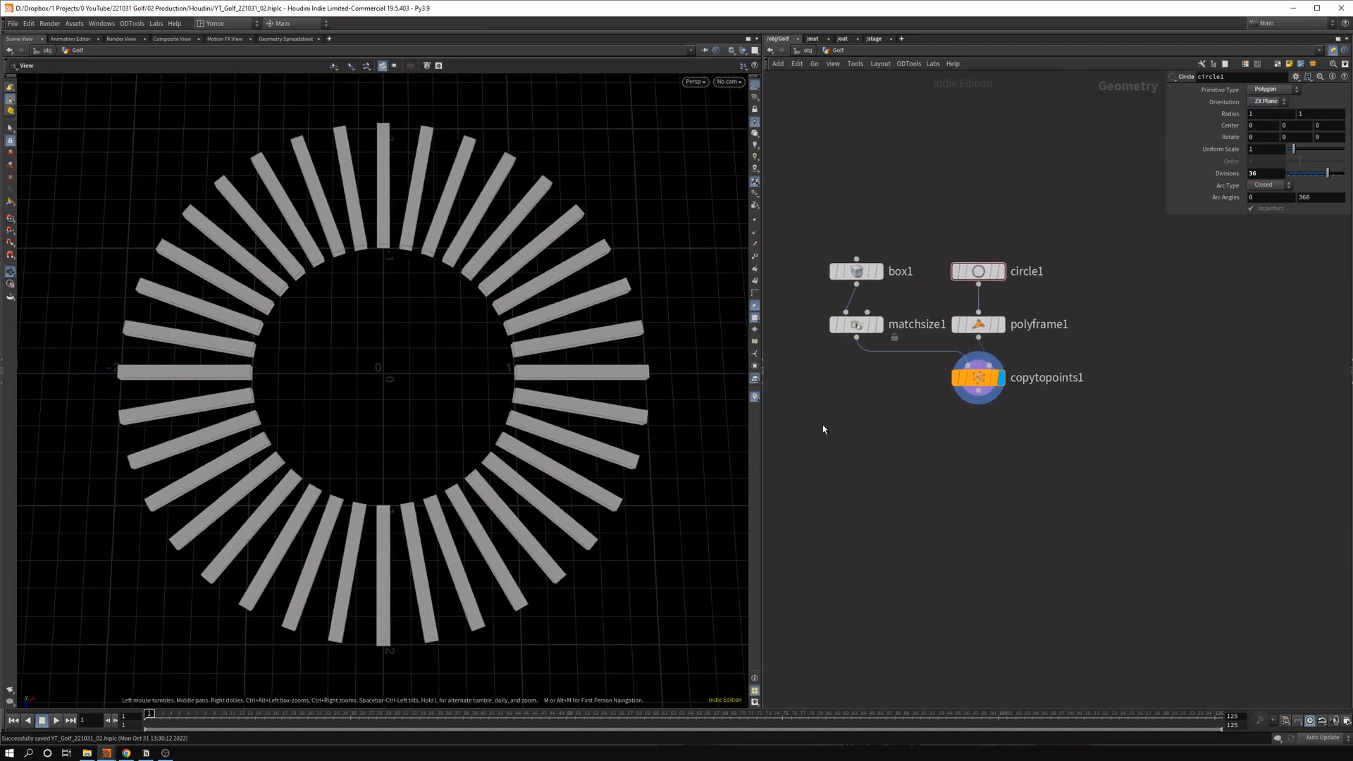
Add a Sphere with radius 0.15 feeding a displayed Transform node.
key("Tab")
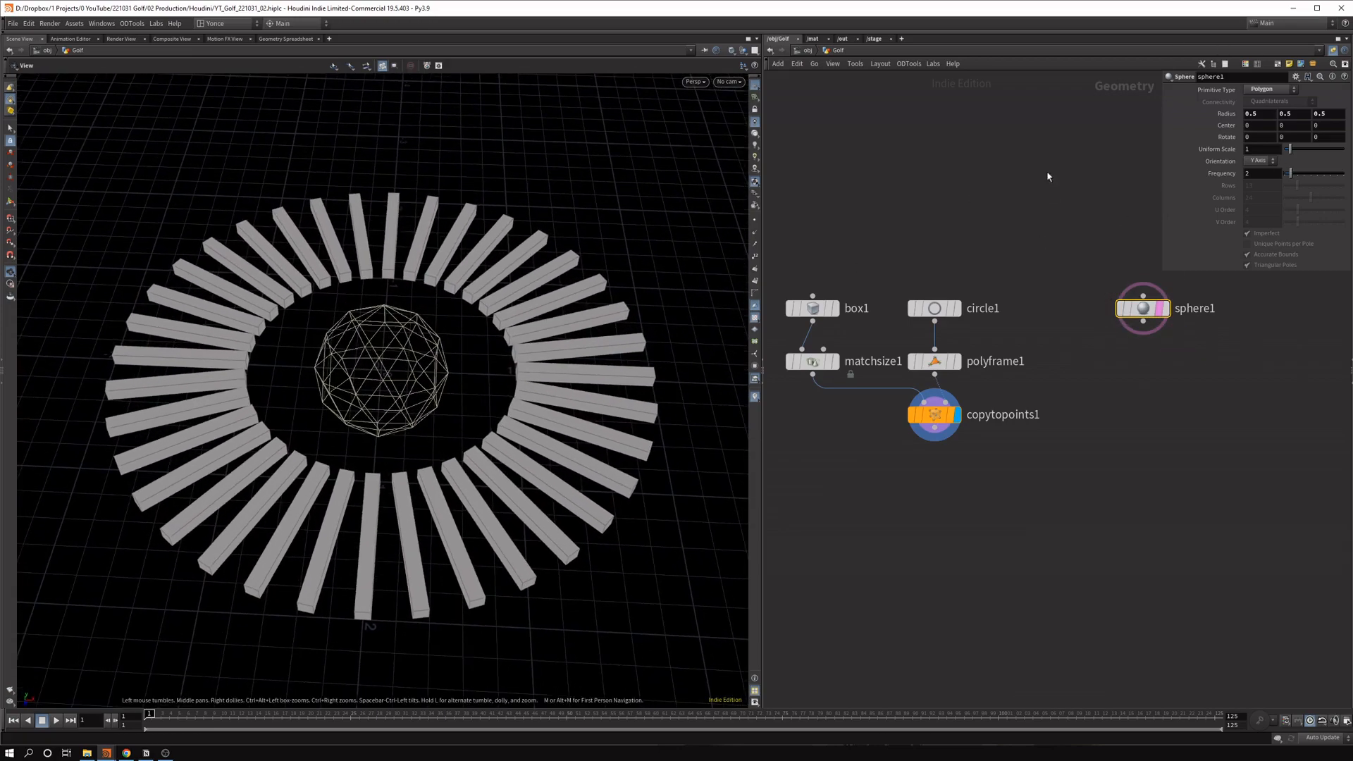
type("0.1")
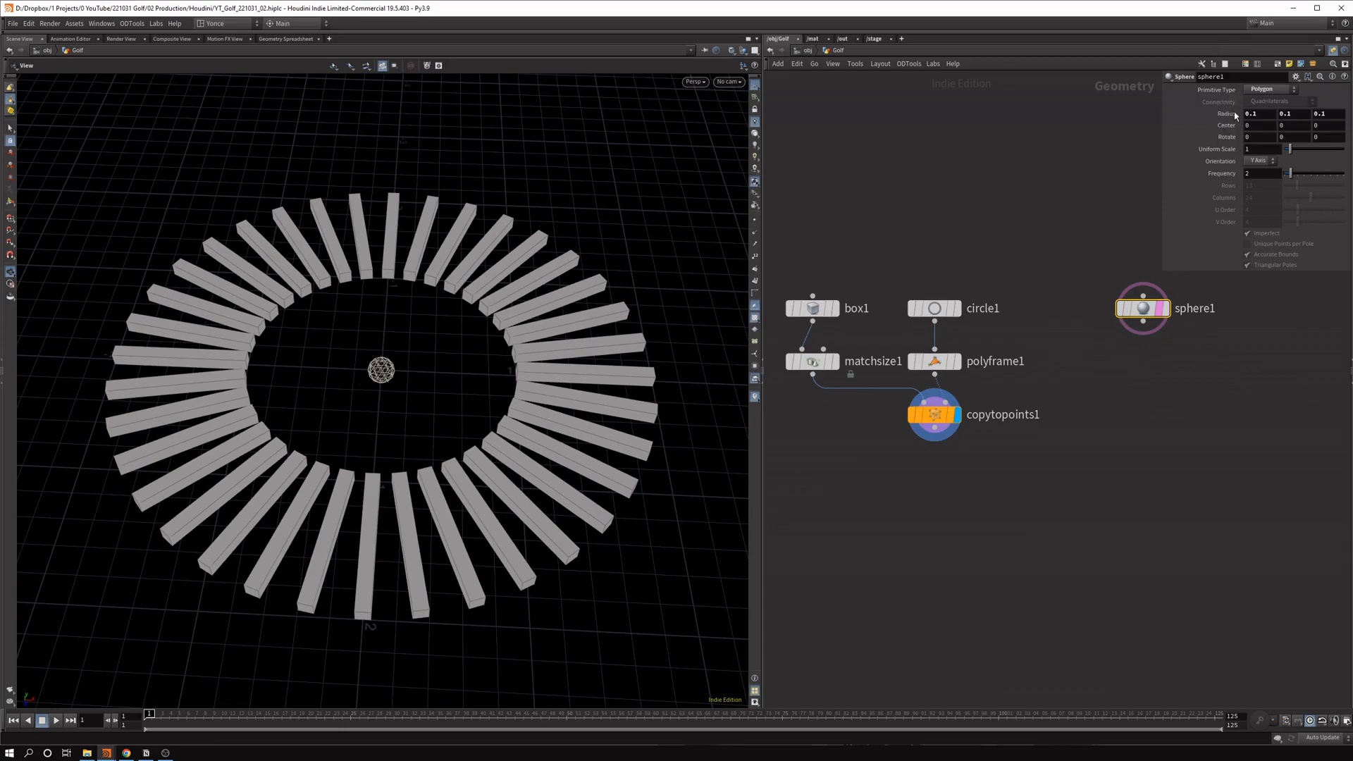
type("0.15")
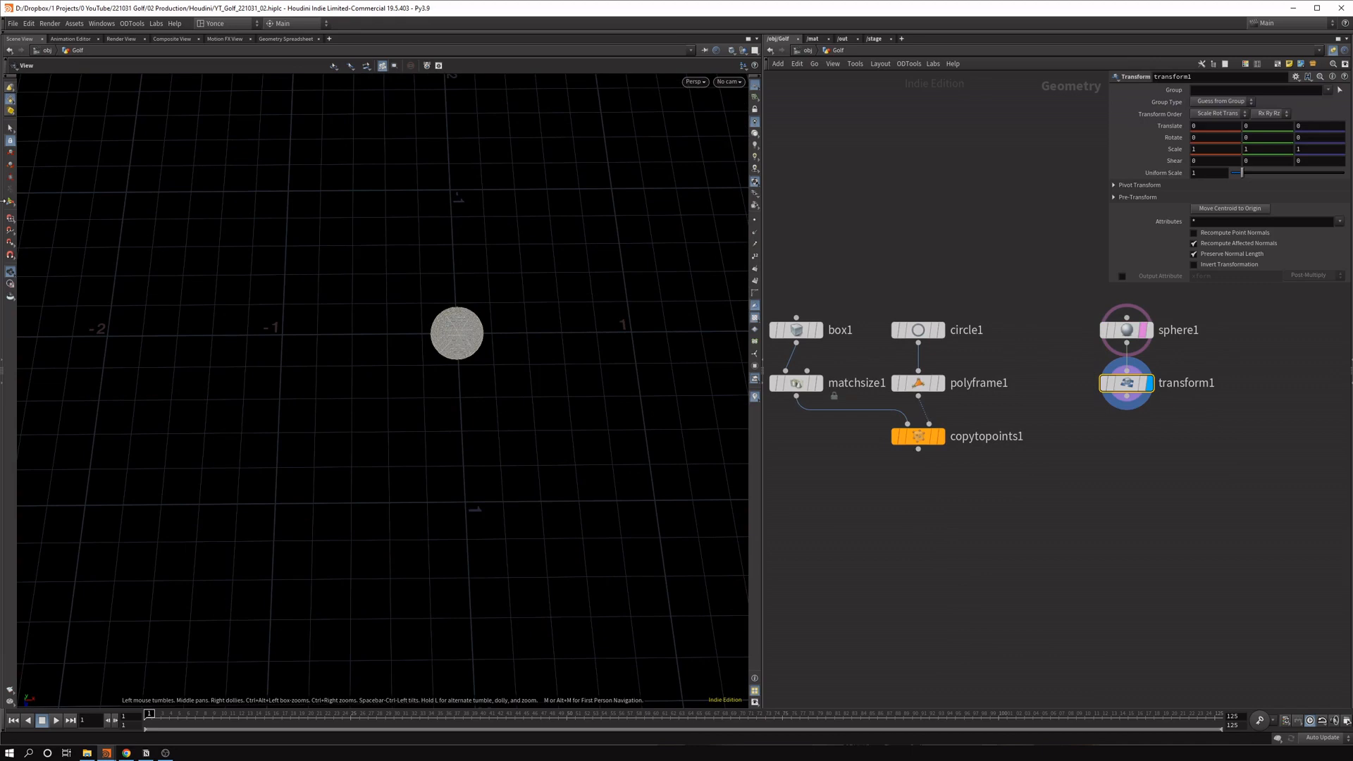
Paste a relative reference to circle1's radius into transform1 Translate X.
left_click_drag(456, 331, 651, 331)
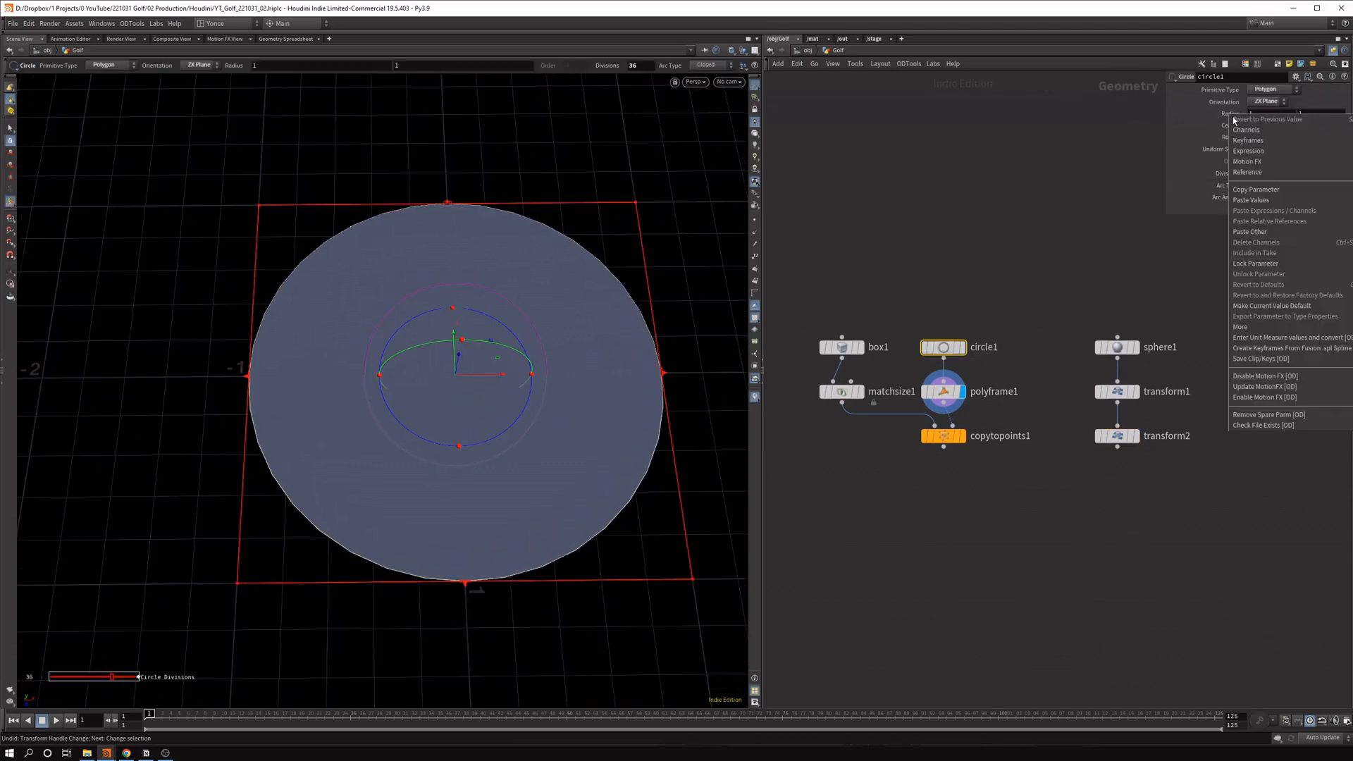
mouse_move(1254, 199)
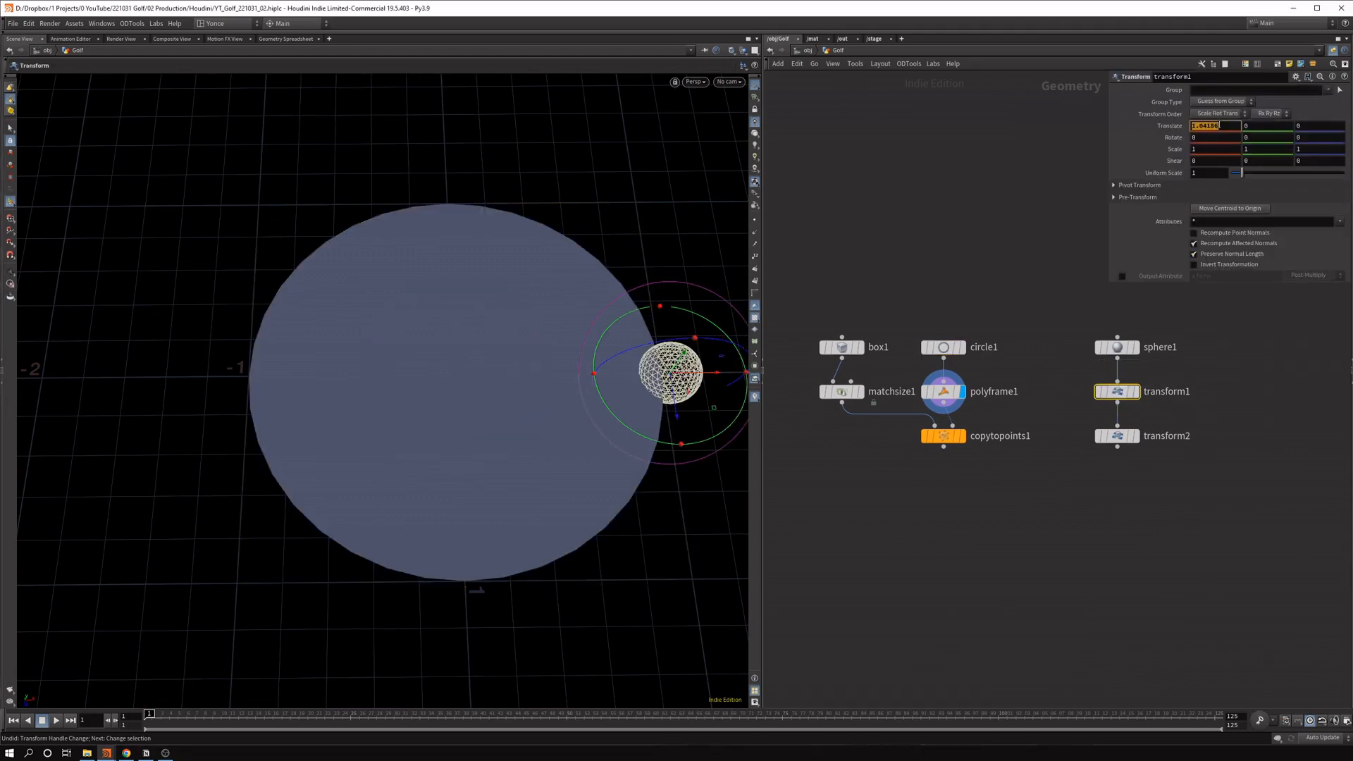
right_click(1216, 126)
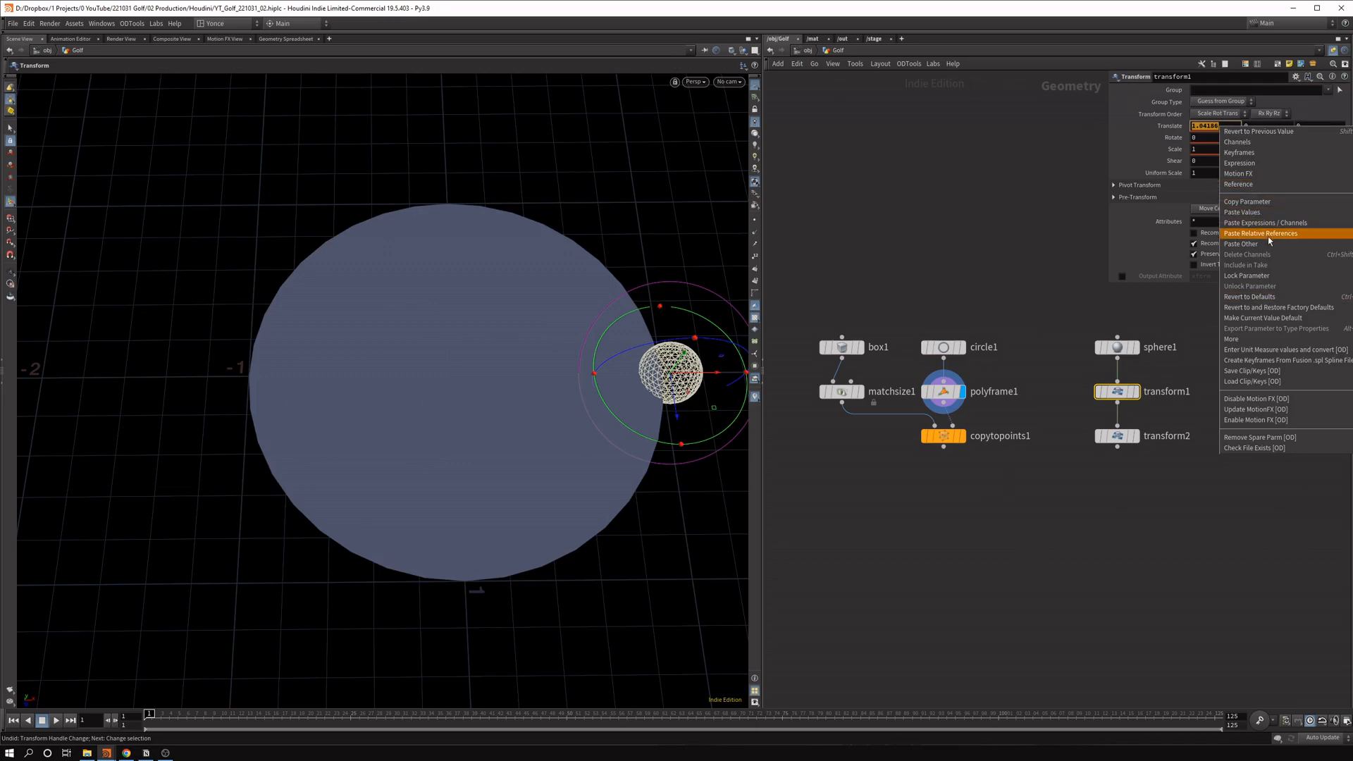
left_click(1267, 233)
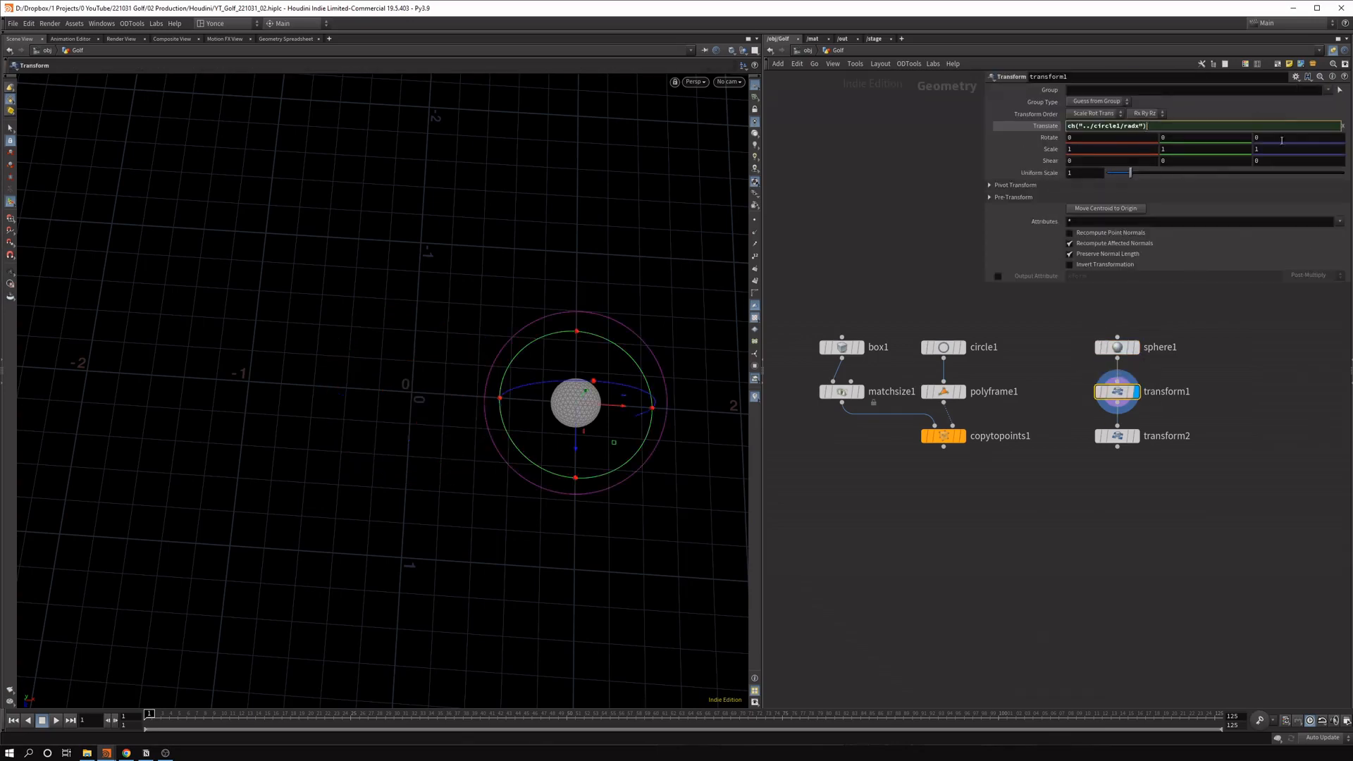
type("- (")
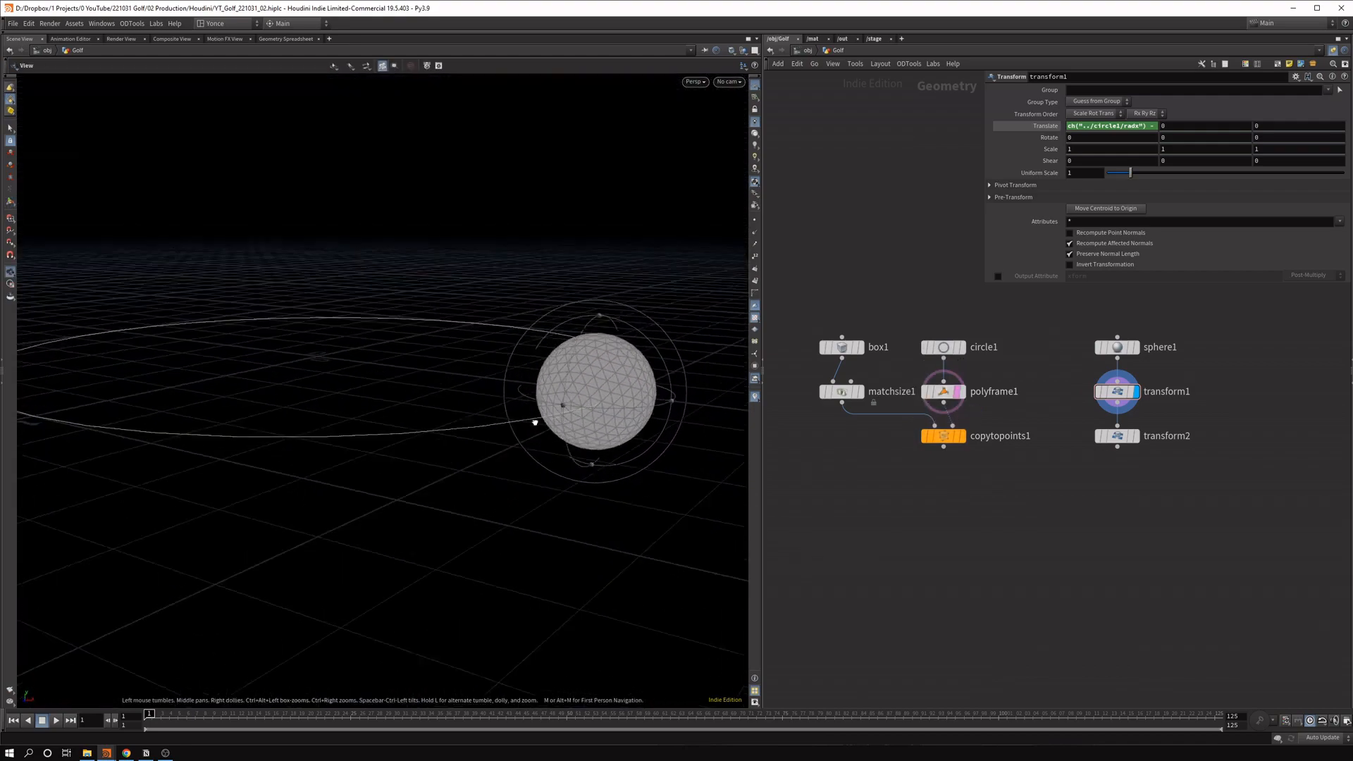
Enter $F*3 in transform2's Rotate Y field.
left_click_drag(534, 422, 515, 529)
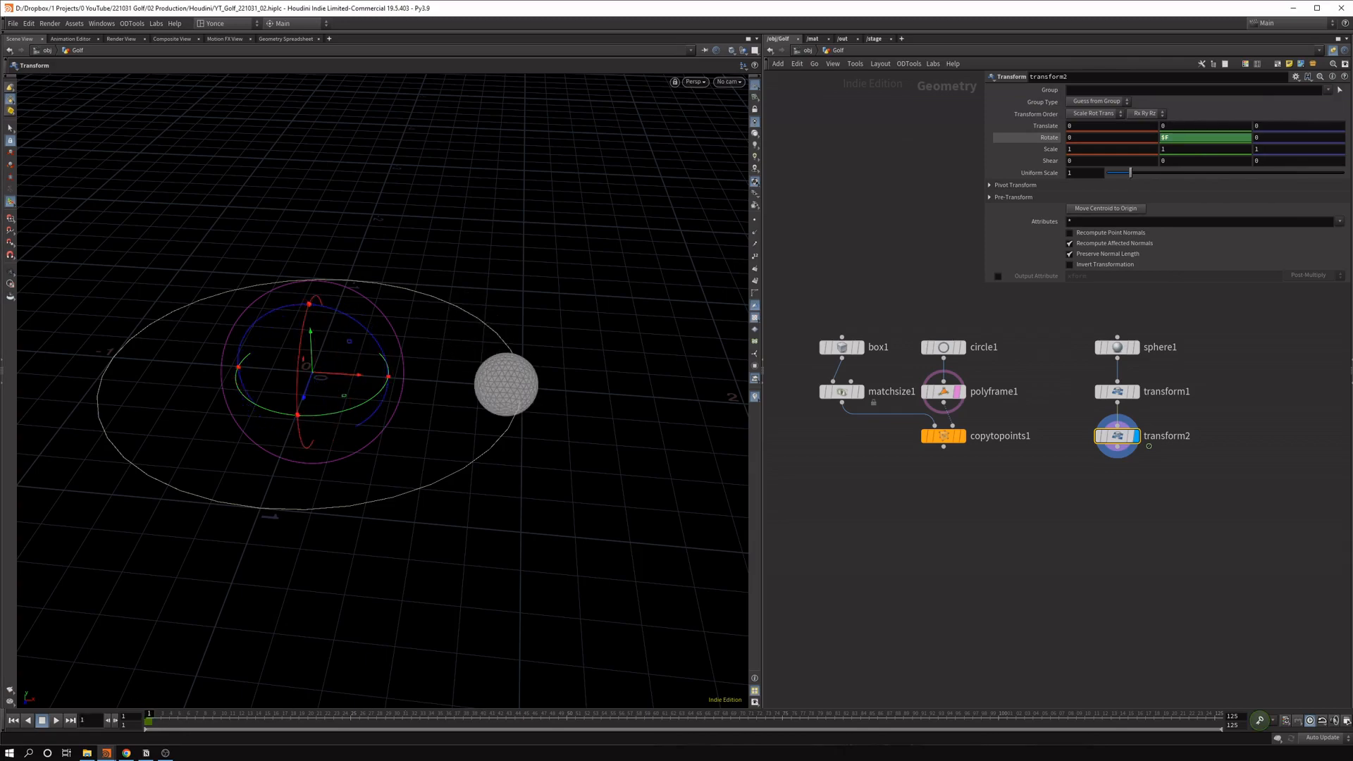
type("$F*3")
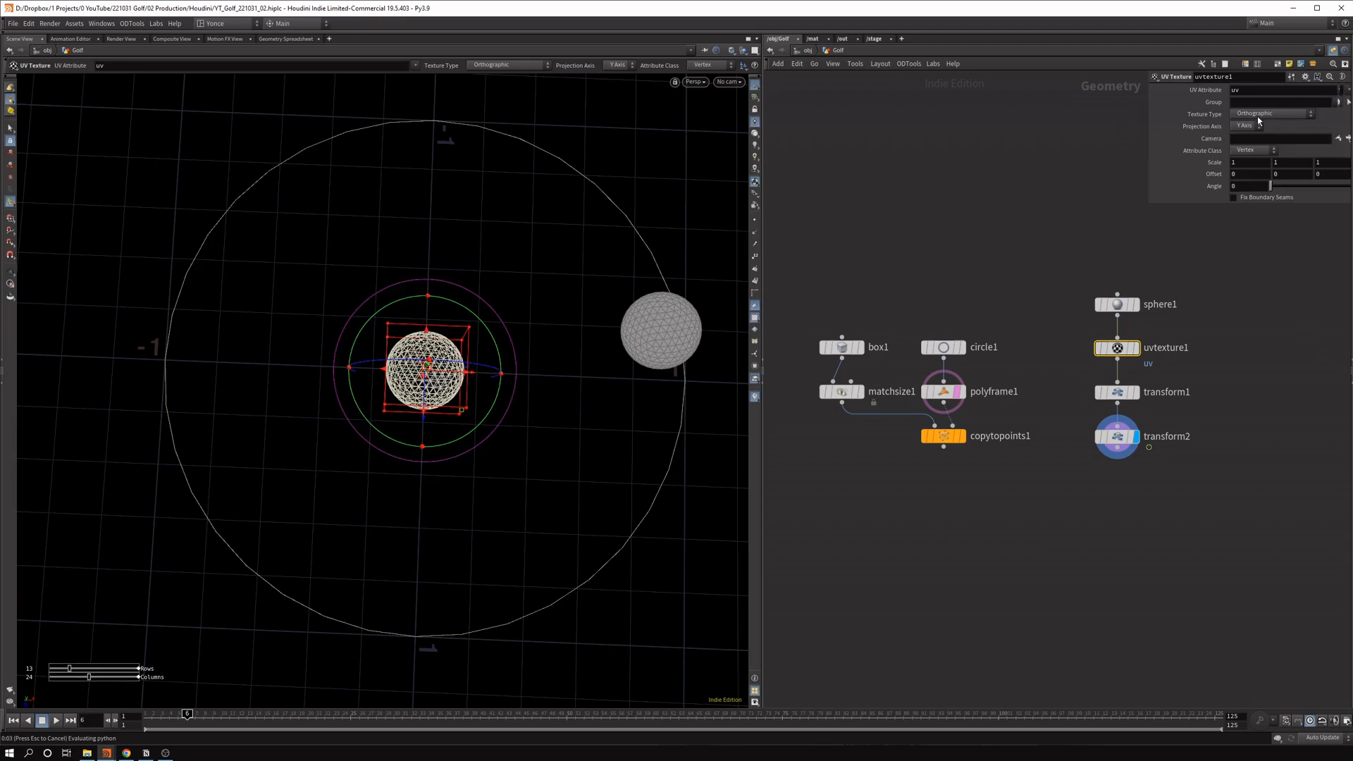
Set the UV Texture node to Polar projection with Fix Boundary Seams enabled.
left_click(1273, 113)
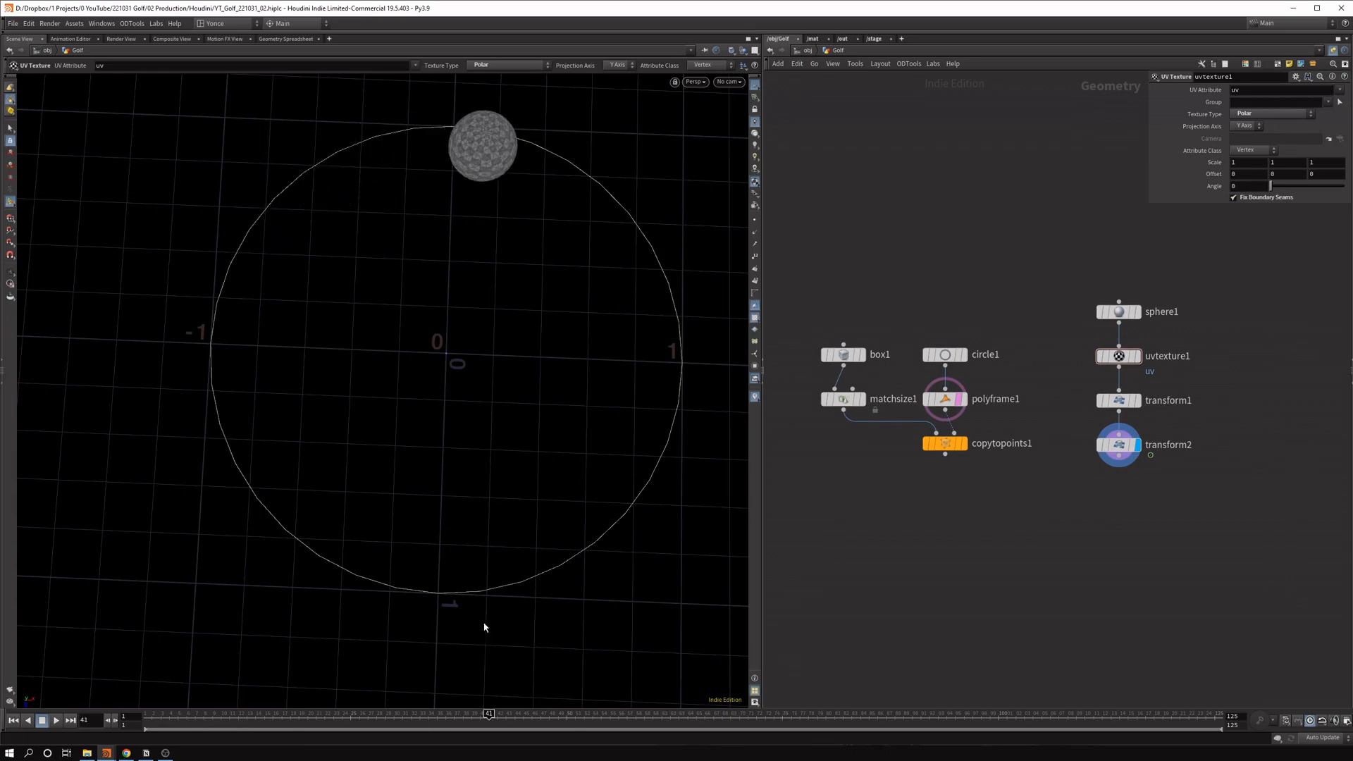
left_click(1119, 401)
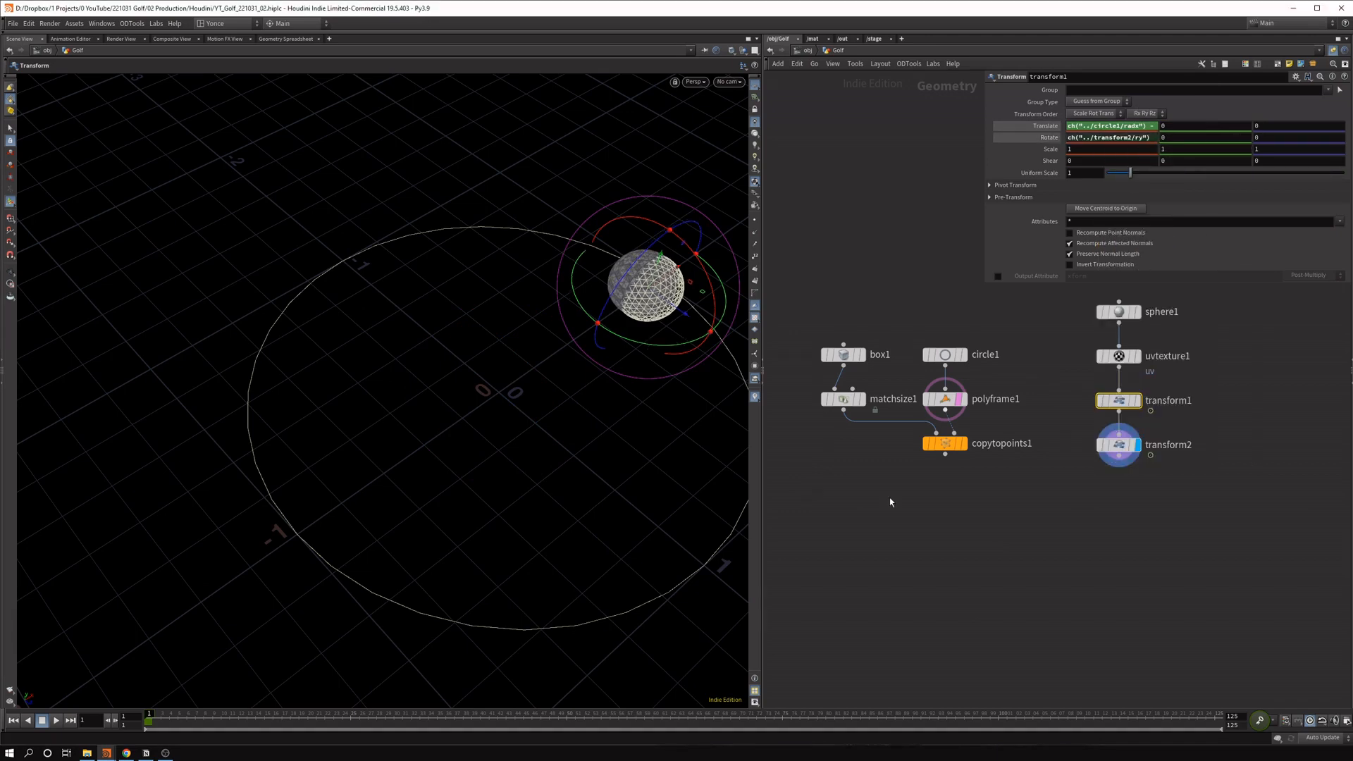
Scrub the timeline to watch the sphere orbit along the circle's edge.
left_click_drag(149, 714, 187, 714)
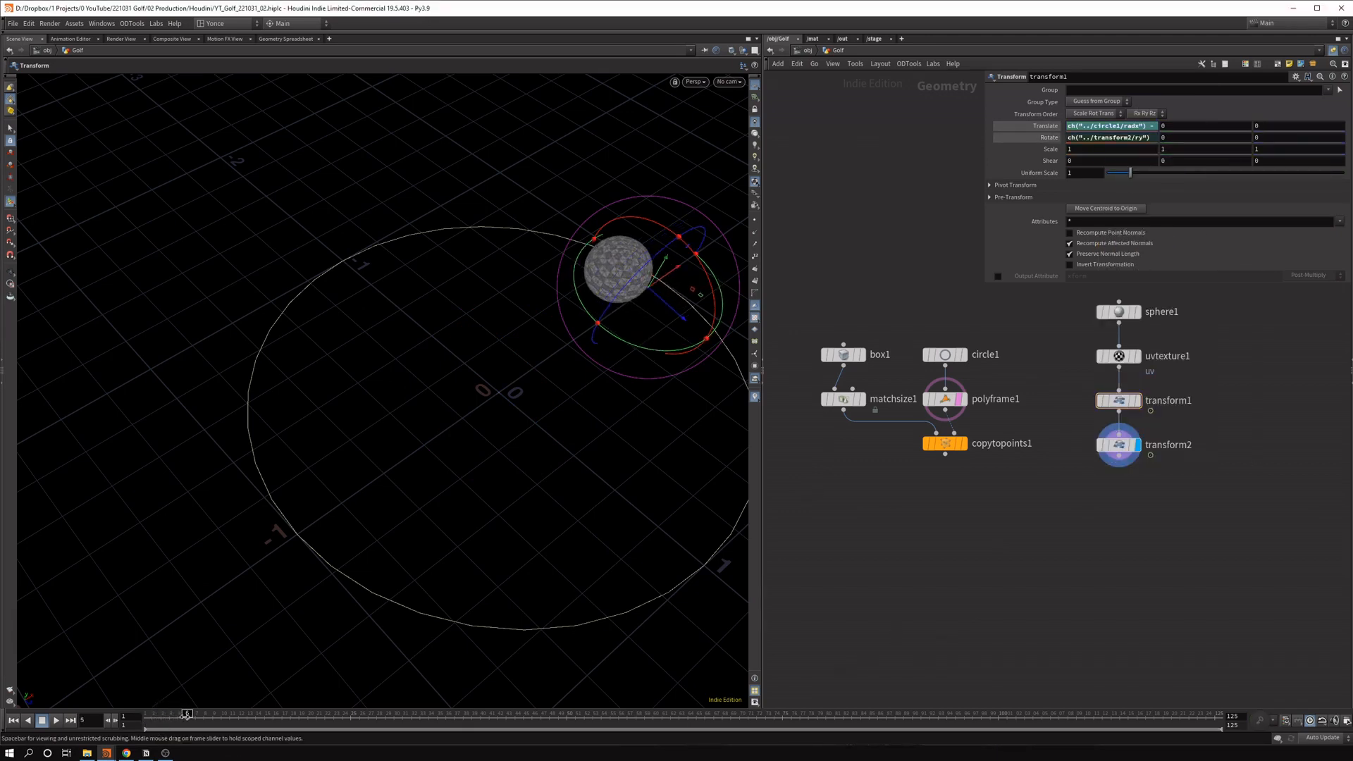
left_click_drag(185, 715, 438, 715)
type("-")
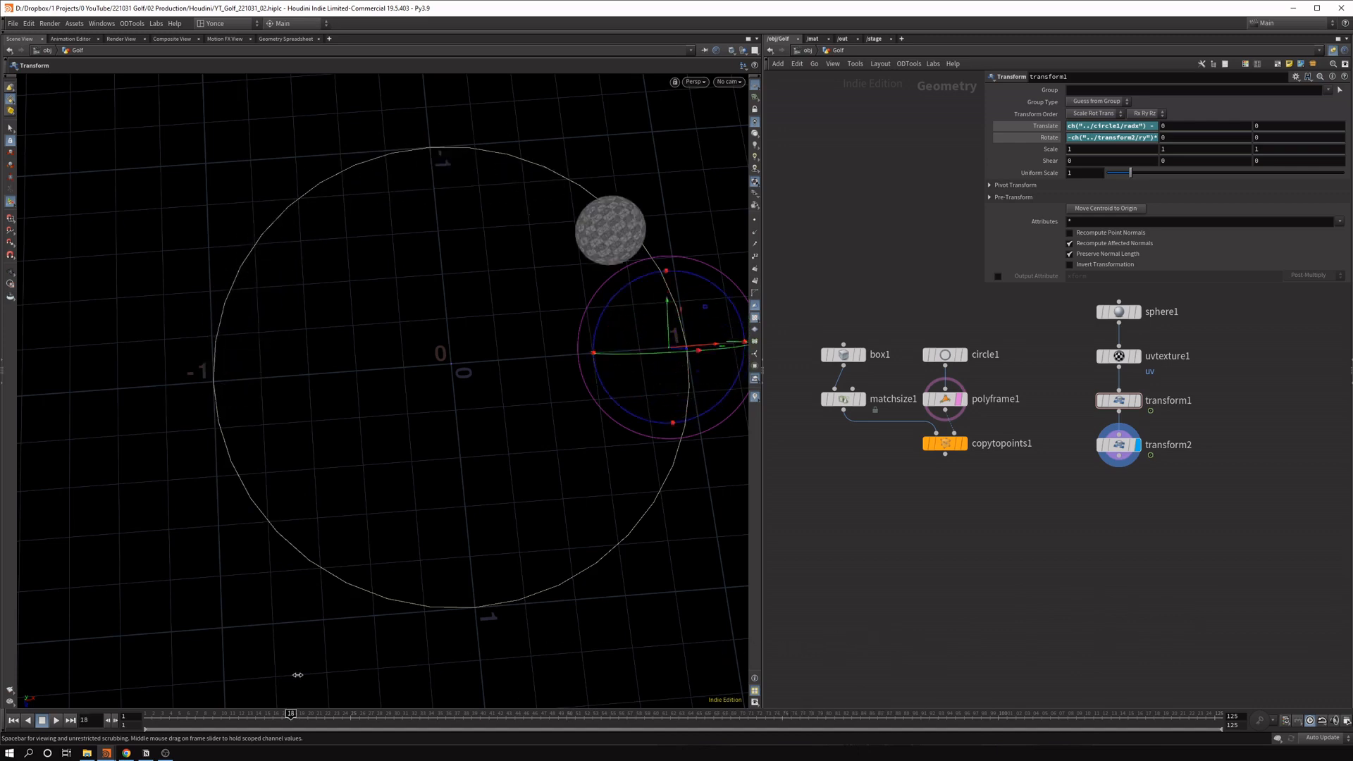
left_click_drag(291, 714, 505, 713)
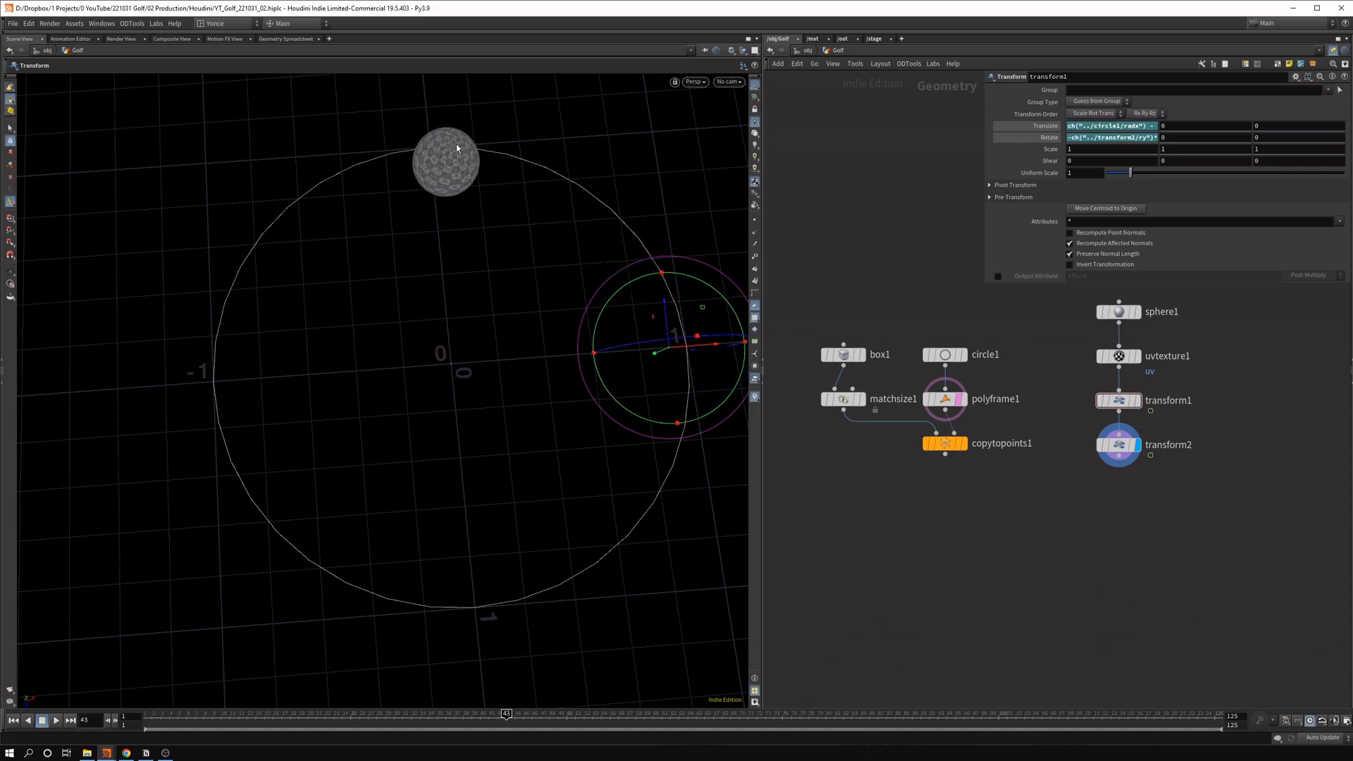
left_click_drag(504, 713, 280, 714)
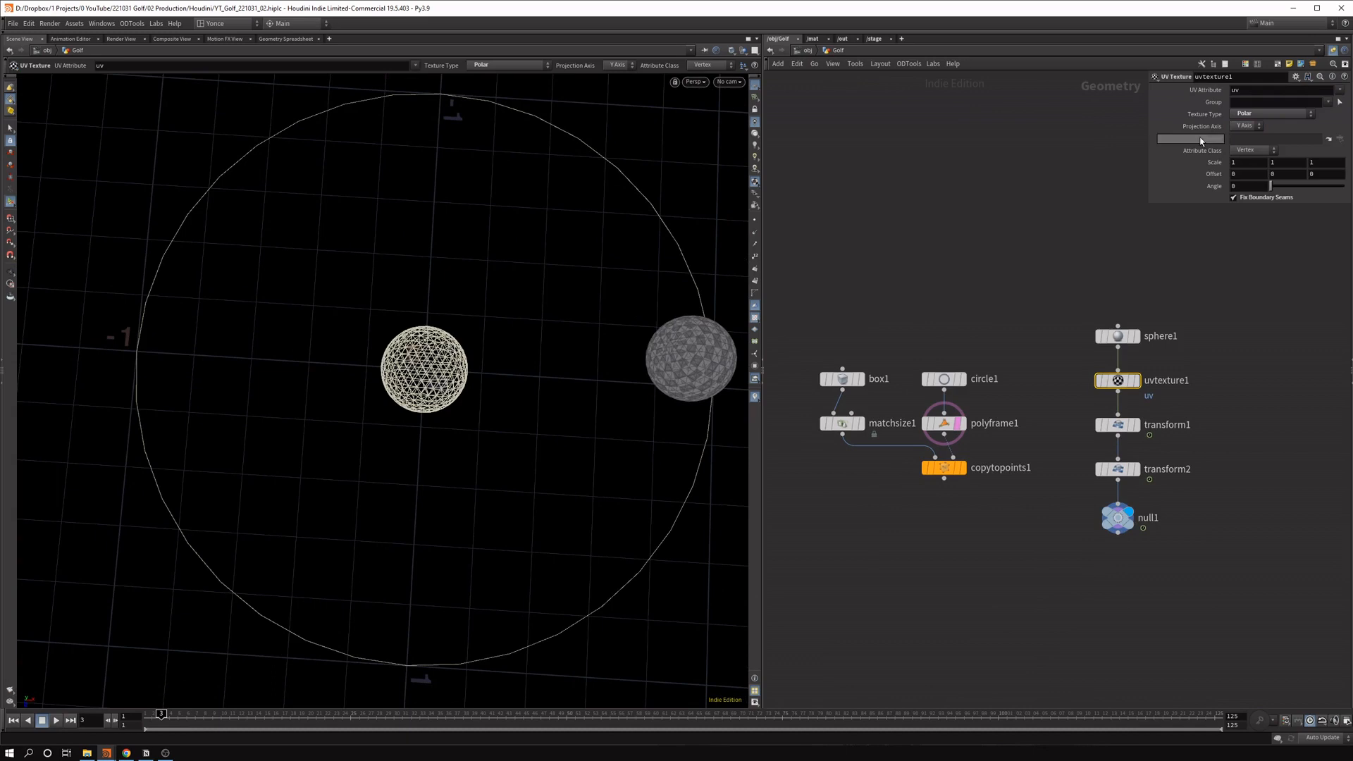
Set UV projection axis to X, tilt transform1 -45 degrees, and rename the null IN_SPHERE.
left_click(1246, 126)
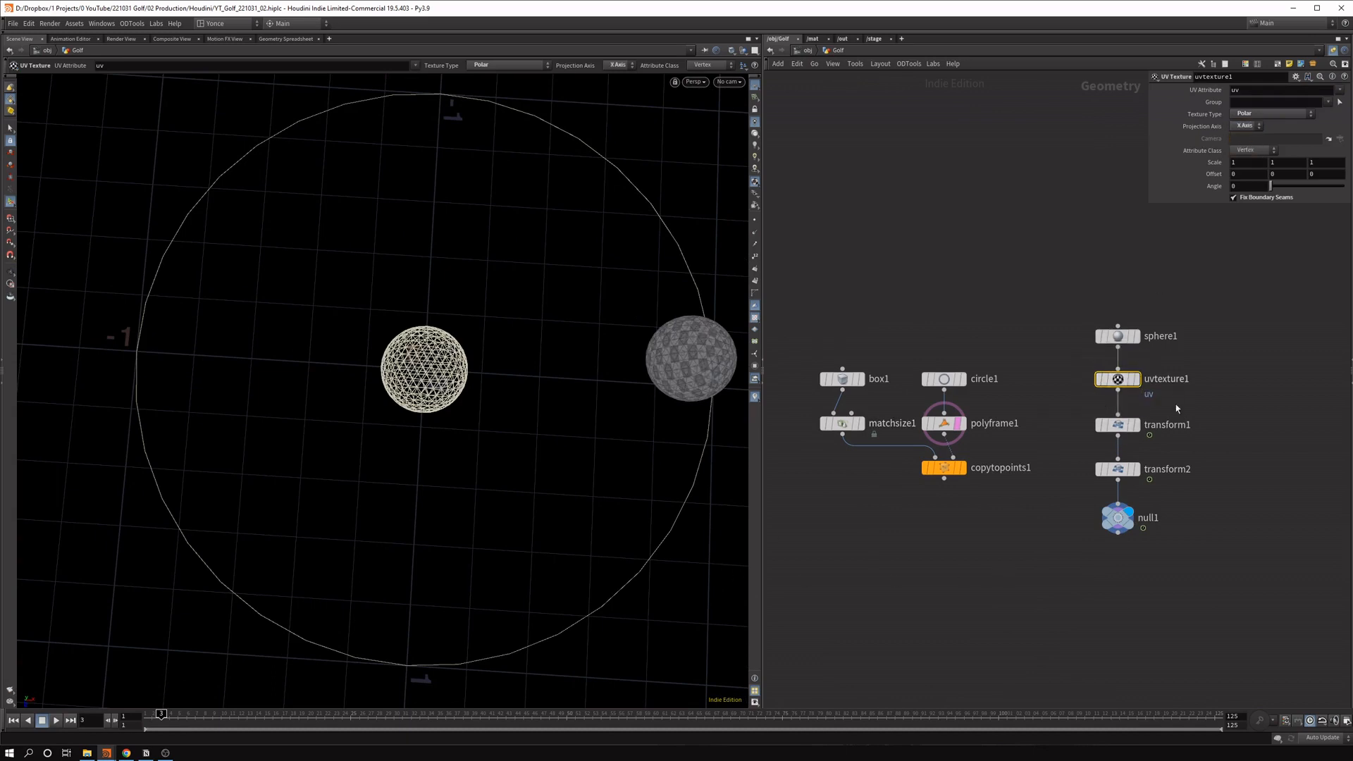
left_click(1117, 424)
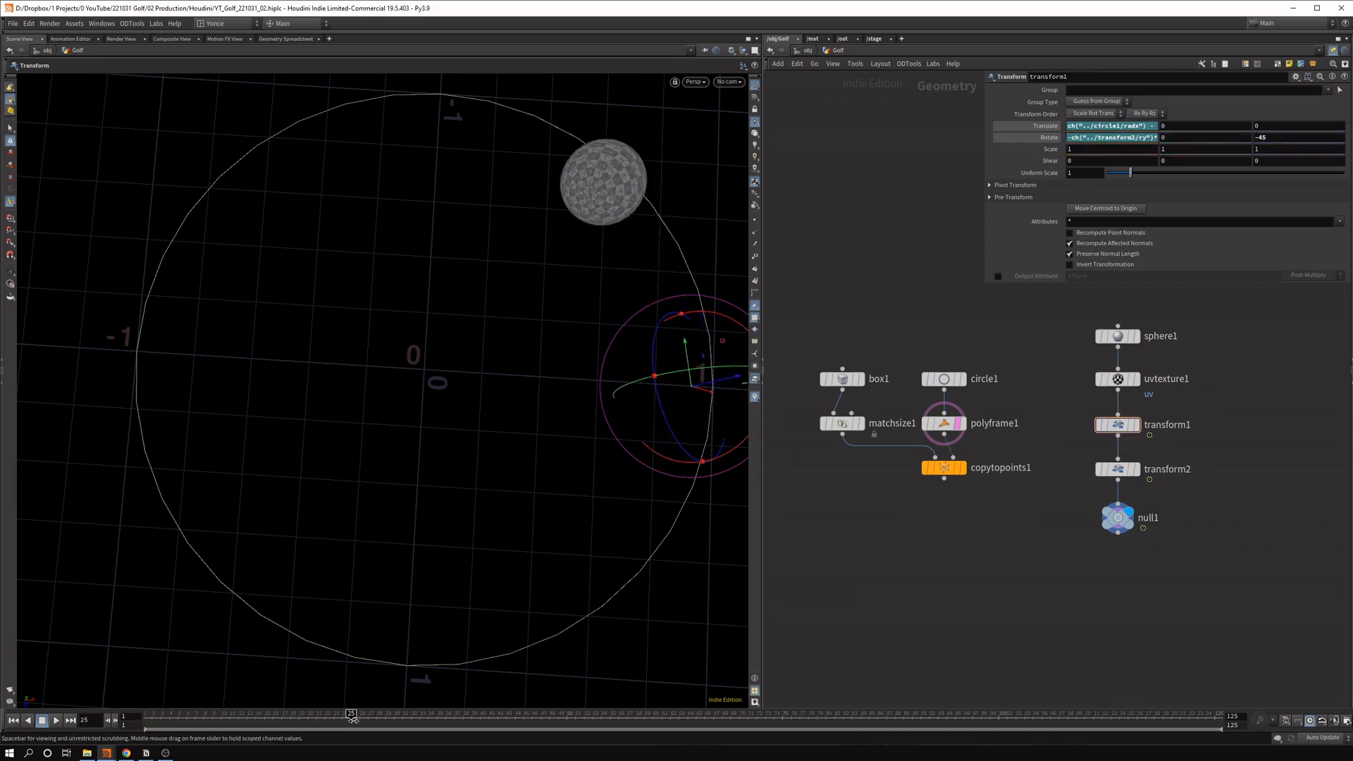
left_click_drag(350, 712, 834, 712)
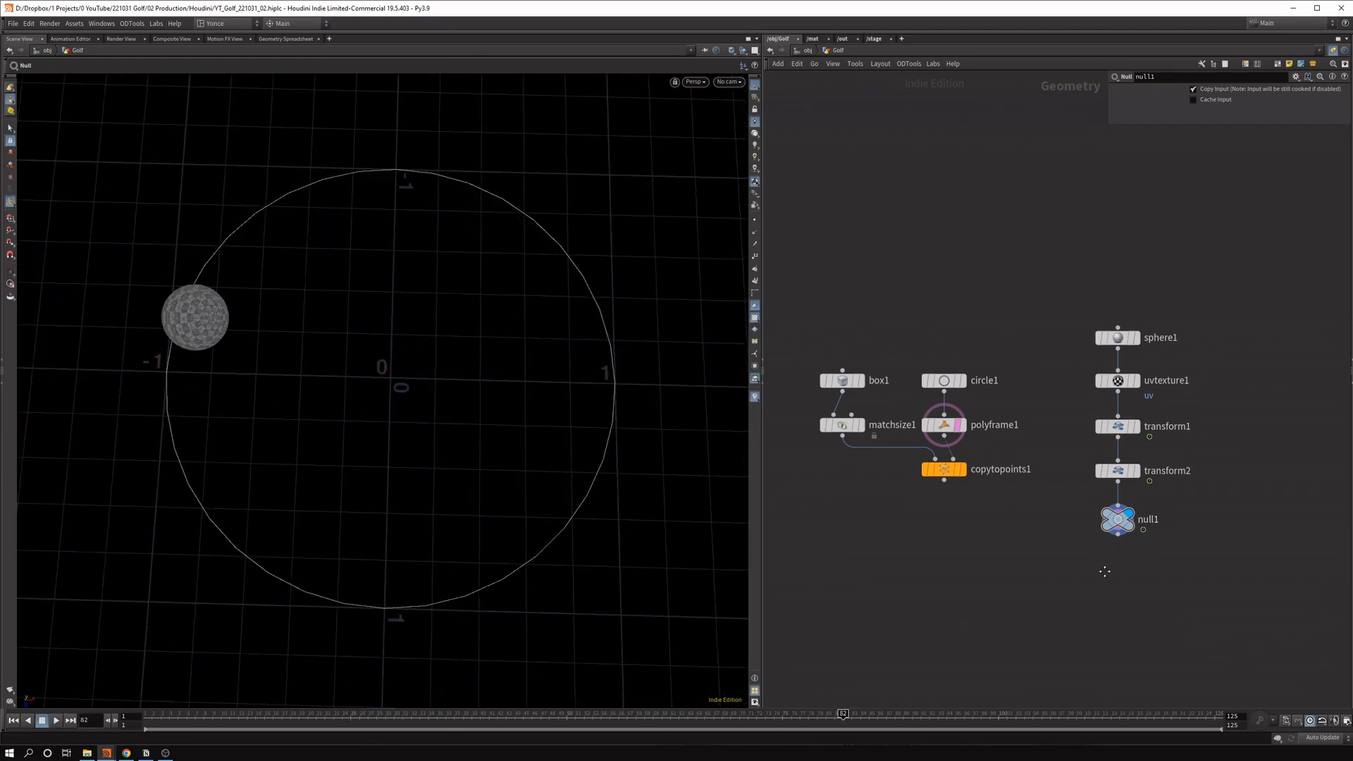
double_click(1148, 519)
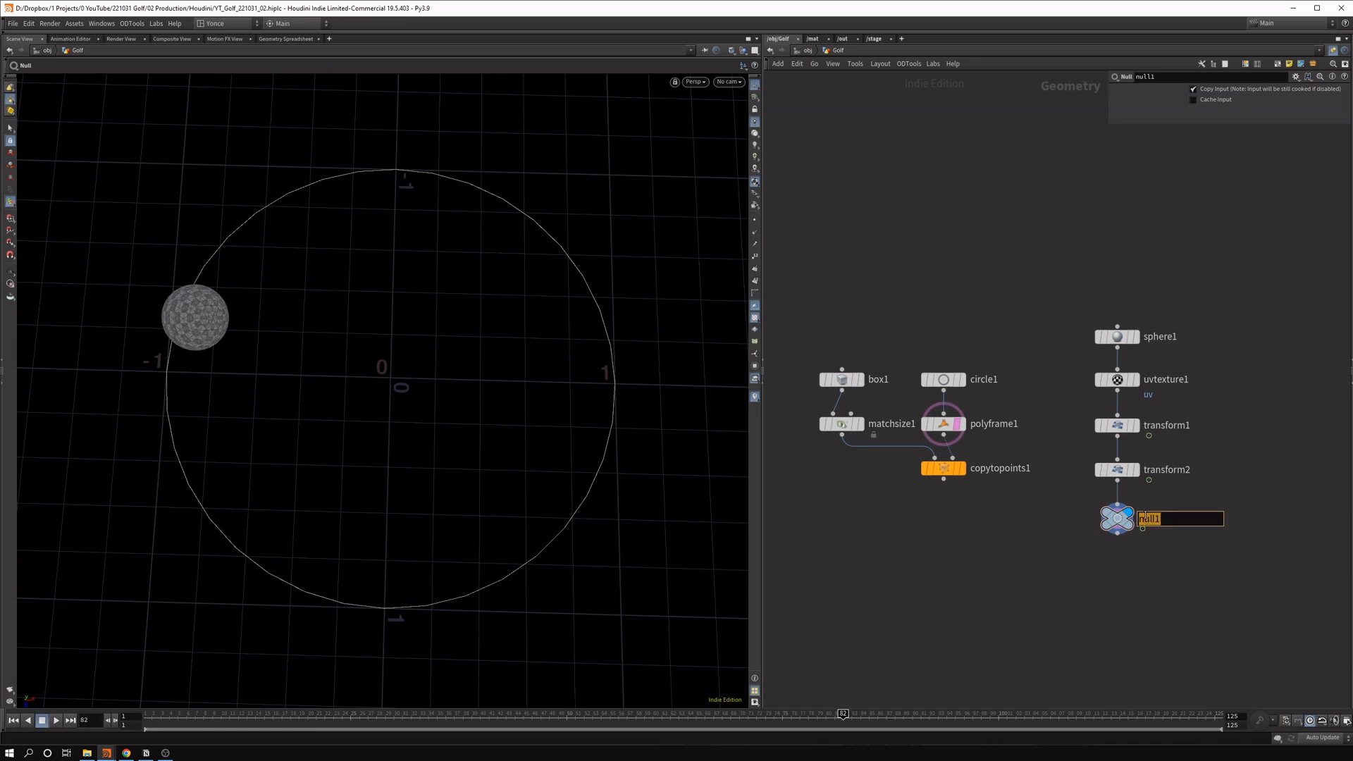
type("IN_SPHERE")
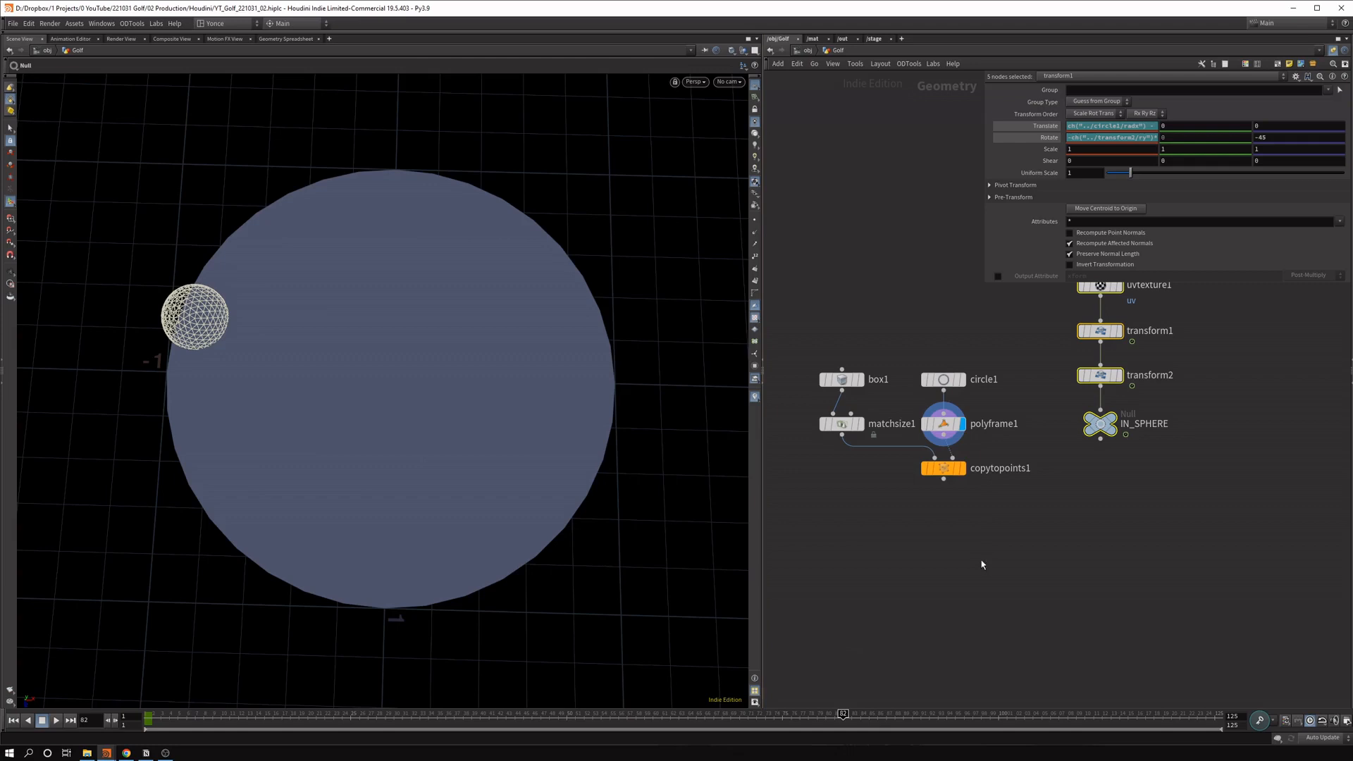
Move the sphere node chain aside to make room for the Distance from Geometry node.
left_click_drag(942, 468, 942, 518)
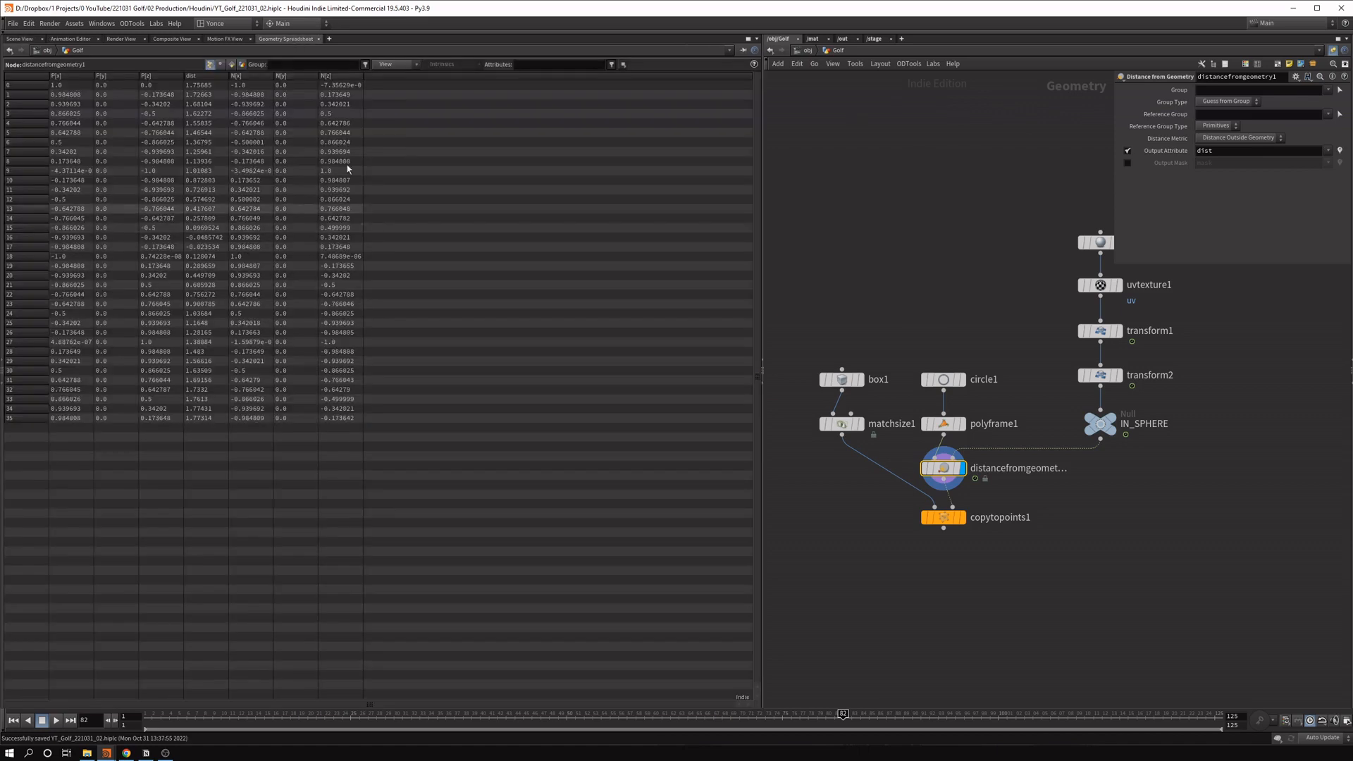
mouse_move(215, 271)
type("color")
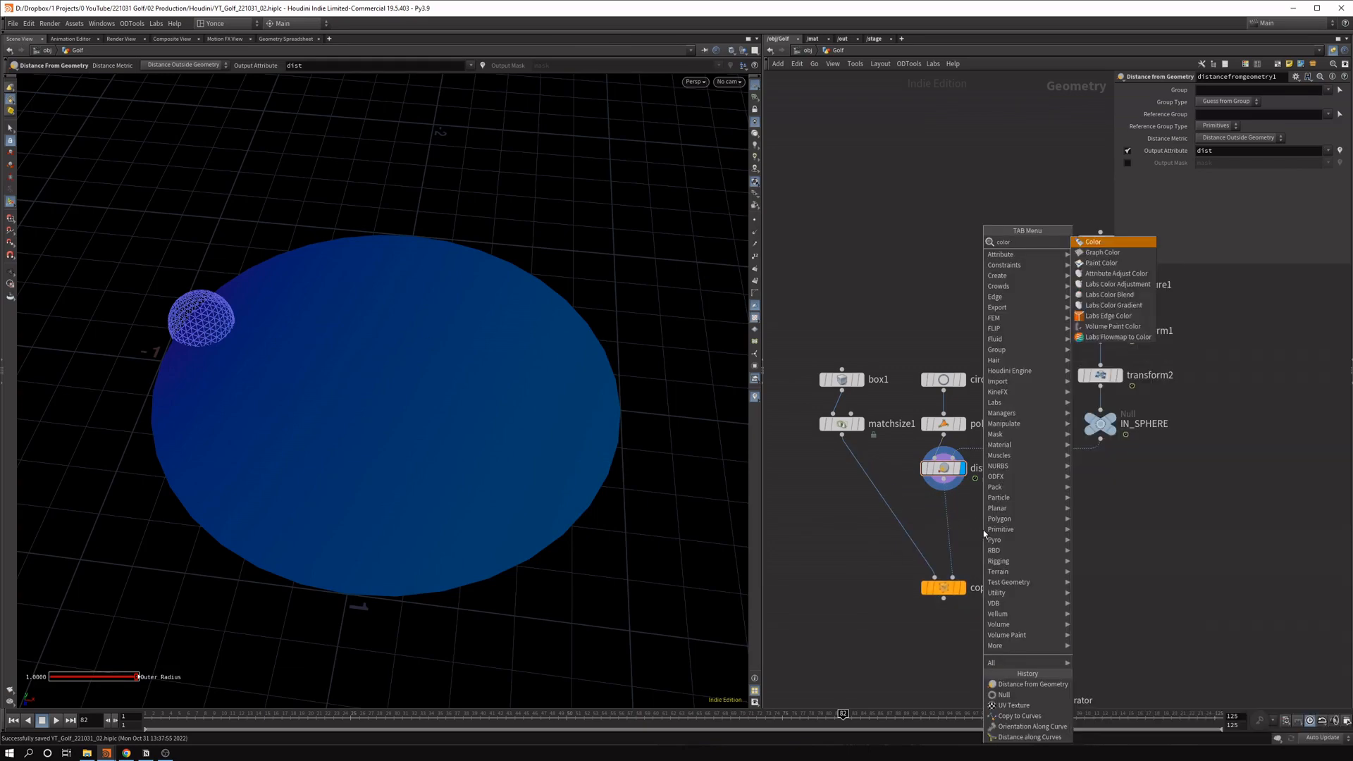
Add a Color node ramped from the dist attribute and merge the box ring with the sphere.
left_click(1093, 241)
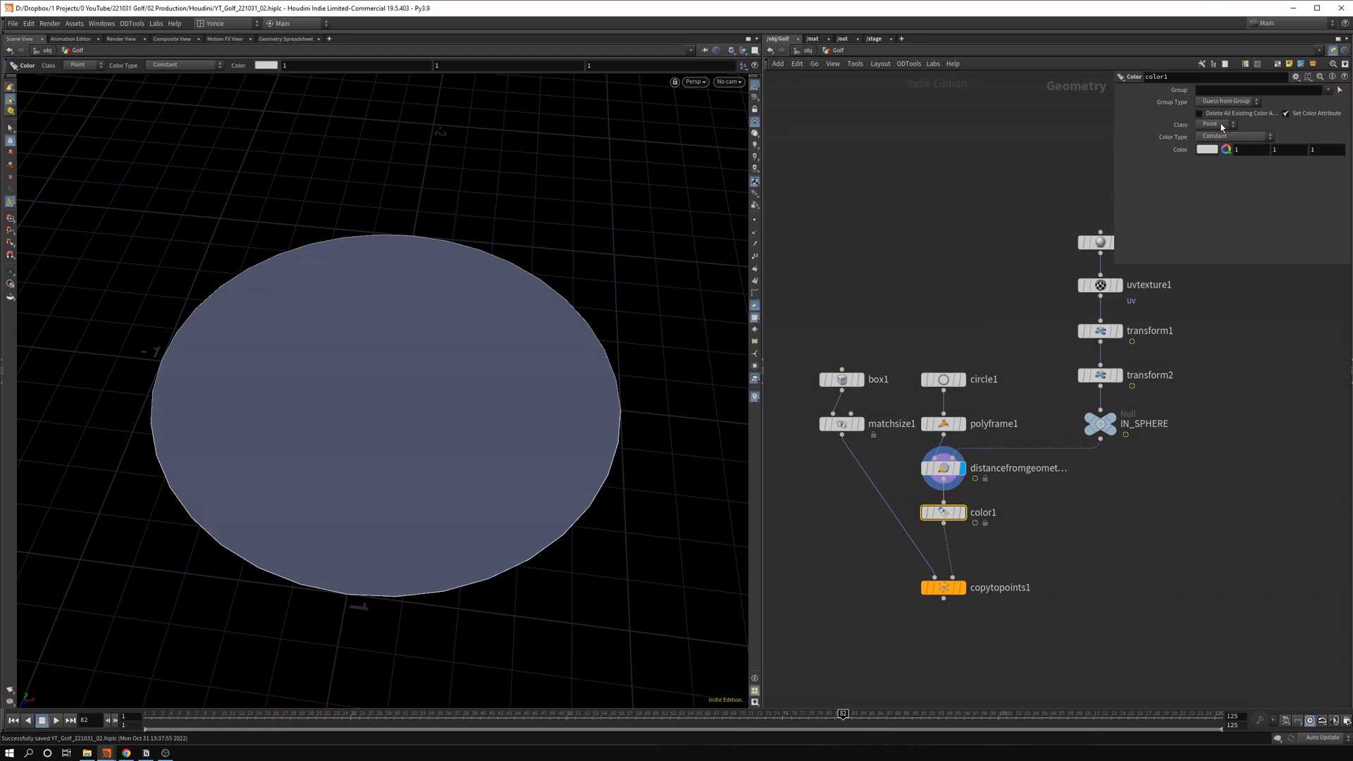
left_click(1234, 136)
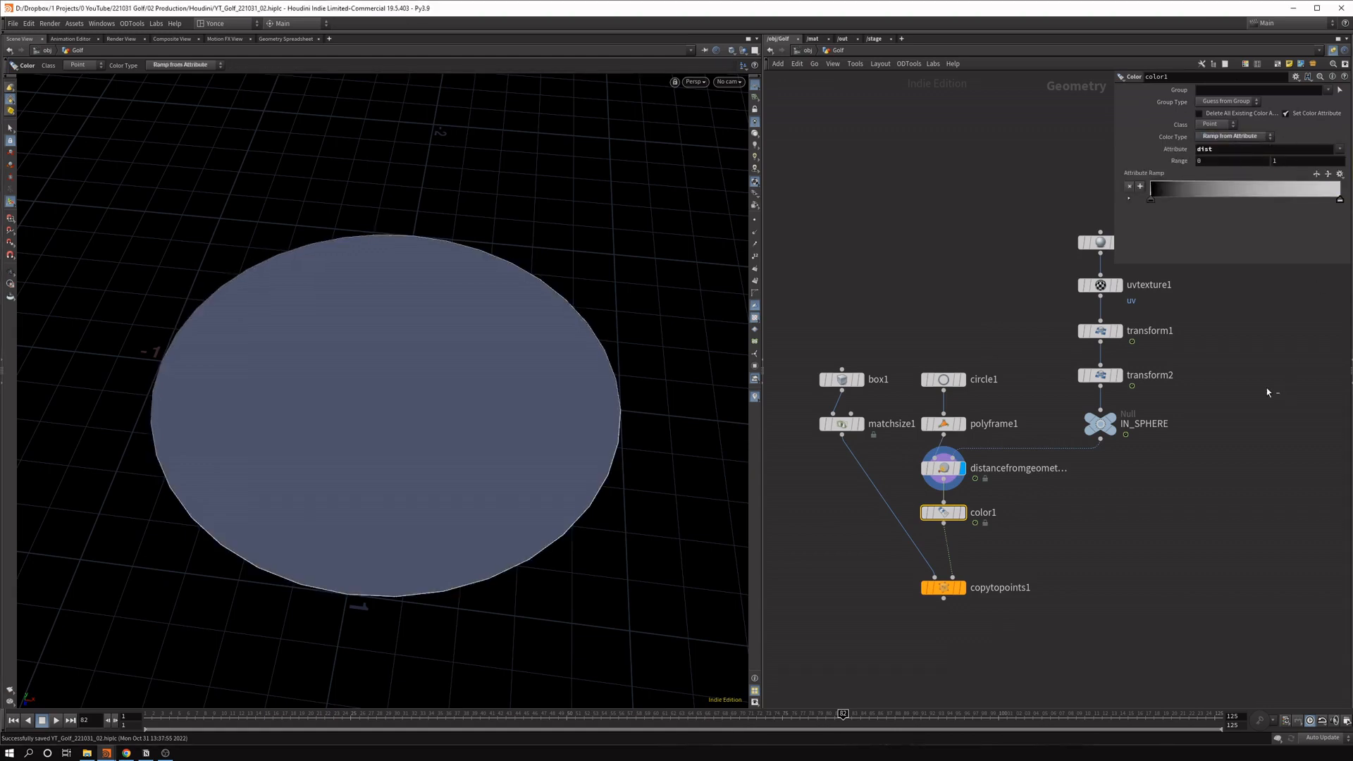
left_click(943, 587)
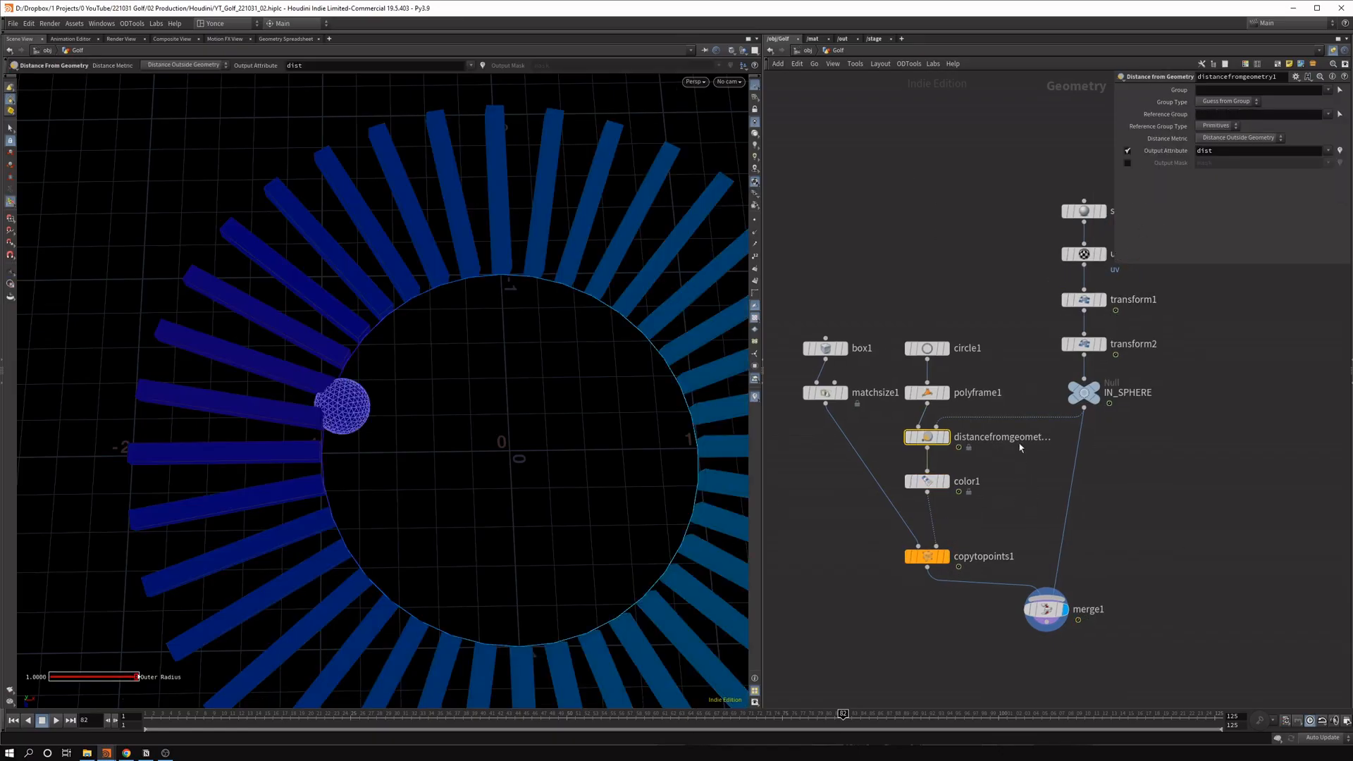
Make color1's ramp a B-Spline blend from blue to white over dist 0–0.2.
left_click(926, 483)
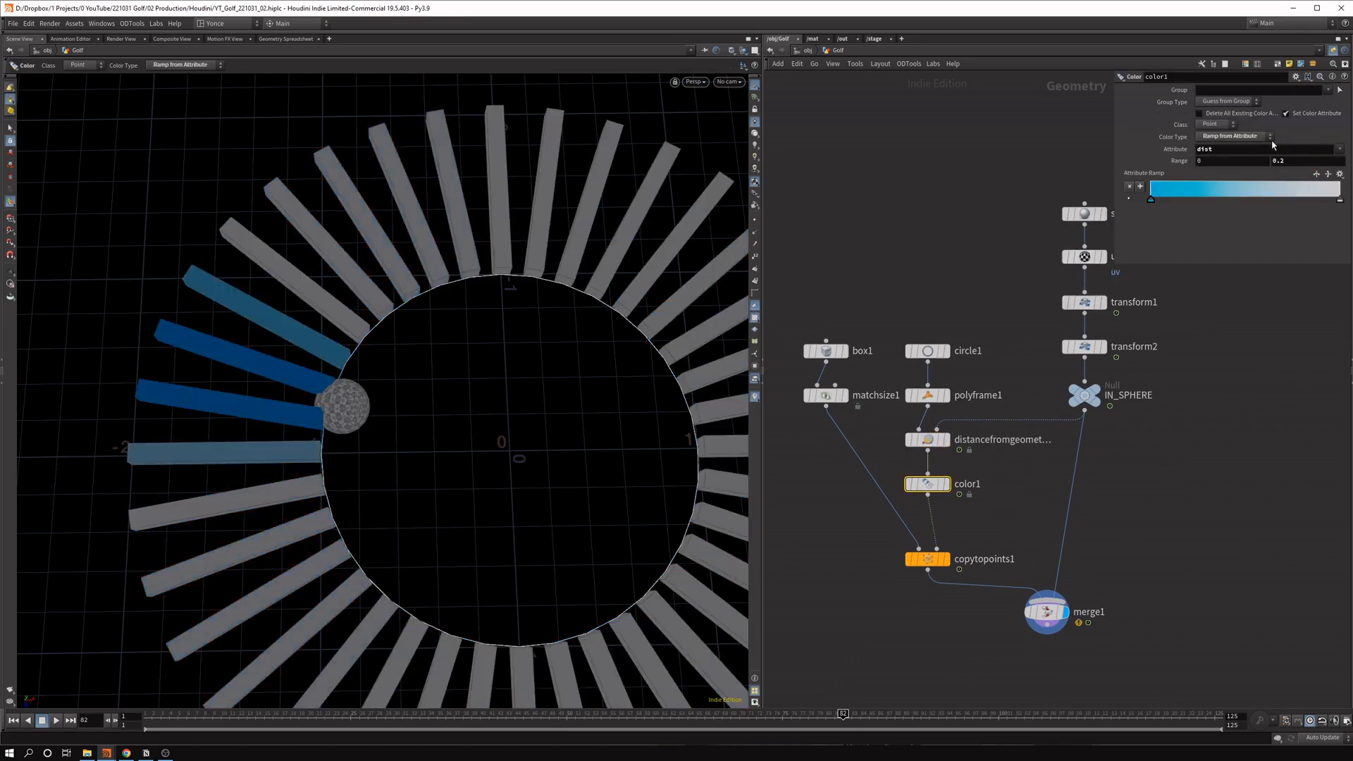
left_click(1234, 248)
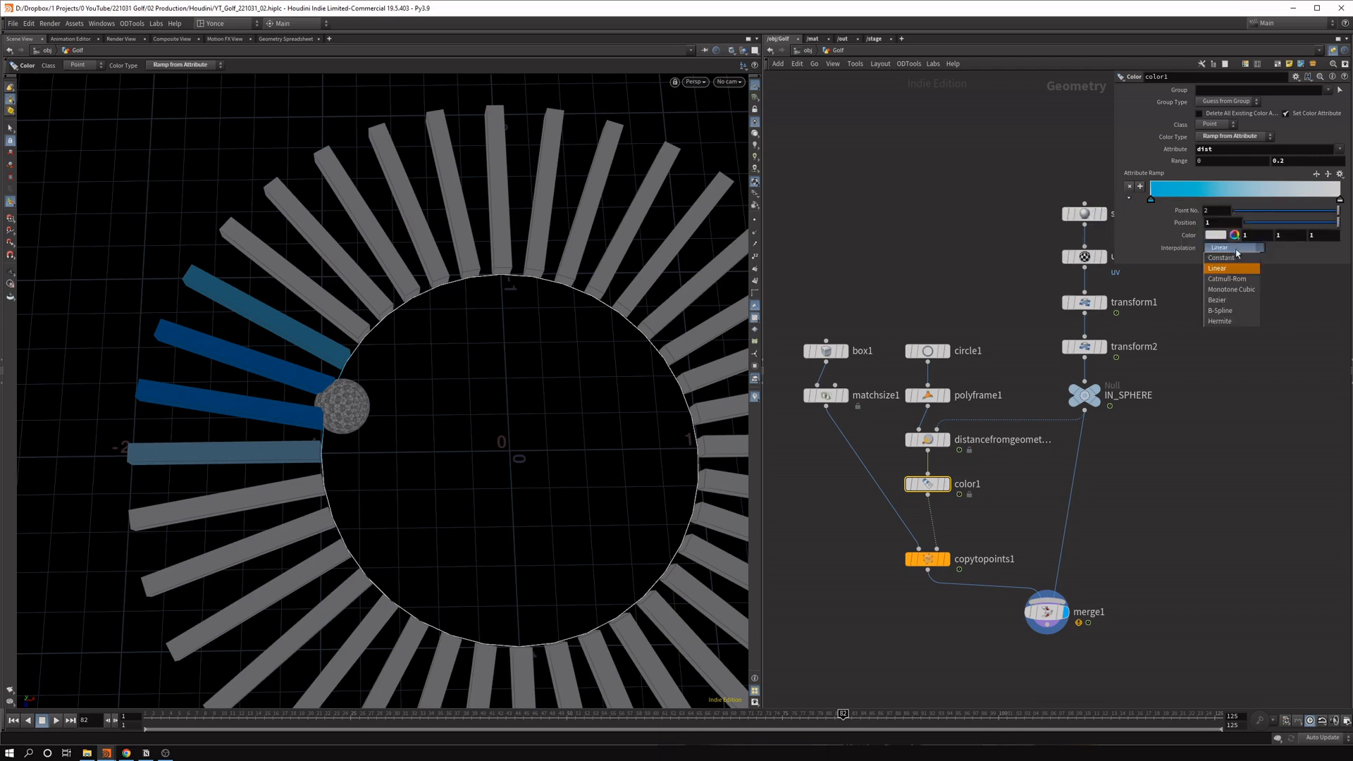
left_click(1220, 310)
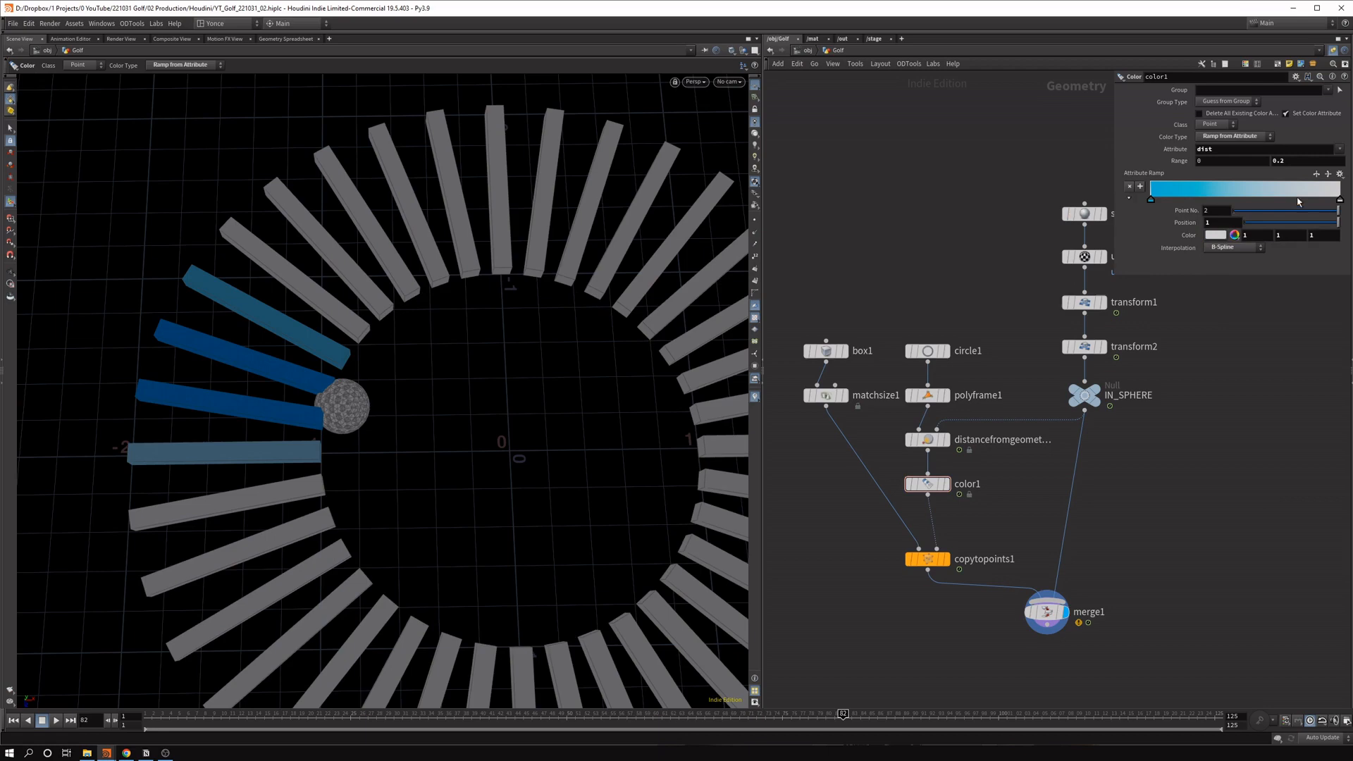
left_click_drag(1338, 199, 1315, 200)
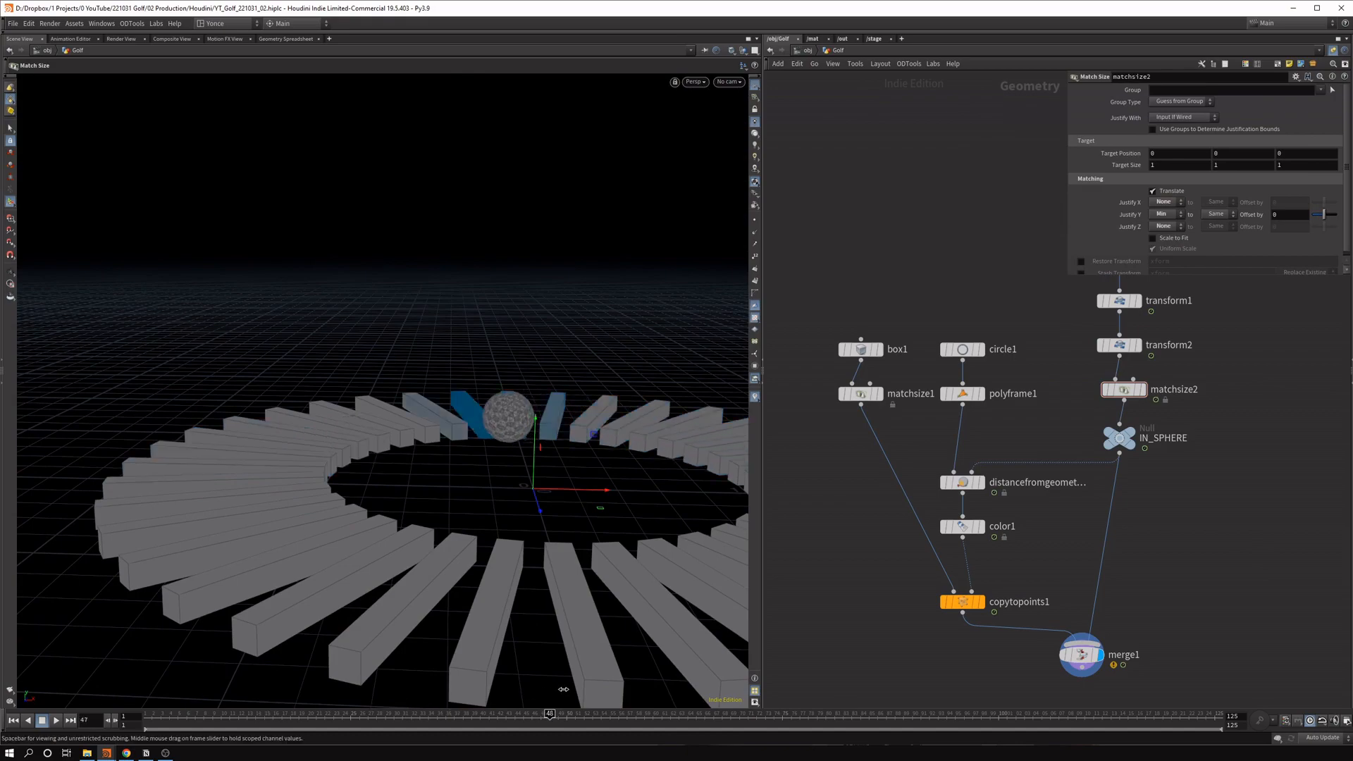
Scrub the timeline to watch the grounded sphere roll past, tinting the nearest sticks blue.
left_click_drag(553, 714, 887, 714)
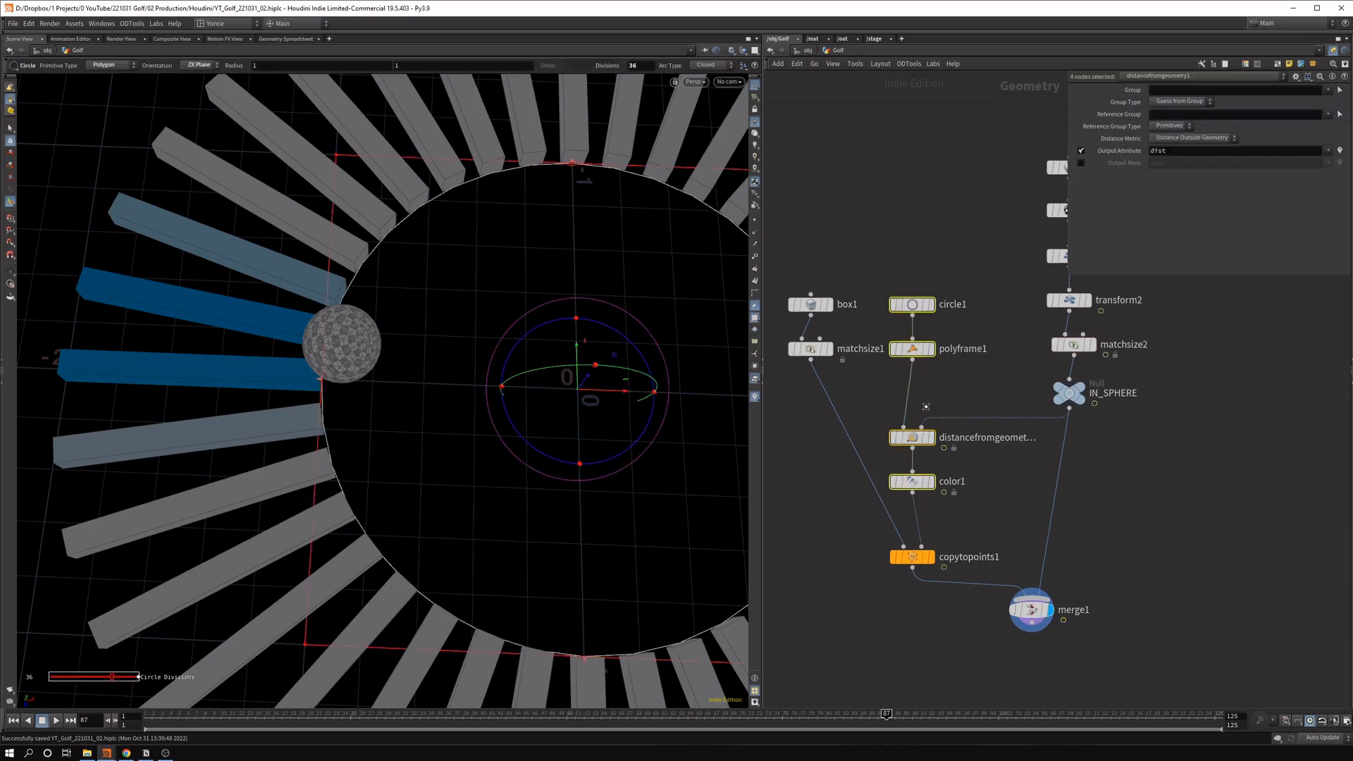
Add a Soft Transform whose falloff Distance Metric uses the dist attribute.
key("Tab")
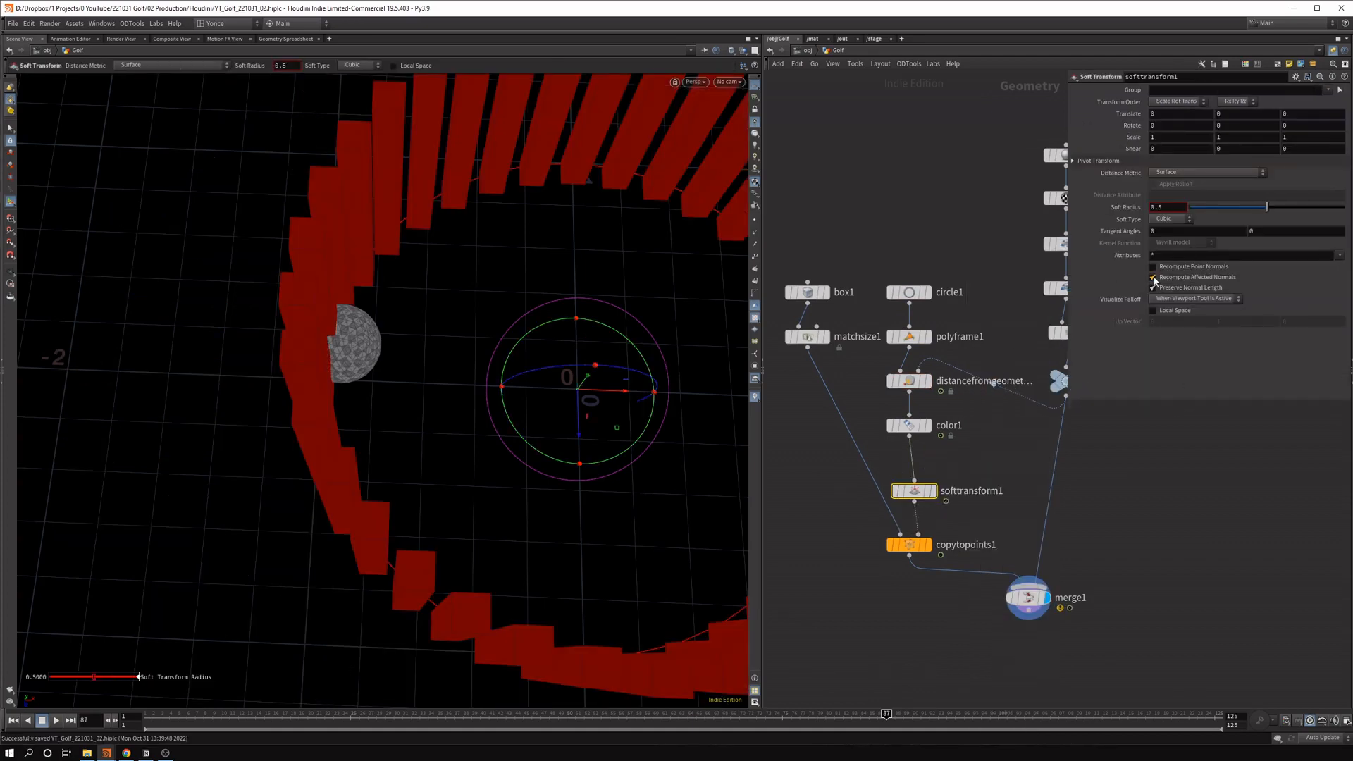
left_click(1152, 288)
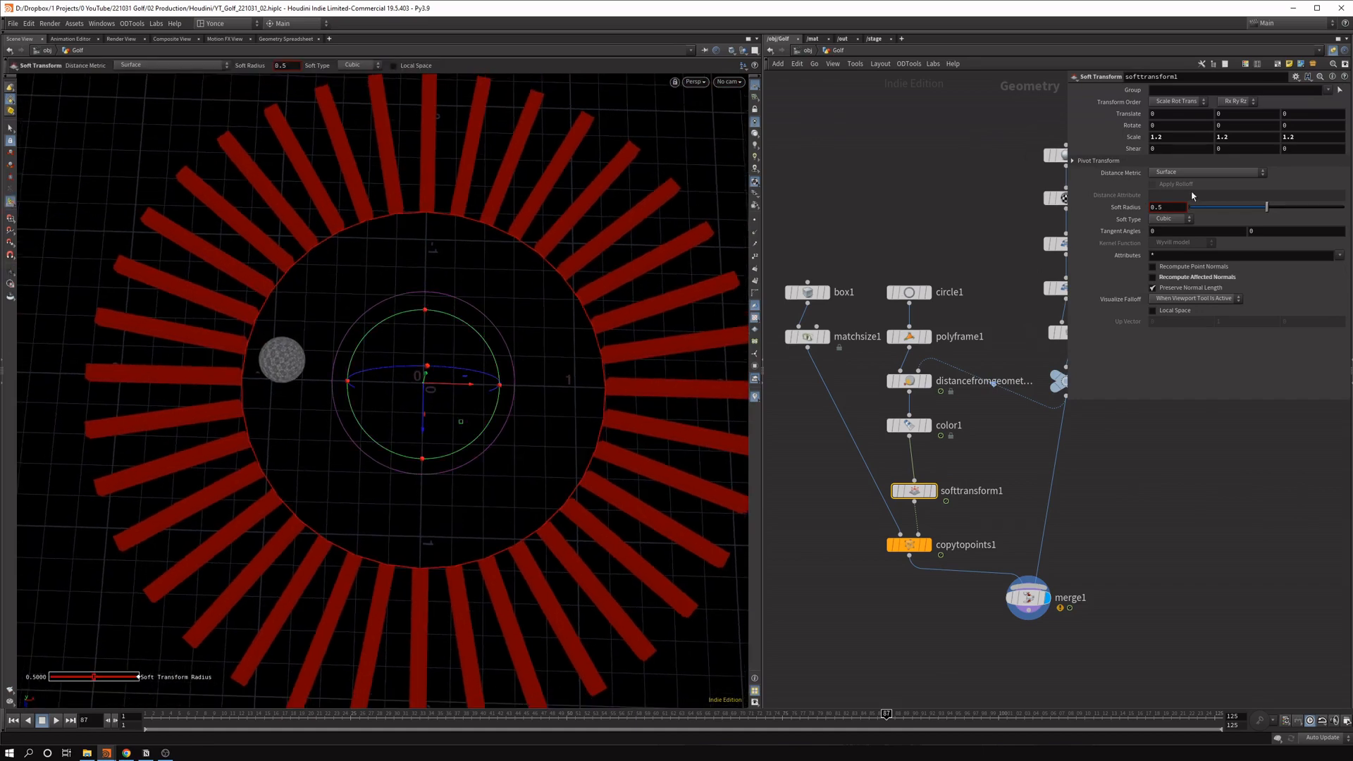
left_click(1206, 172)
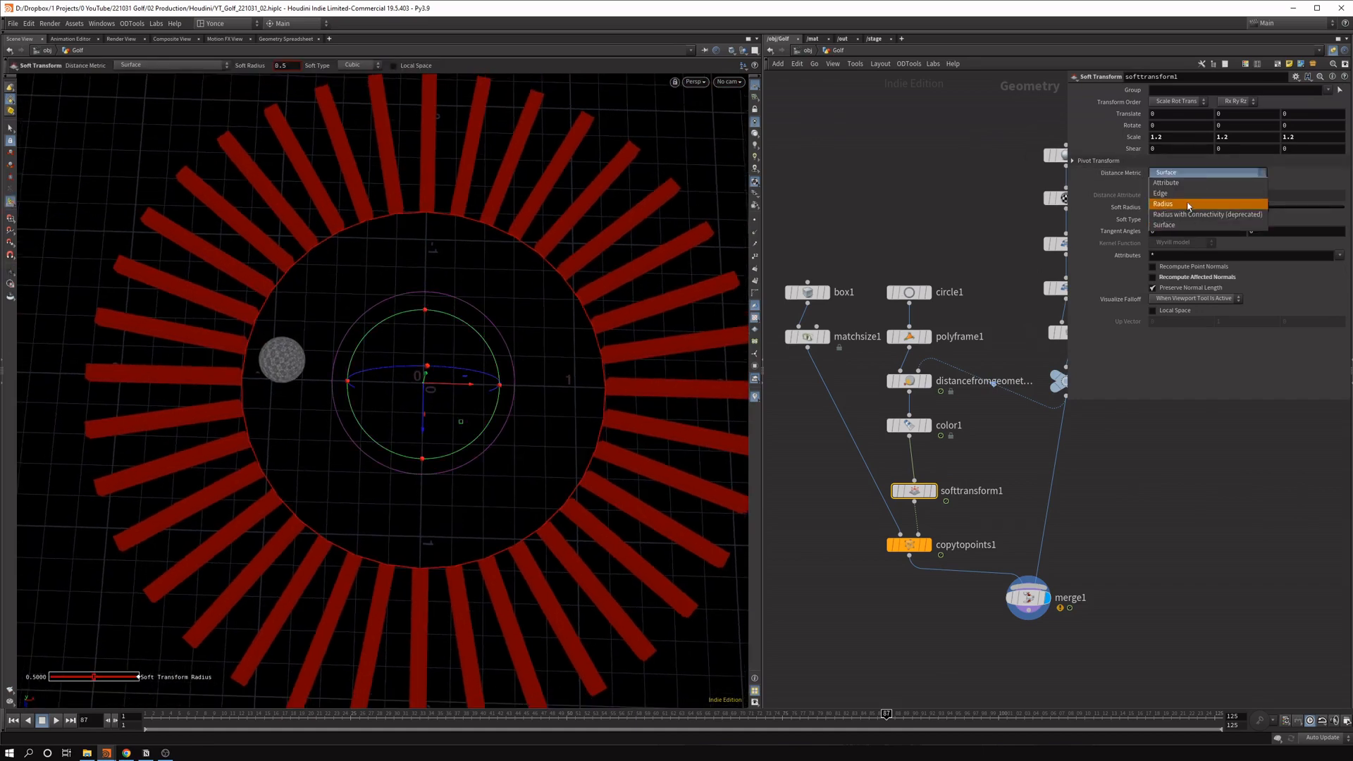
left_click(1166, 182)
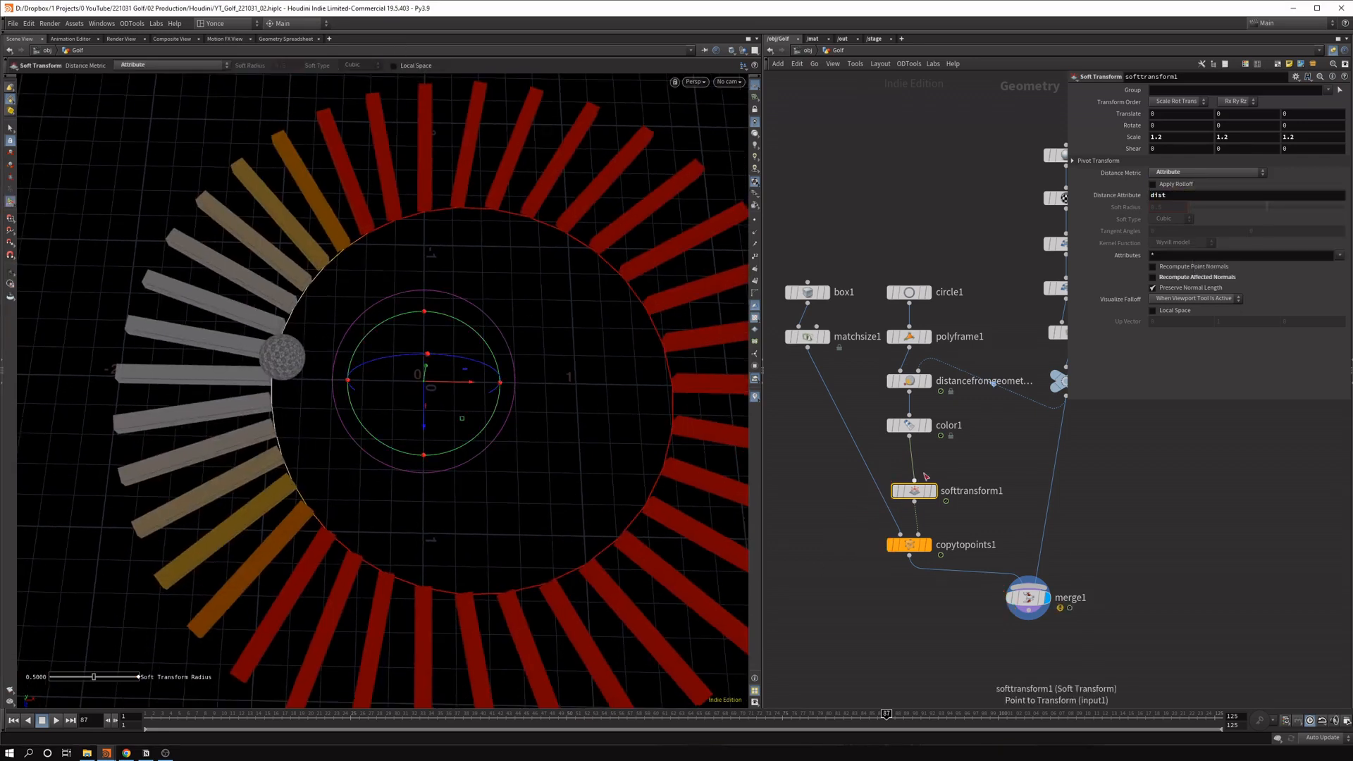
key("Tab")
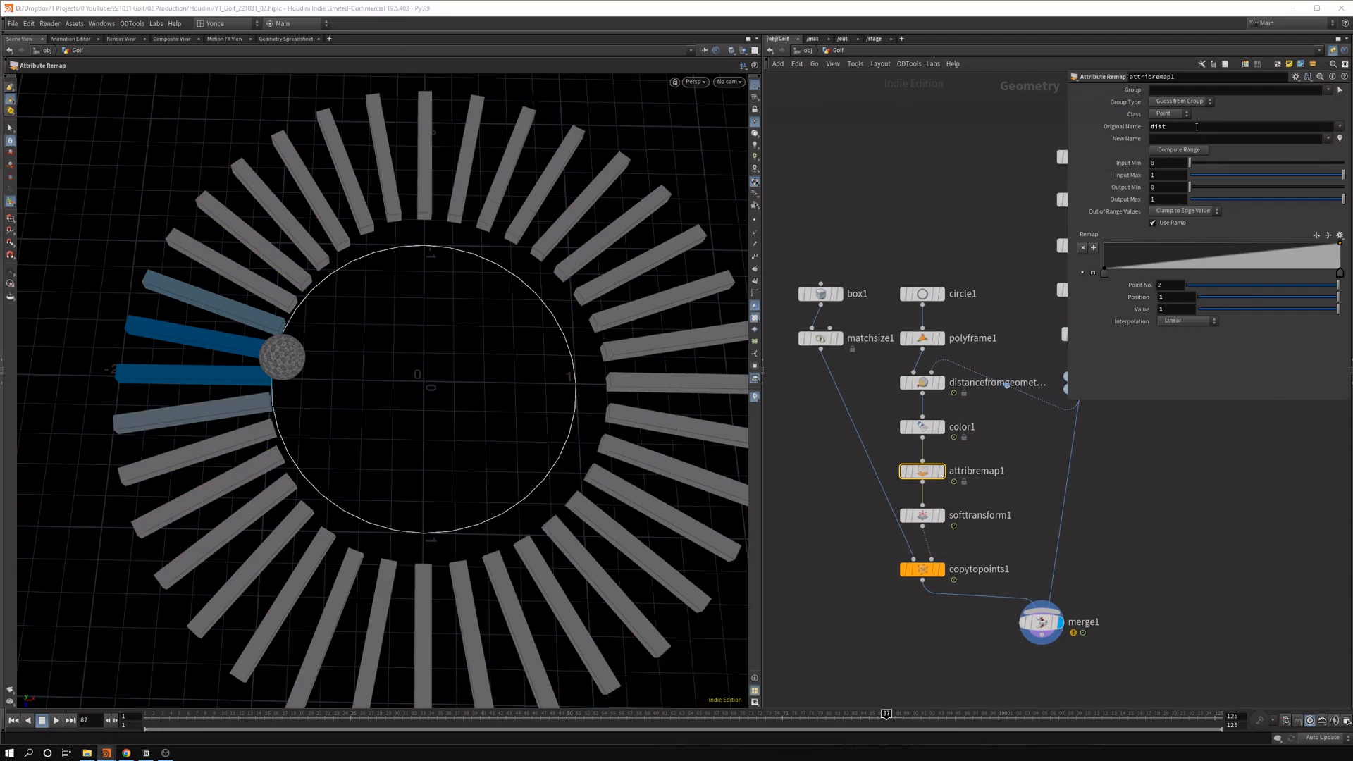
Remap dist into an inverted disp attribute with computed range, and have Soft Transform use disp.
type("disp")
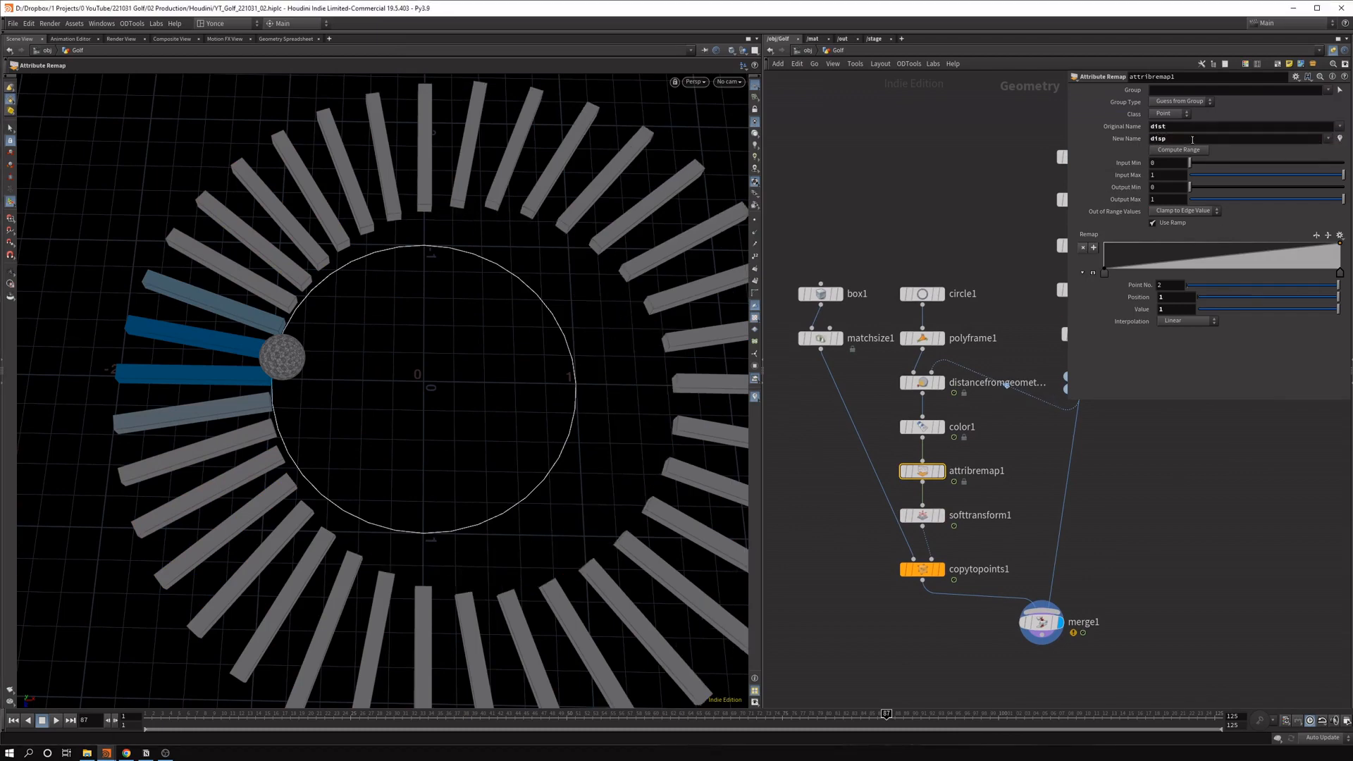
left_click(1178, 150)
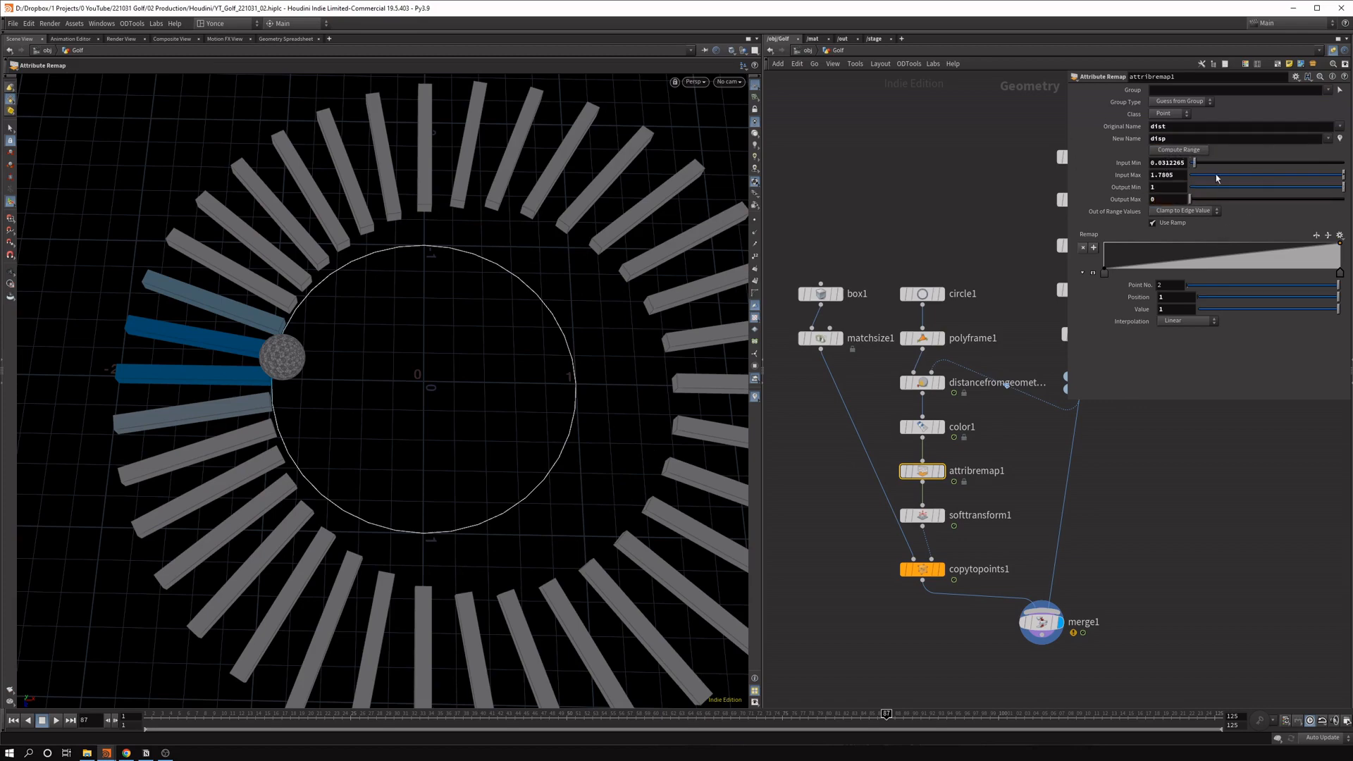
left_click(1166, 175)
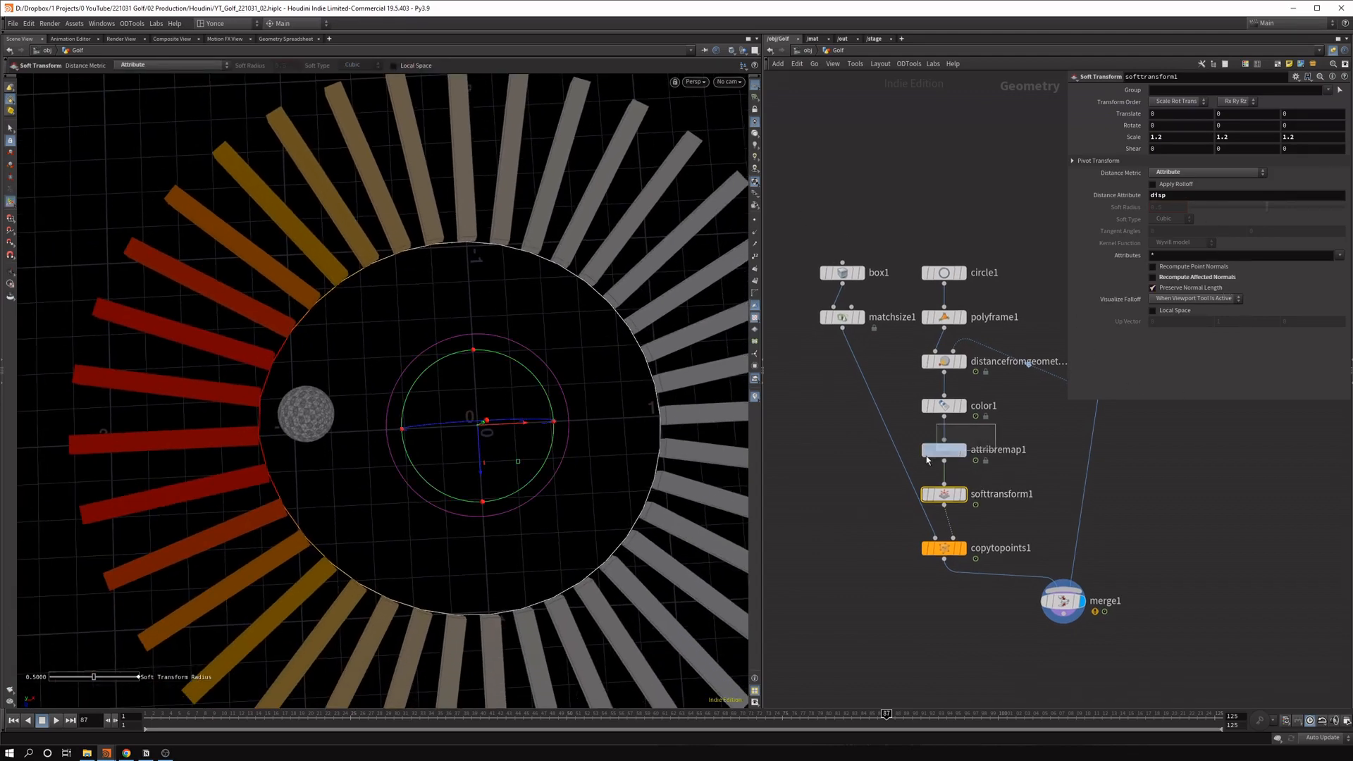
left_click(943, 449)
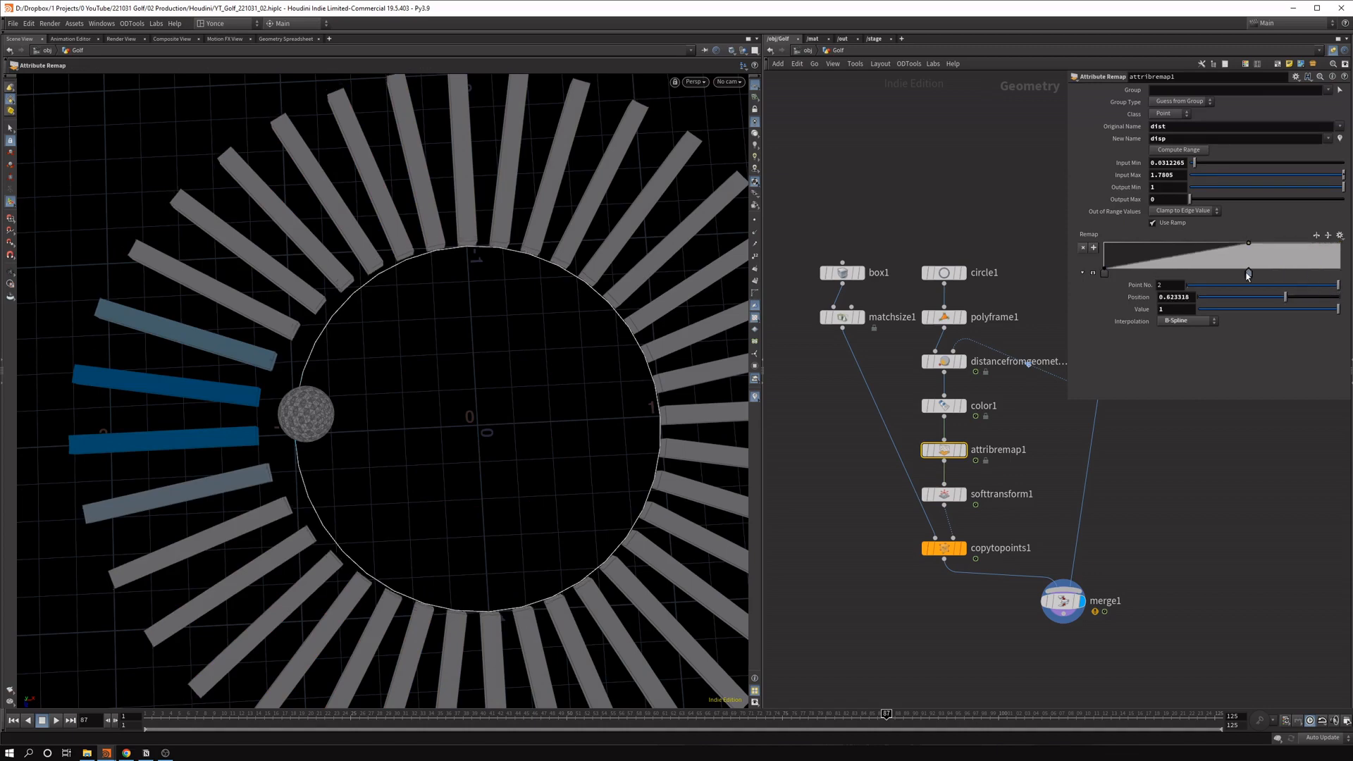
Pull the remap ramp's second point to about 0.11, then scrub to another frame.
left_click_drag(1248, 274, 1126, 274)
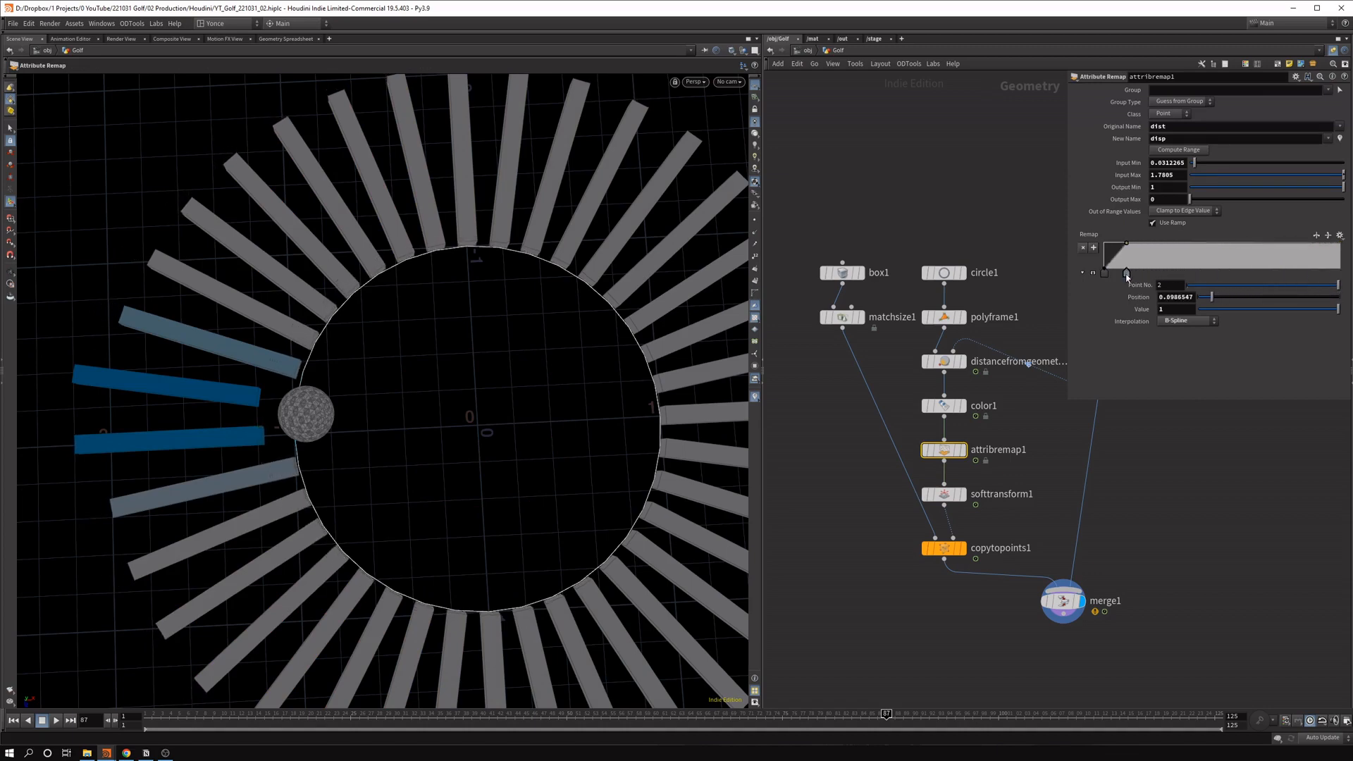
left_click_drag(1126, 273, 1141, 272)
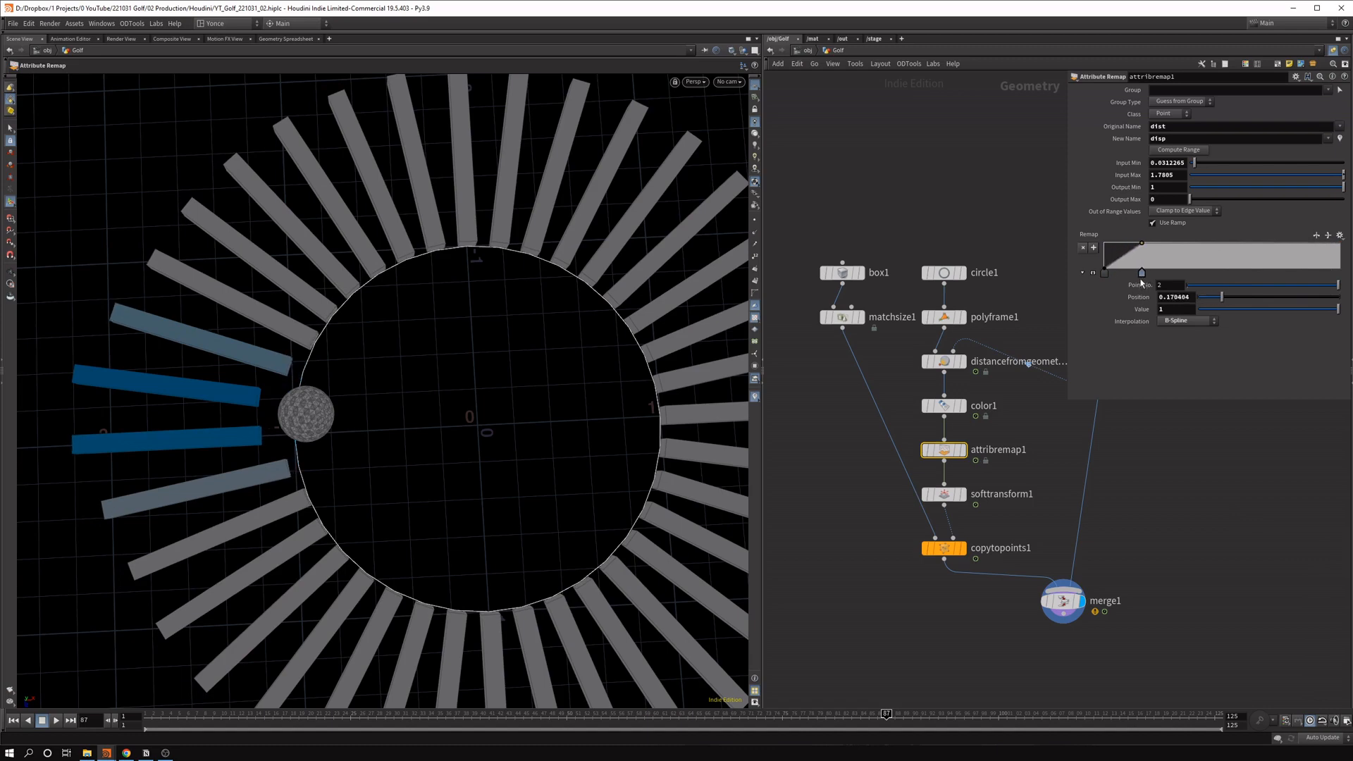
left_click_drag(1140, 271, 1130, 270)
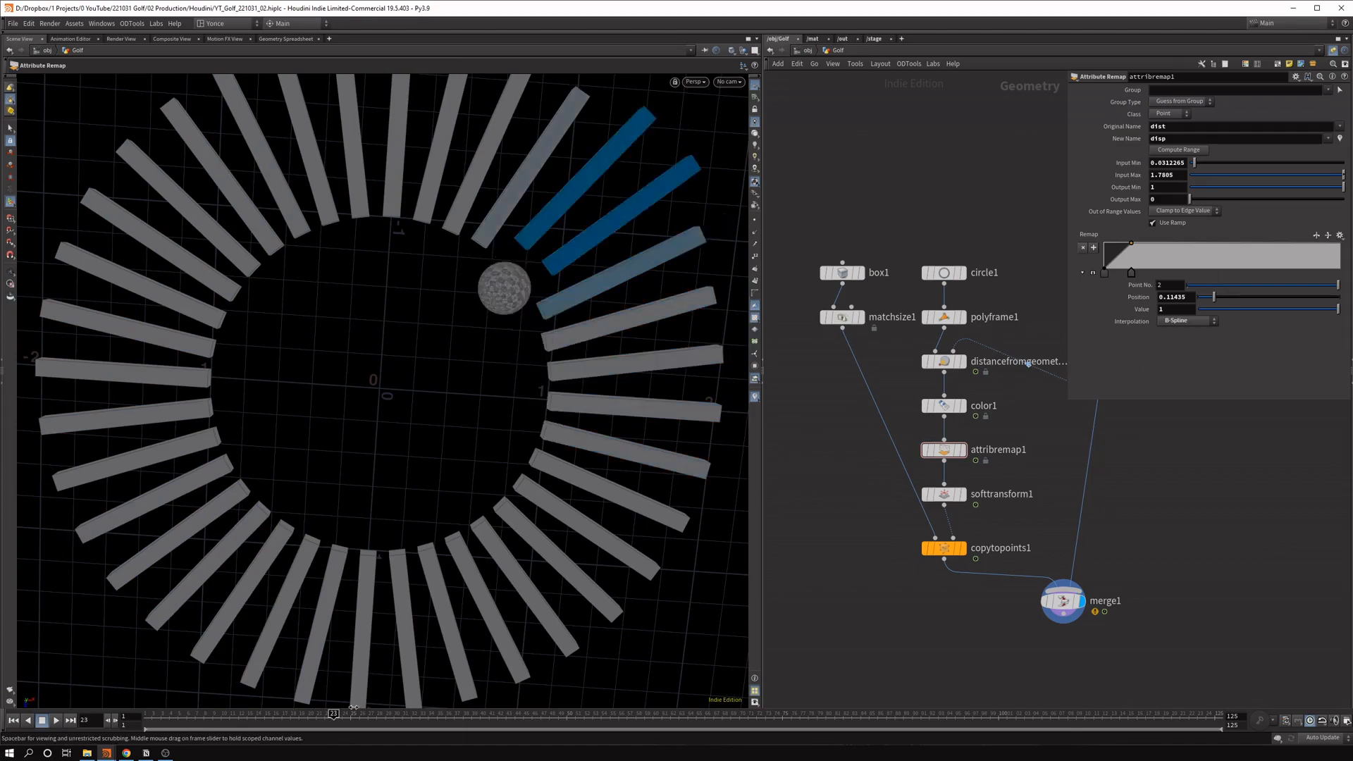
left_click(914, 712)
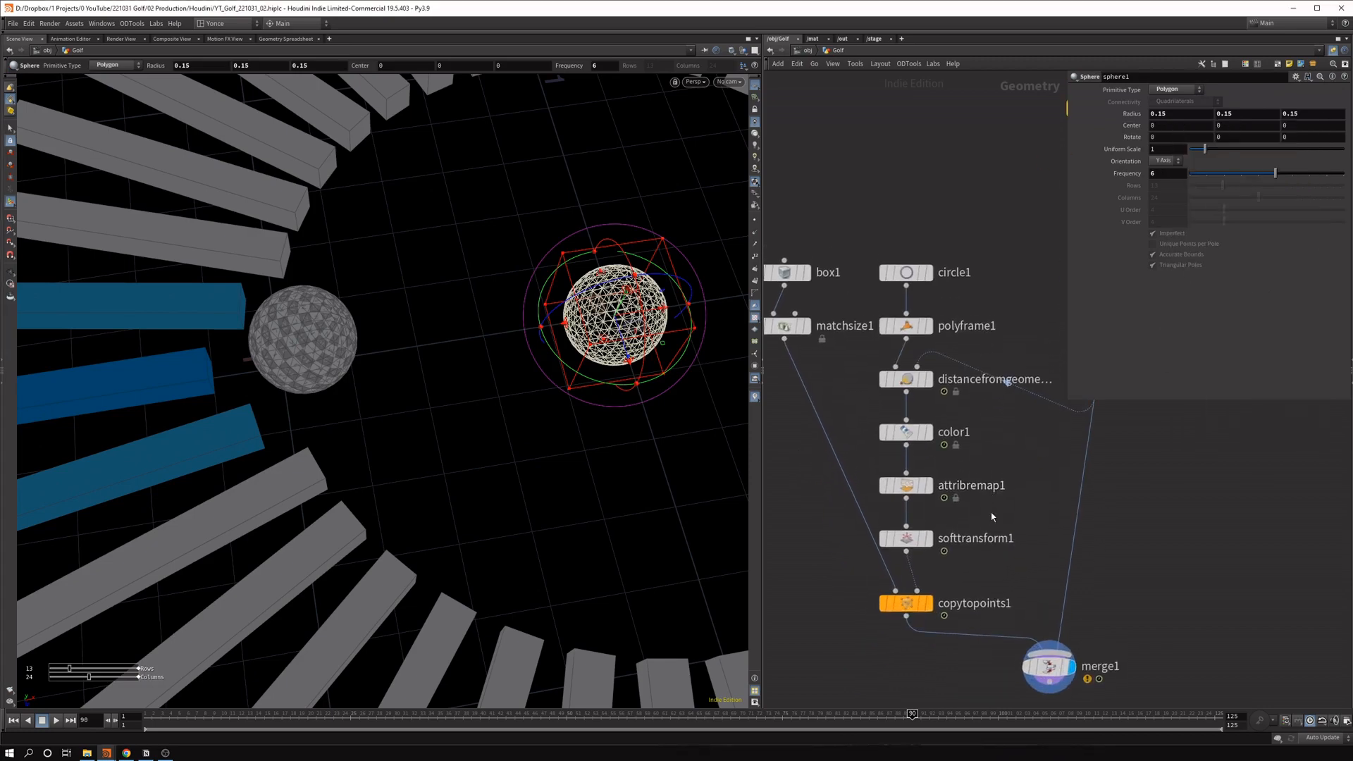
Set the Soft Transform X scale to 1 plus a relative reference to the sphere radius.
left_click(902, 538)
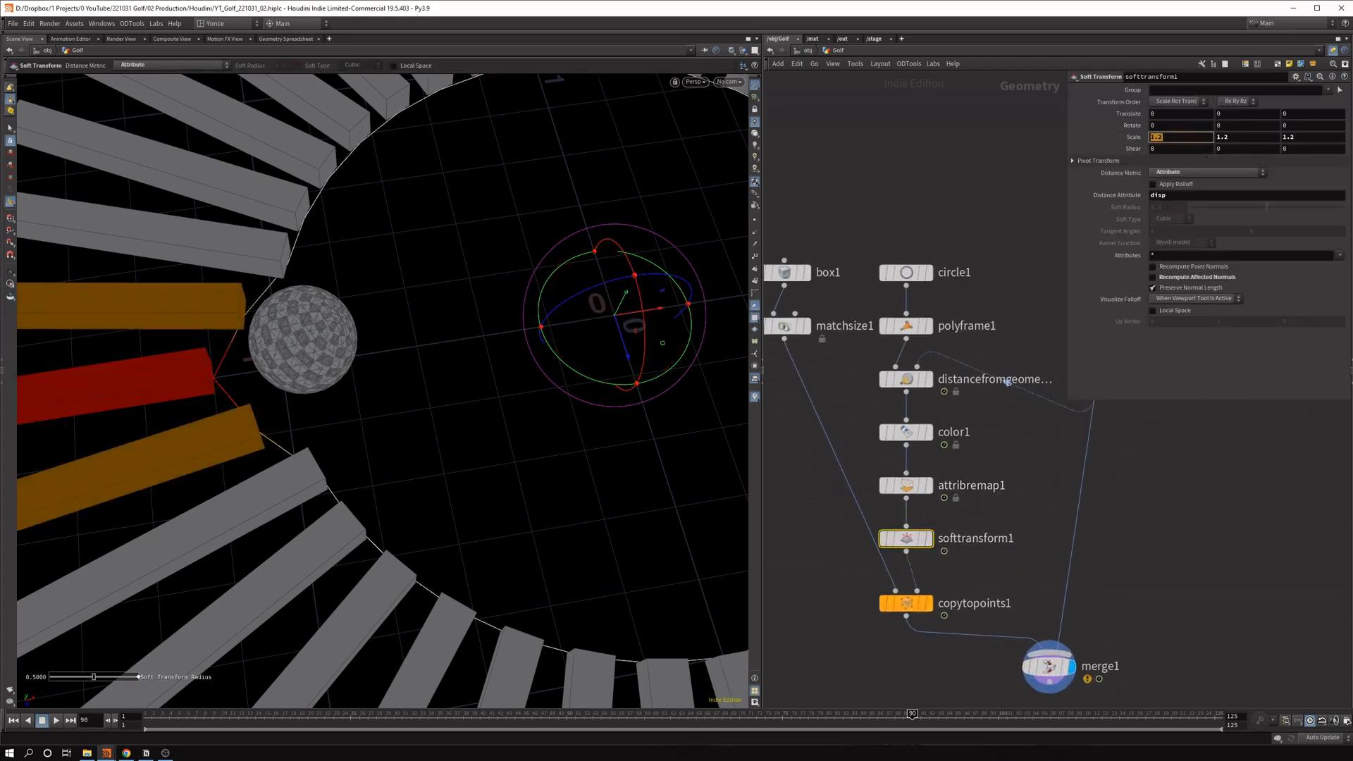
right_click(1170, 136)
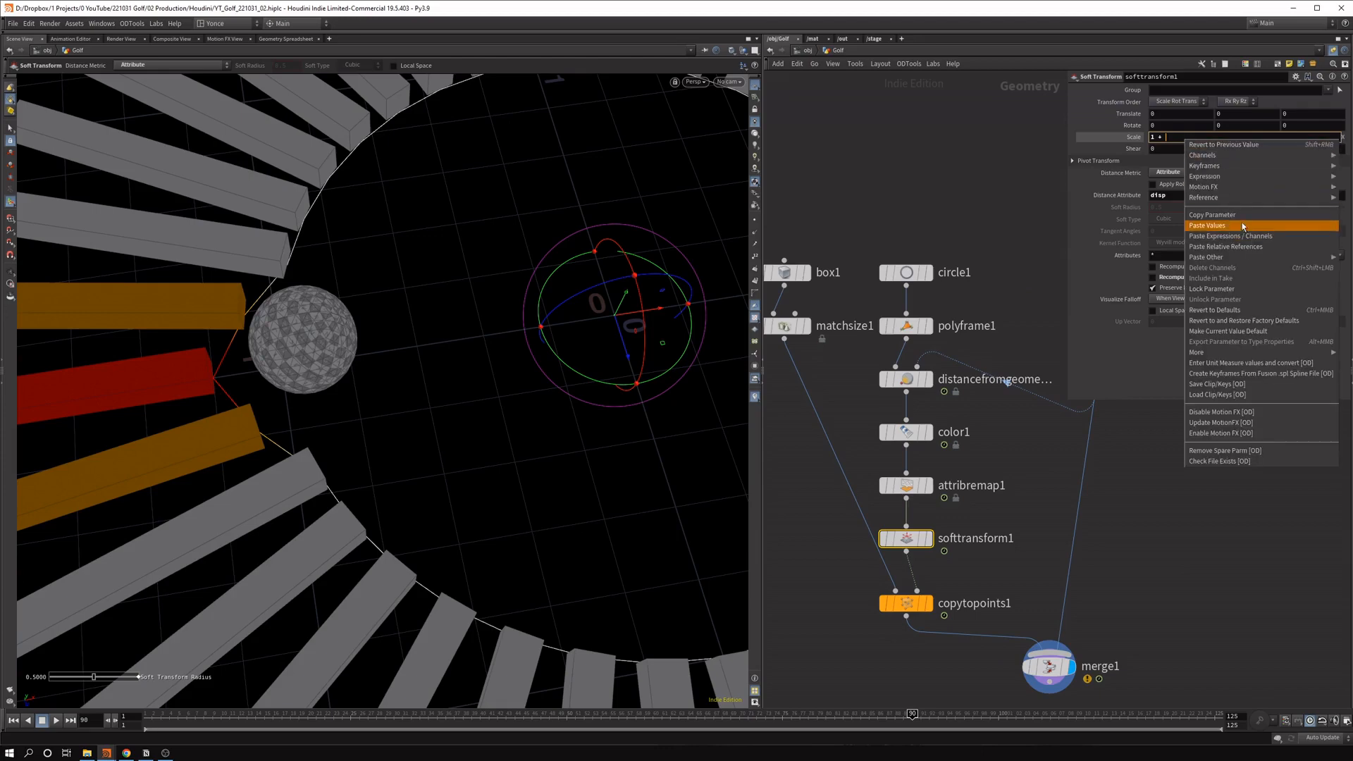
left_click(1209, 225)
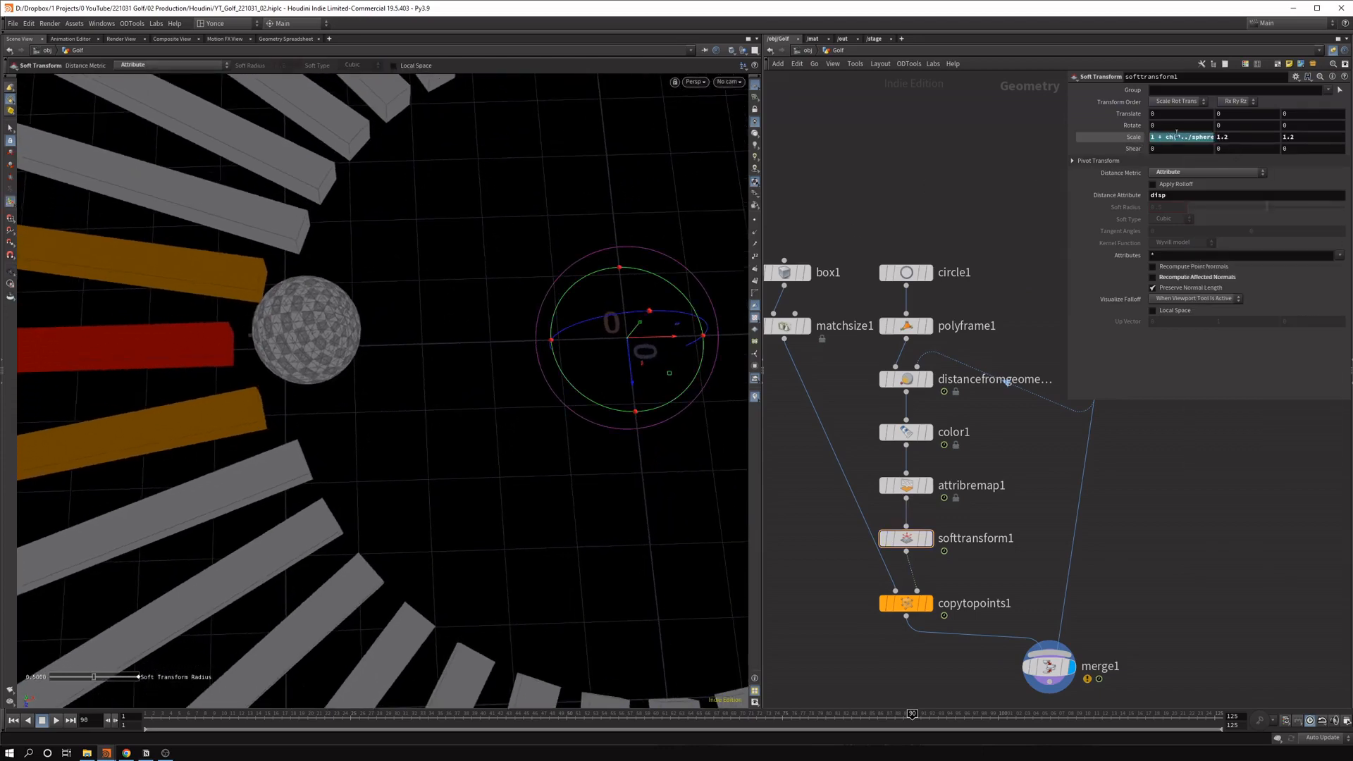
right_click(1189, 137)
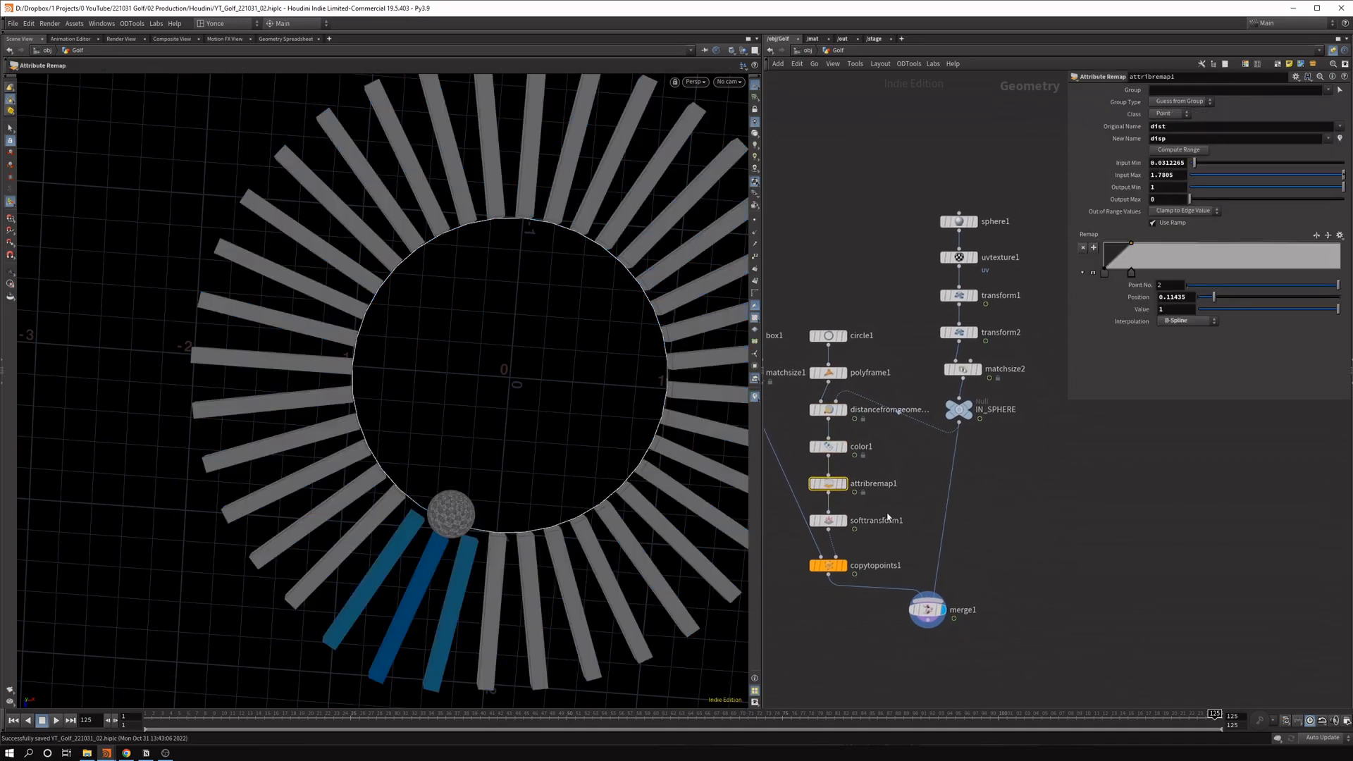
Add a Point VOP and place a Displace Along Normal node inside it.
left_click(828, 520)
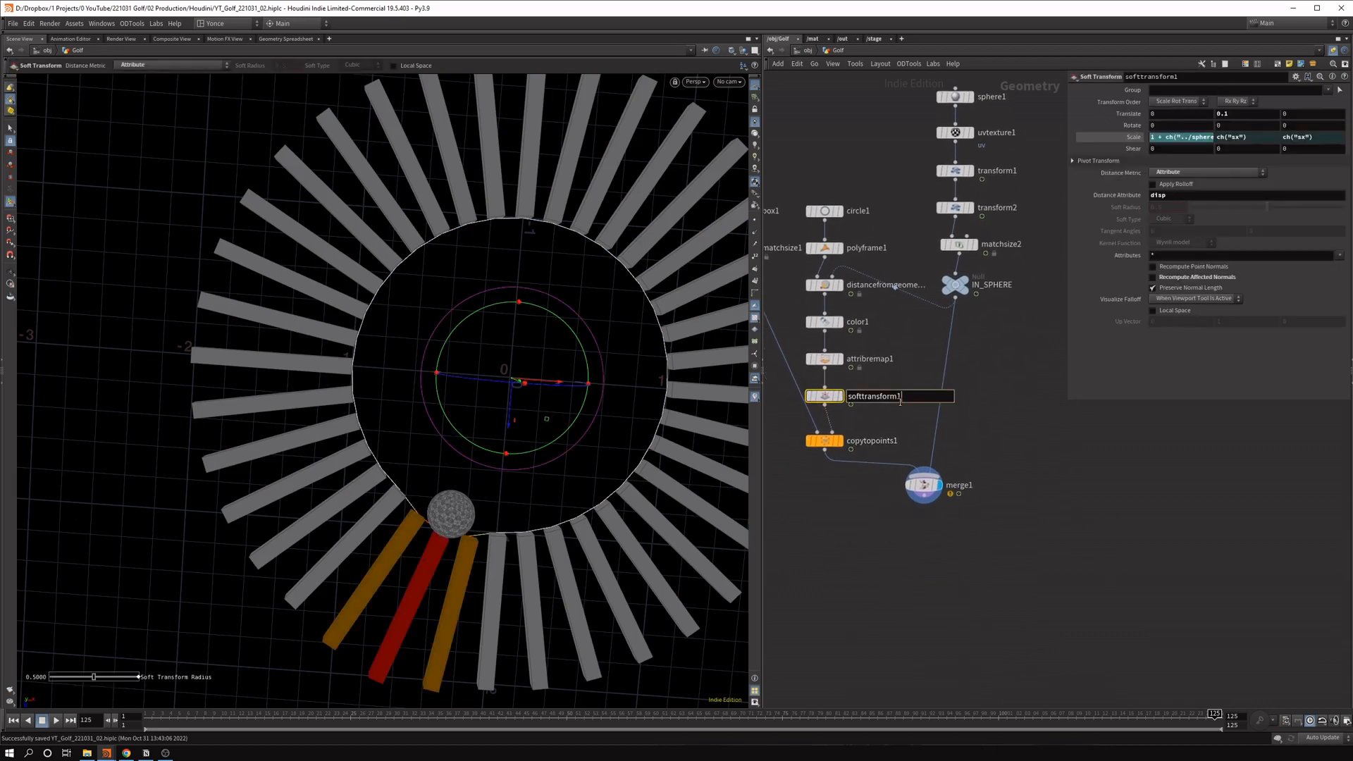
key("Tab")
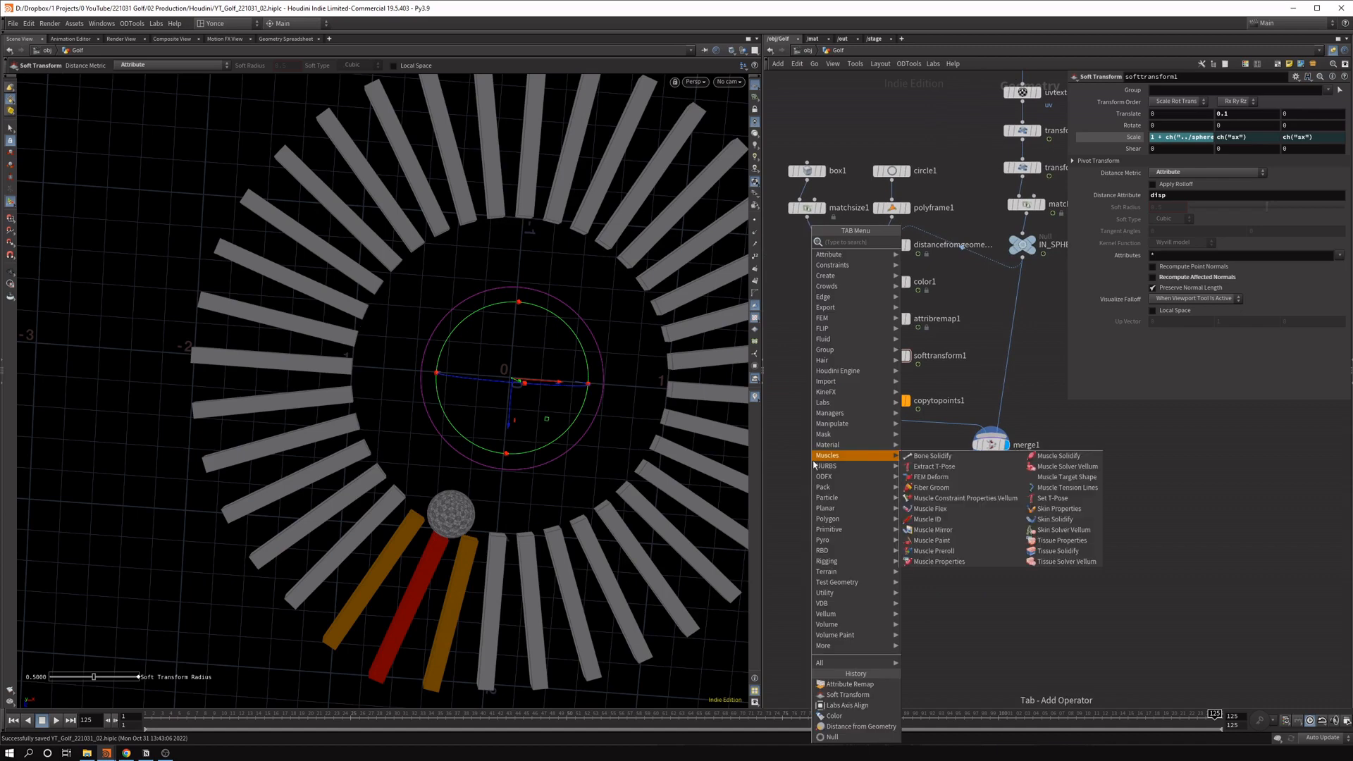
type("point v")
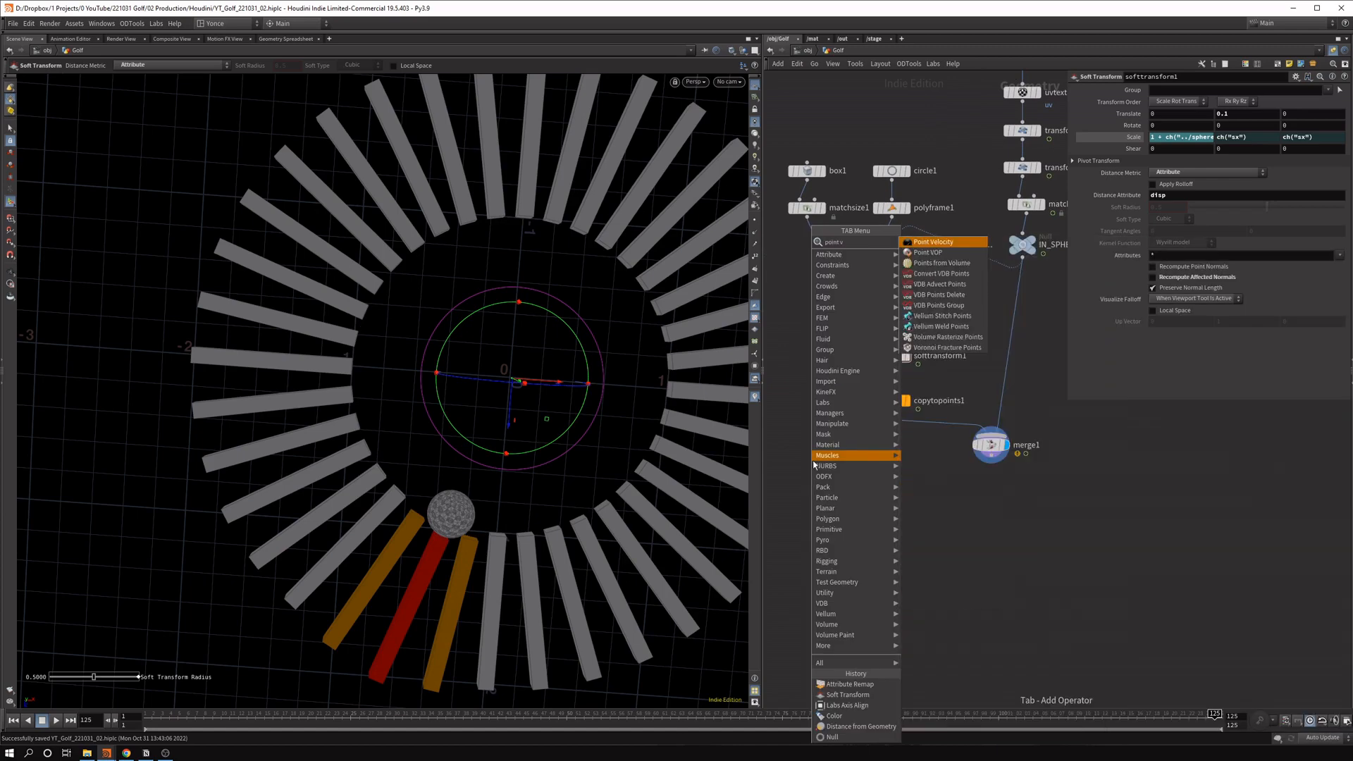
left_click(927, 252)
type("displace")
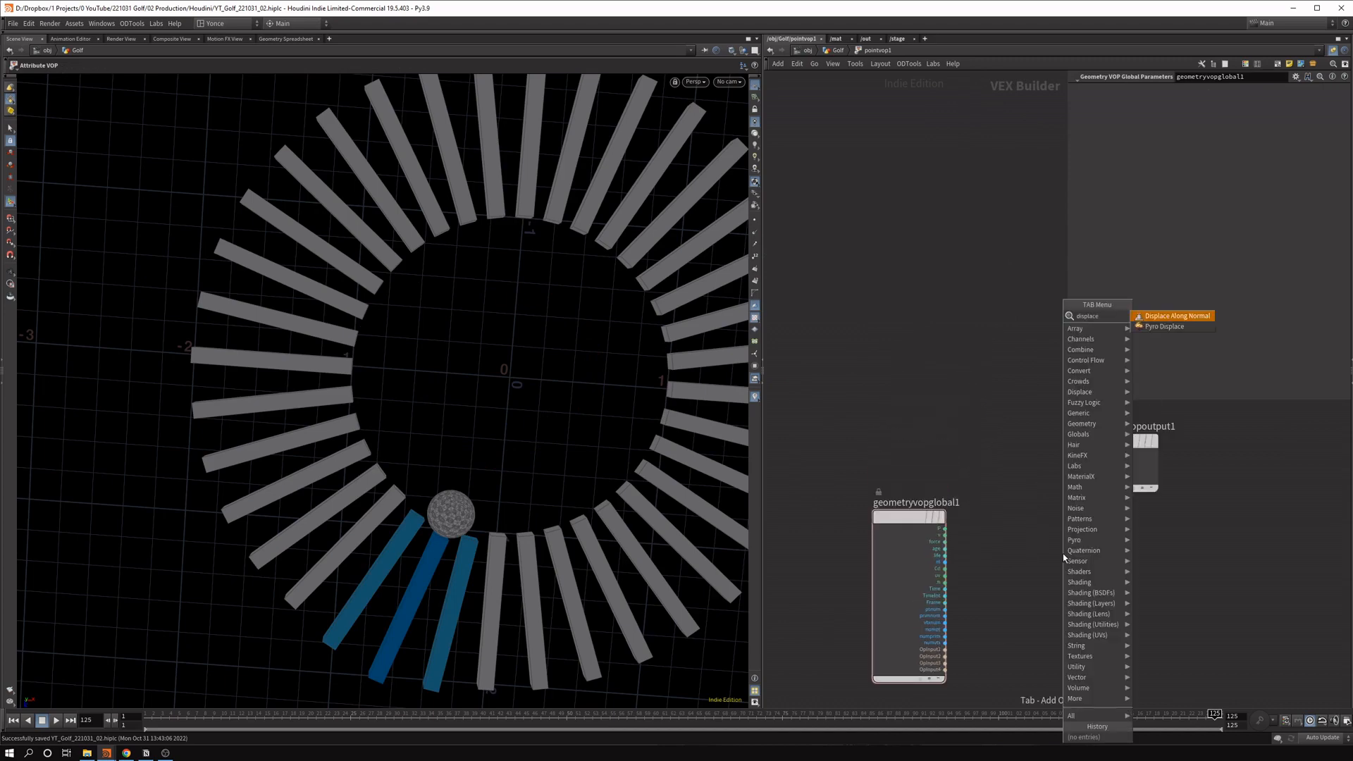
left_click(1176, 316)
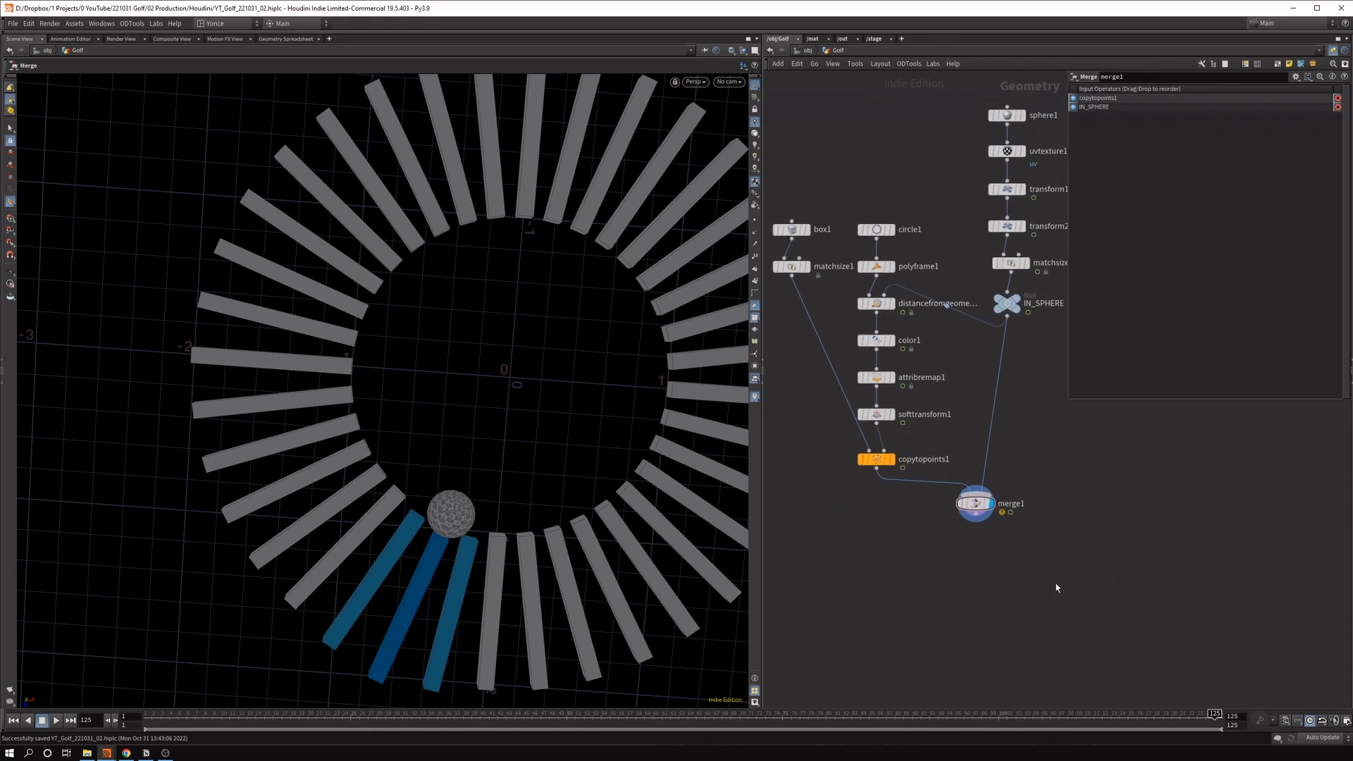
mouse_move(1144, 537)
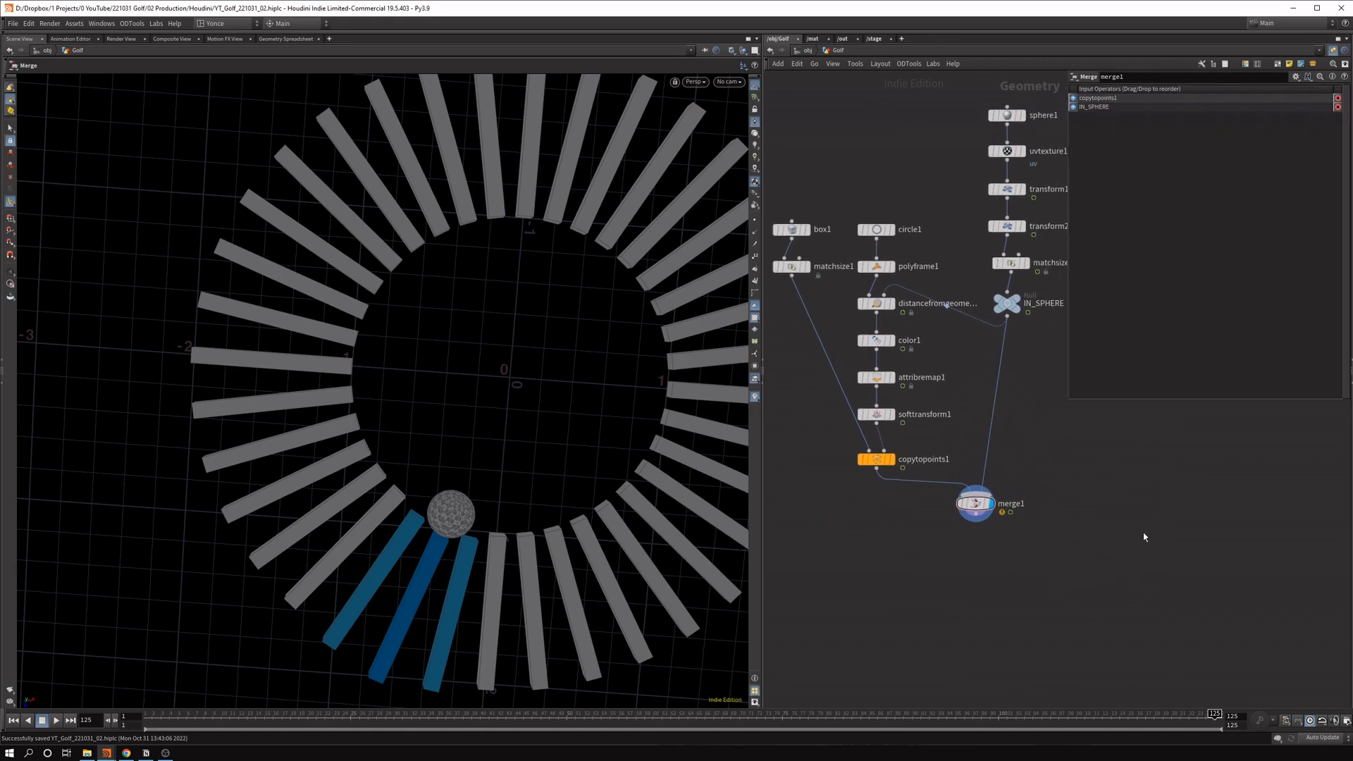
mouse_move(1067, 502)
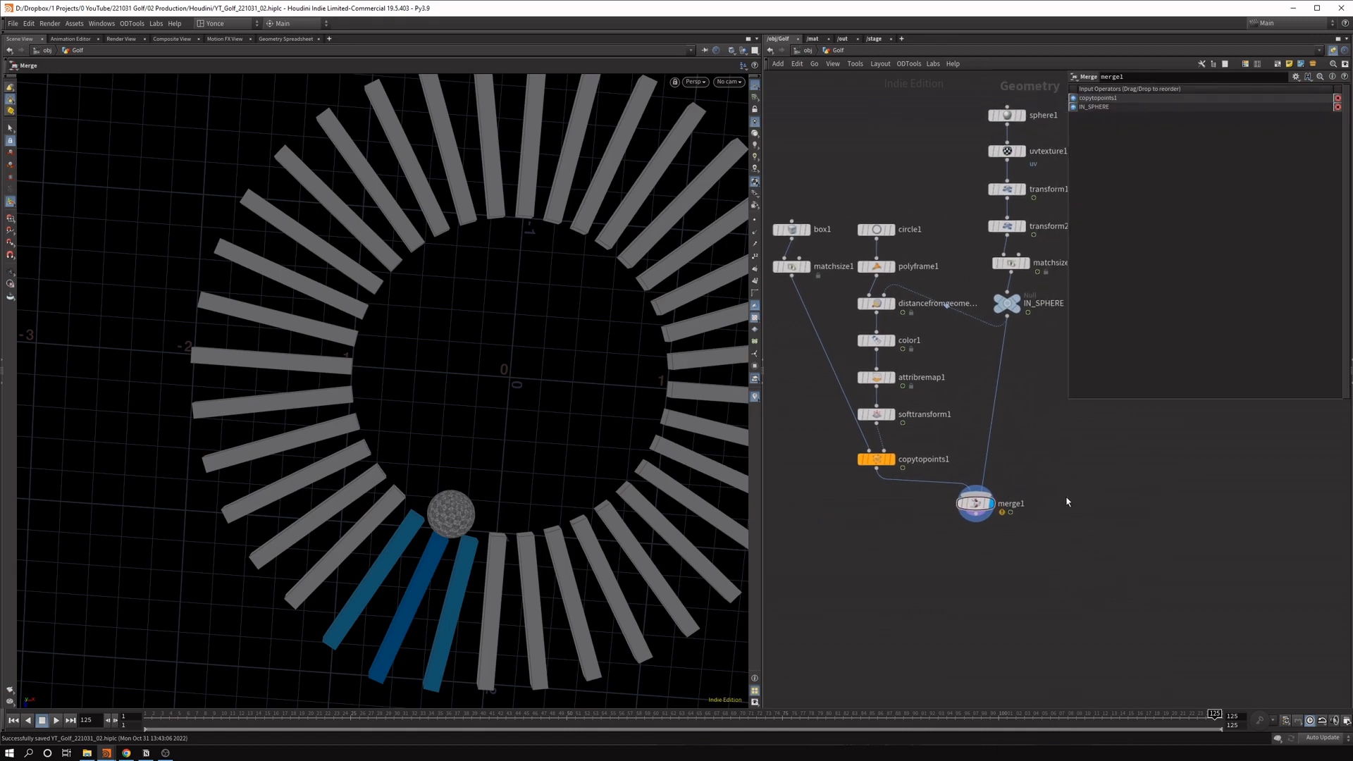